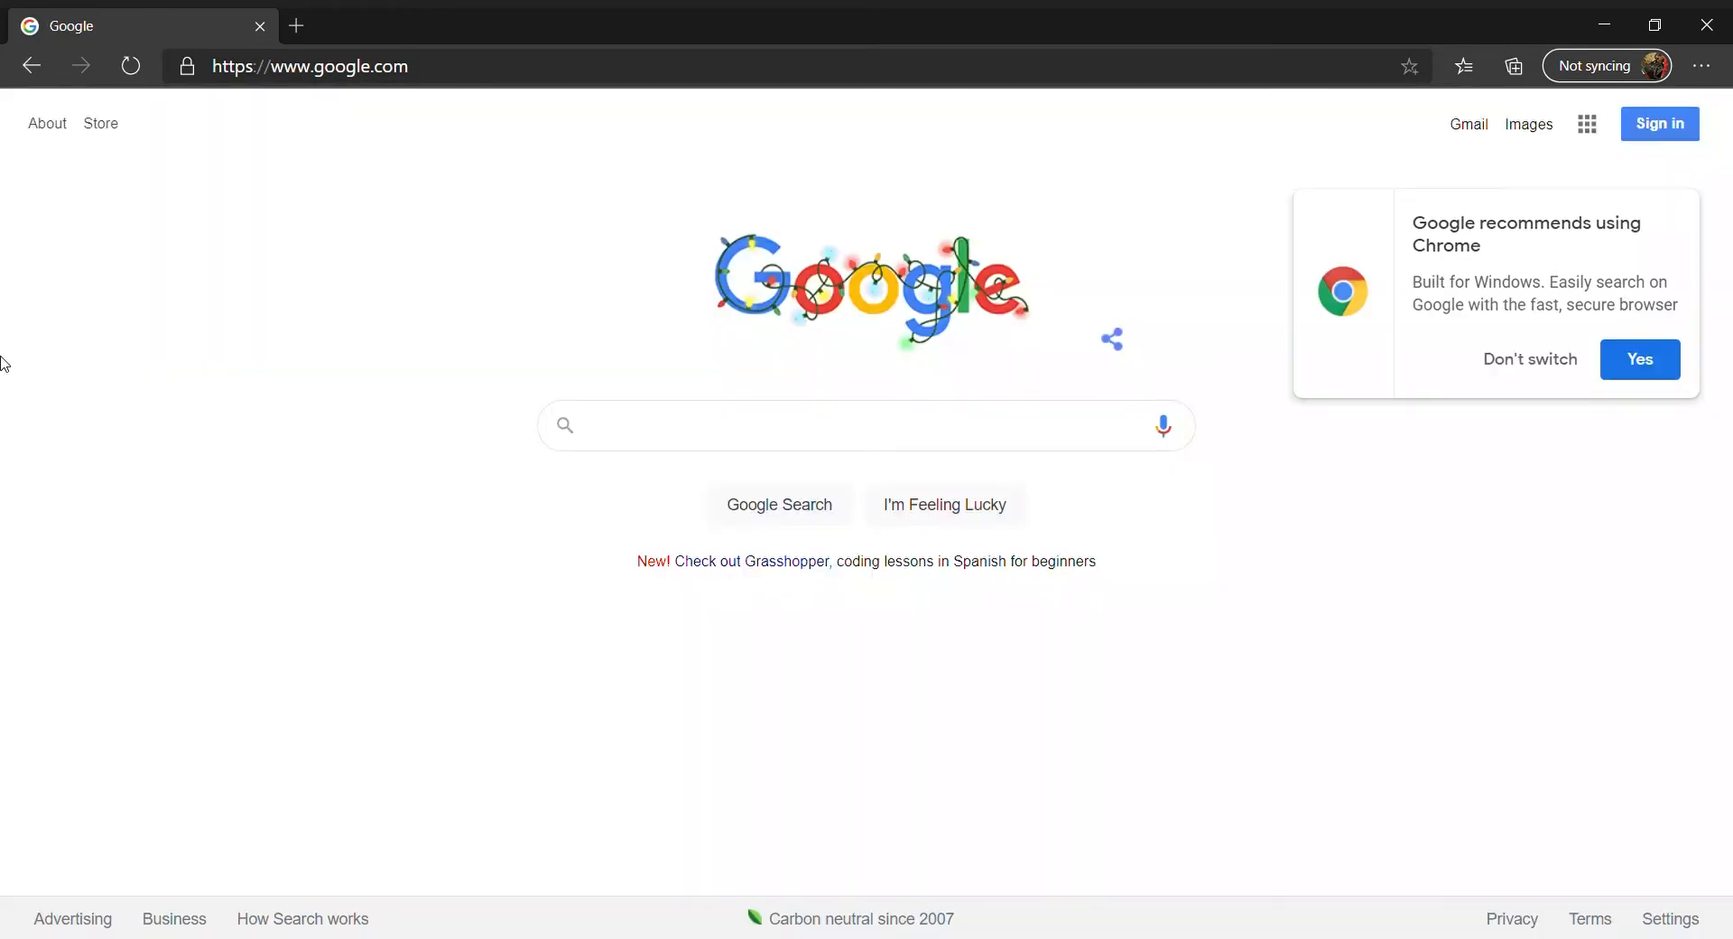
# Step: Search Google for Butte College, reach its site, and go to the Apply to Butte College page
pyautogui.write('butte')
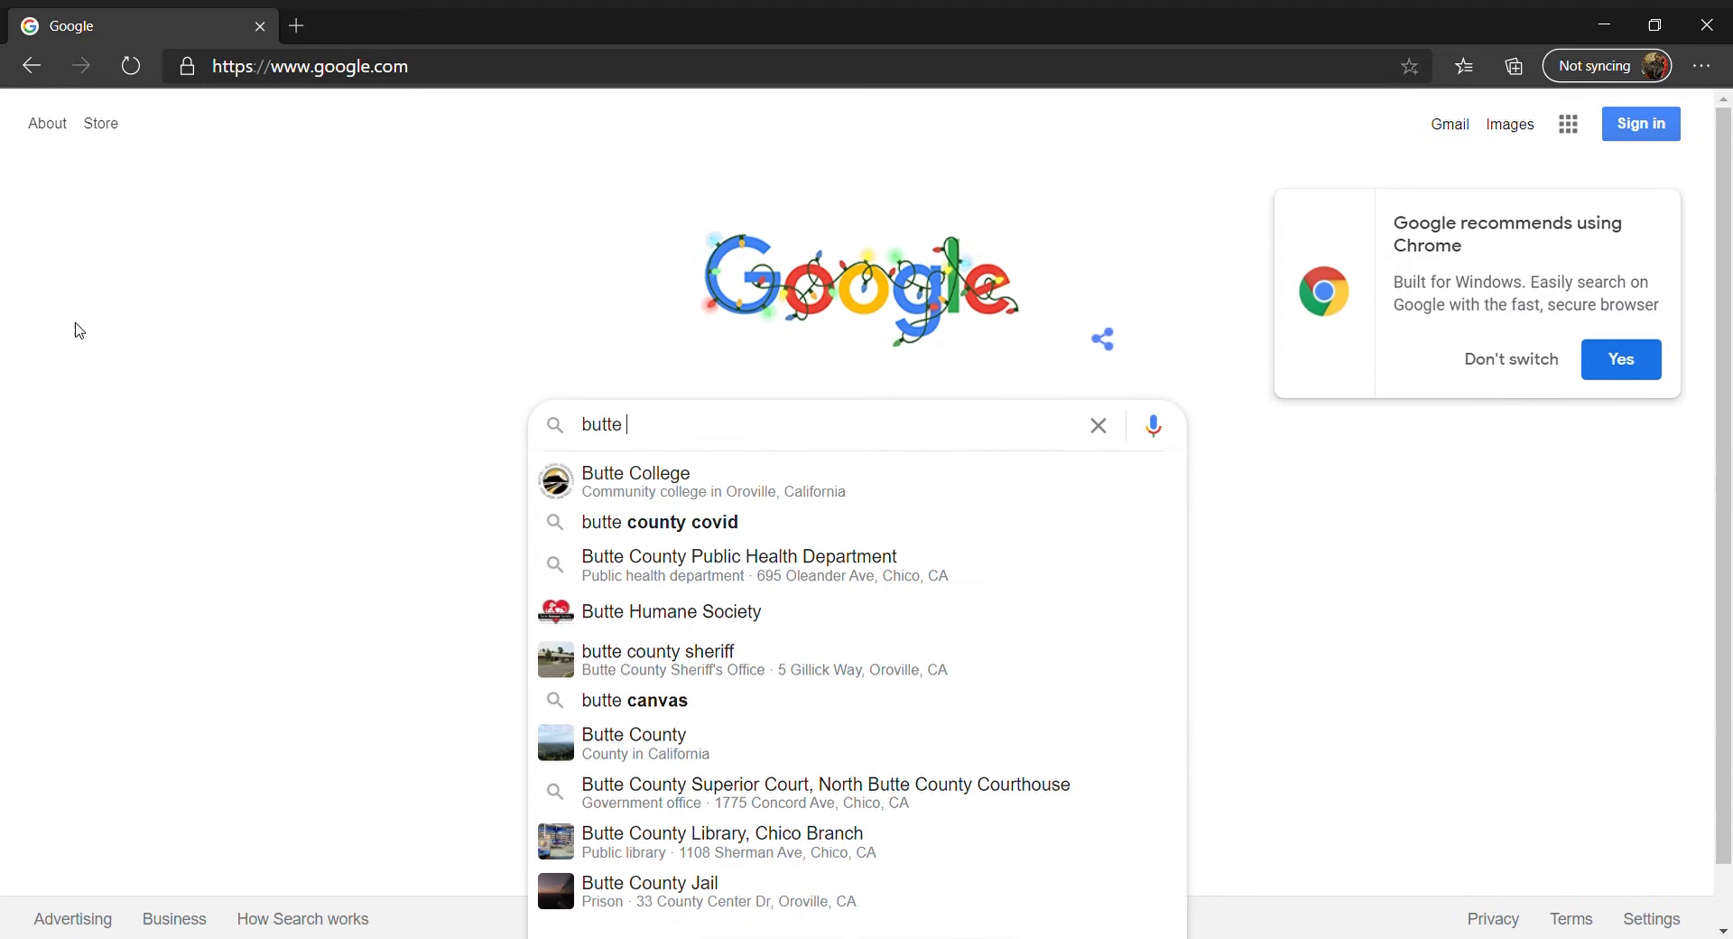
pyautogui.click(635, 473)
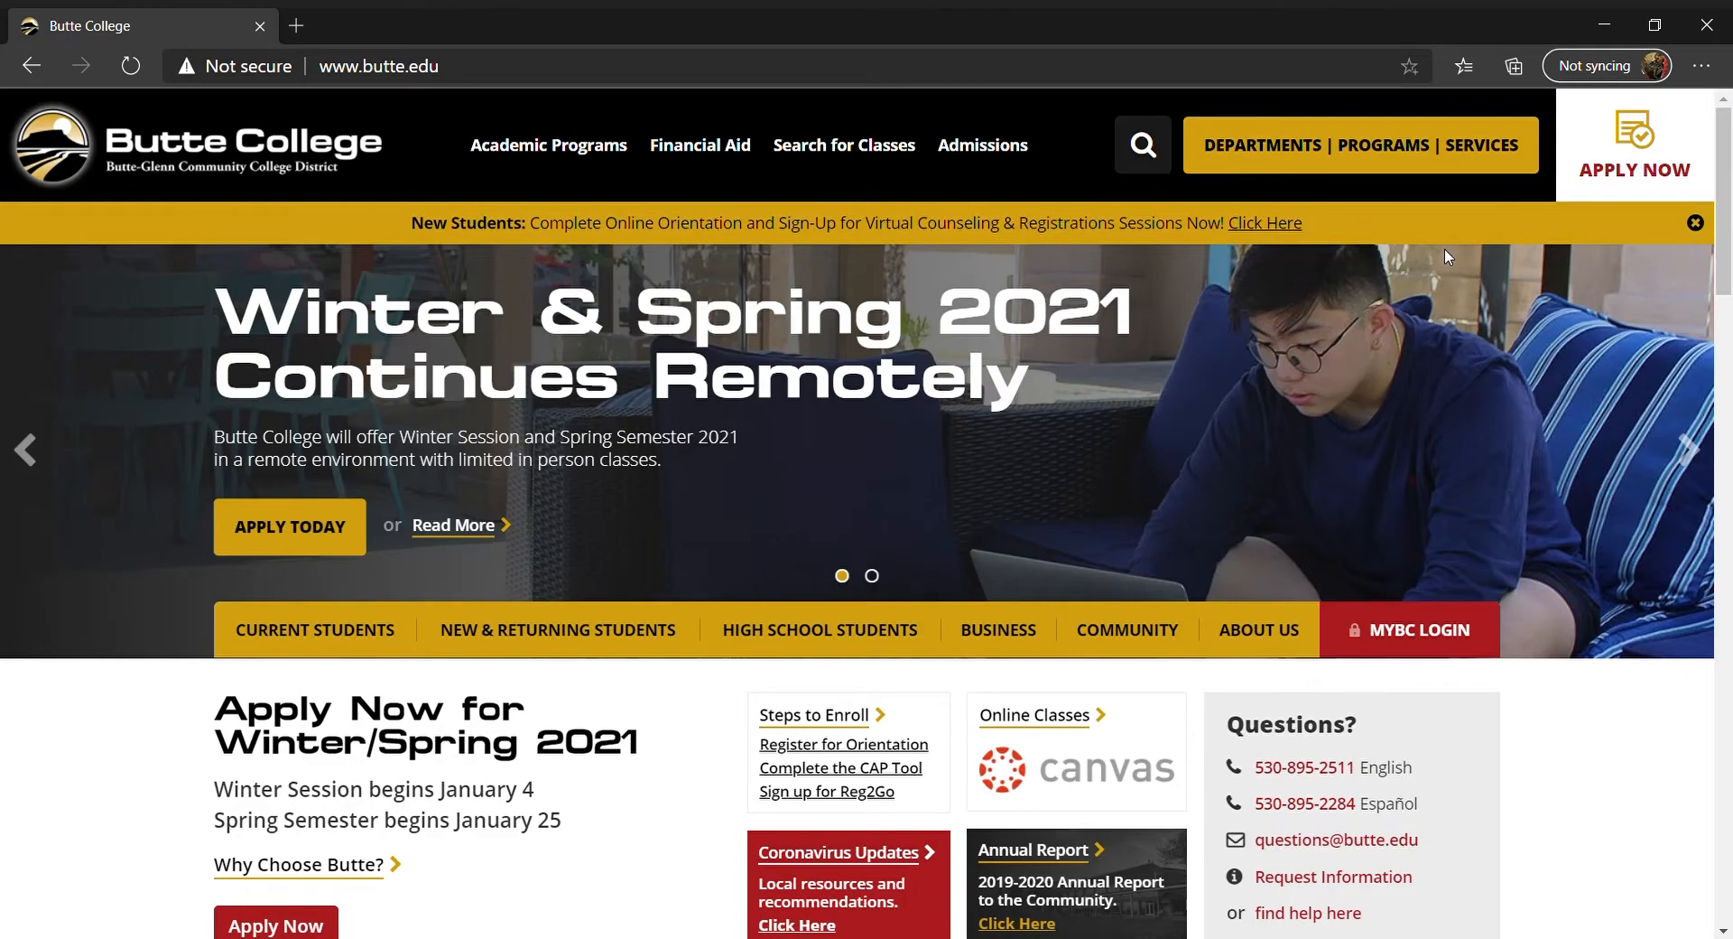
pyautogui.click(1634, 144)
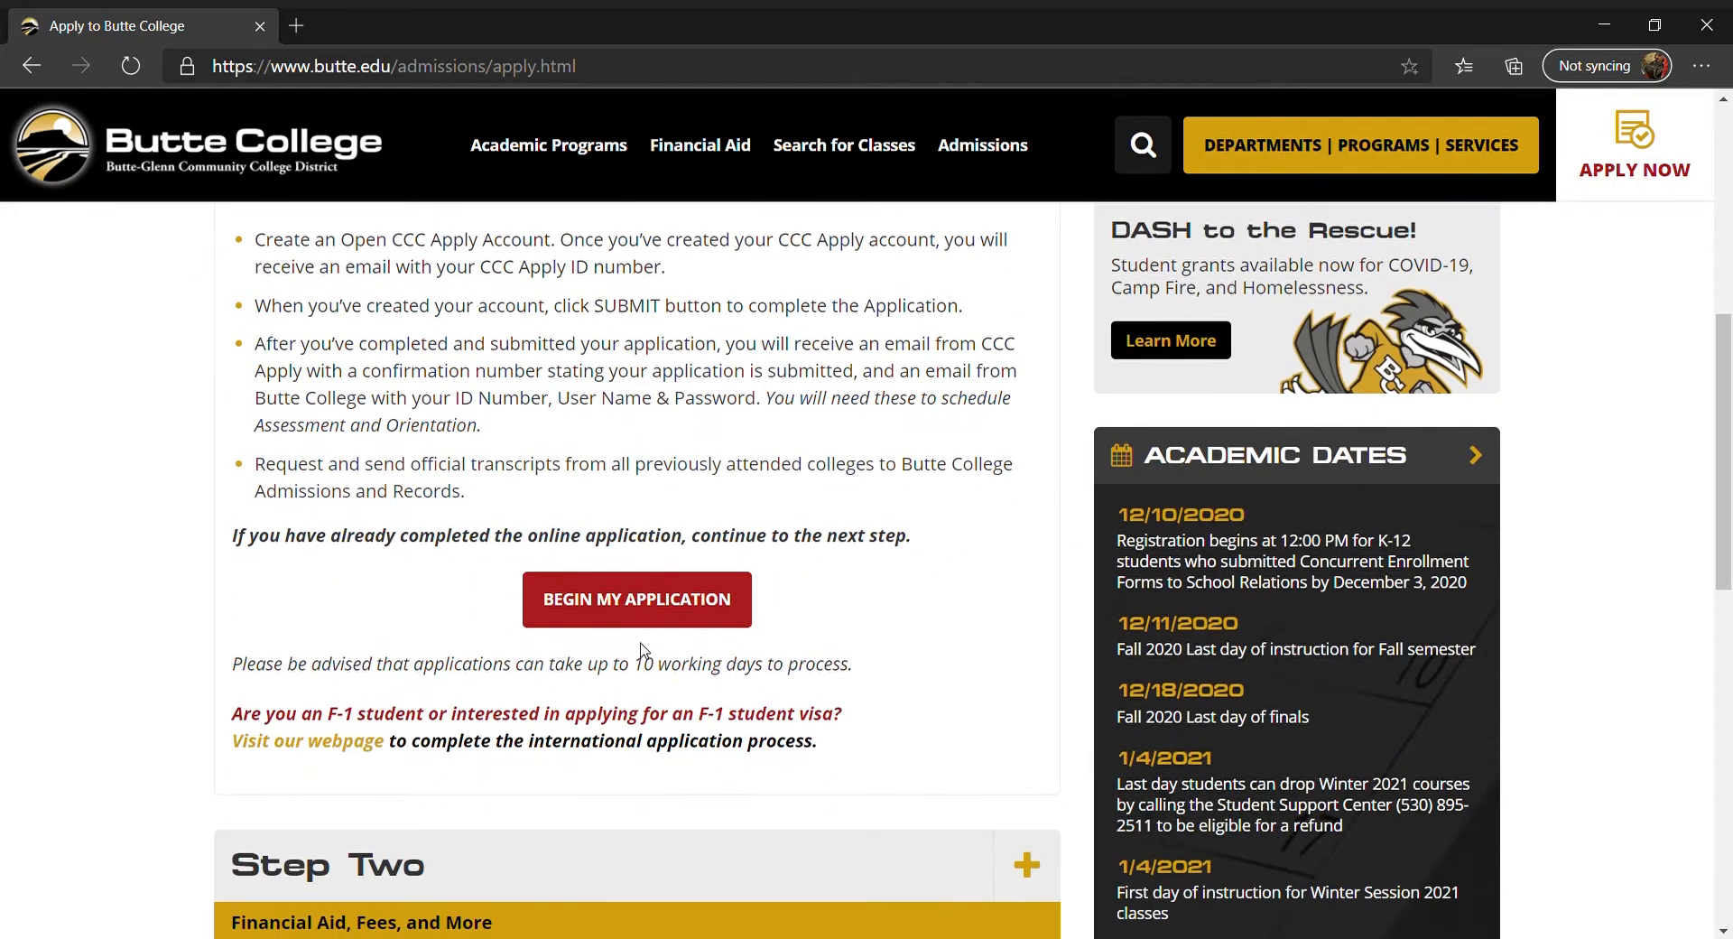
# Step: Begin the online application from Butte College's apply page, opening the OpenCCC Application to College page
pyautogui.click(636, 599)
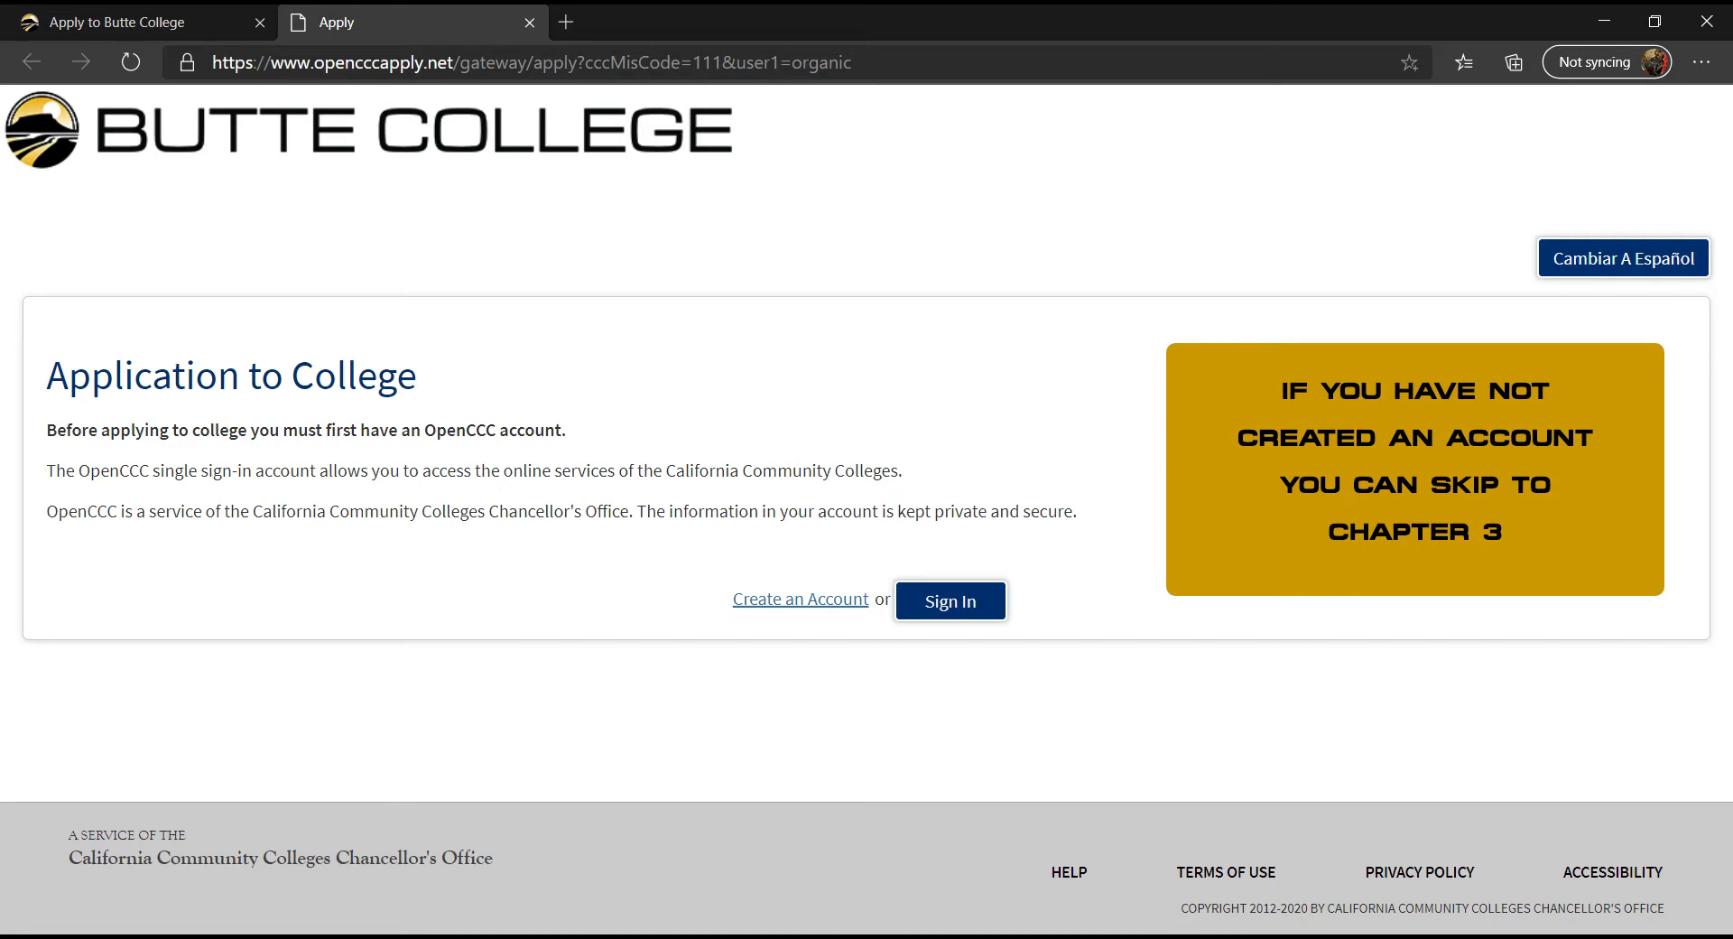
pyautogui.click(948, 601)
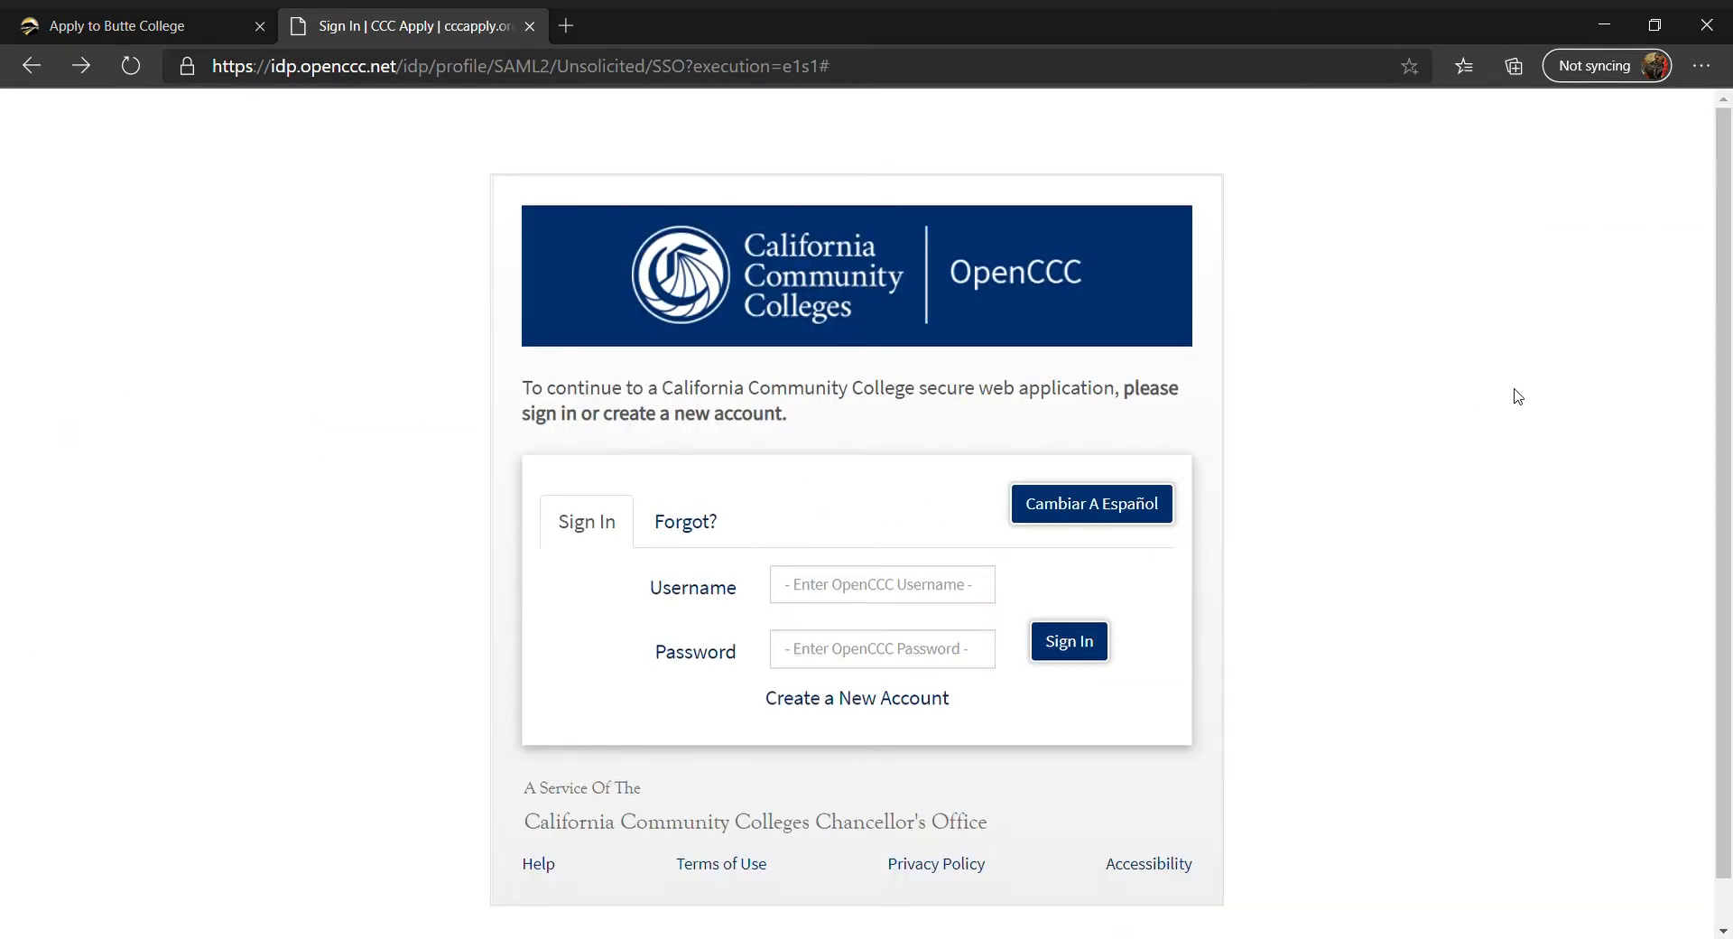
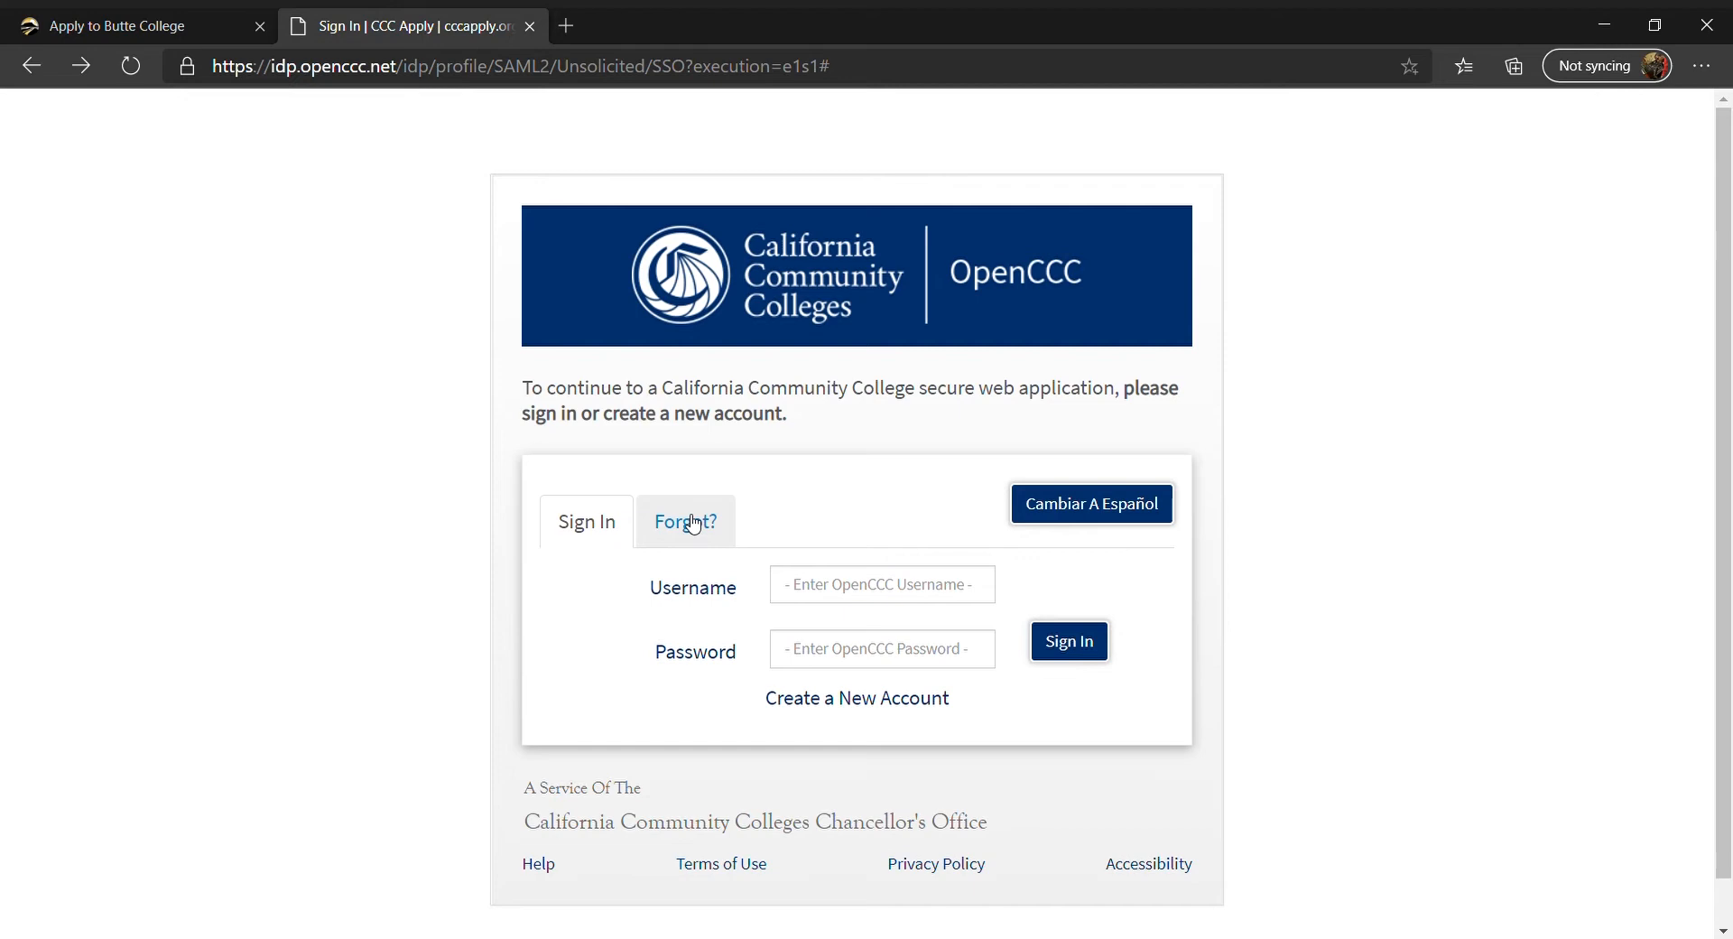
pyautogui.click(686, 520)
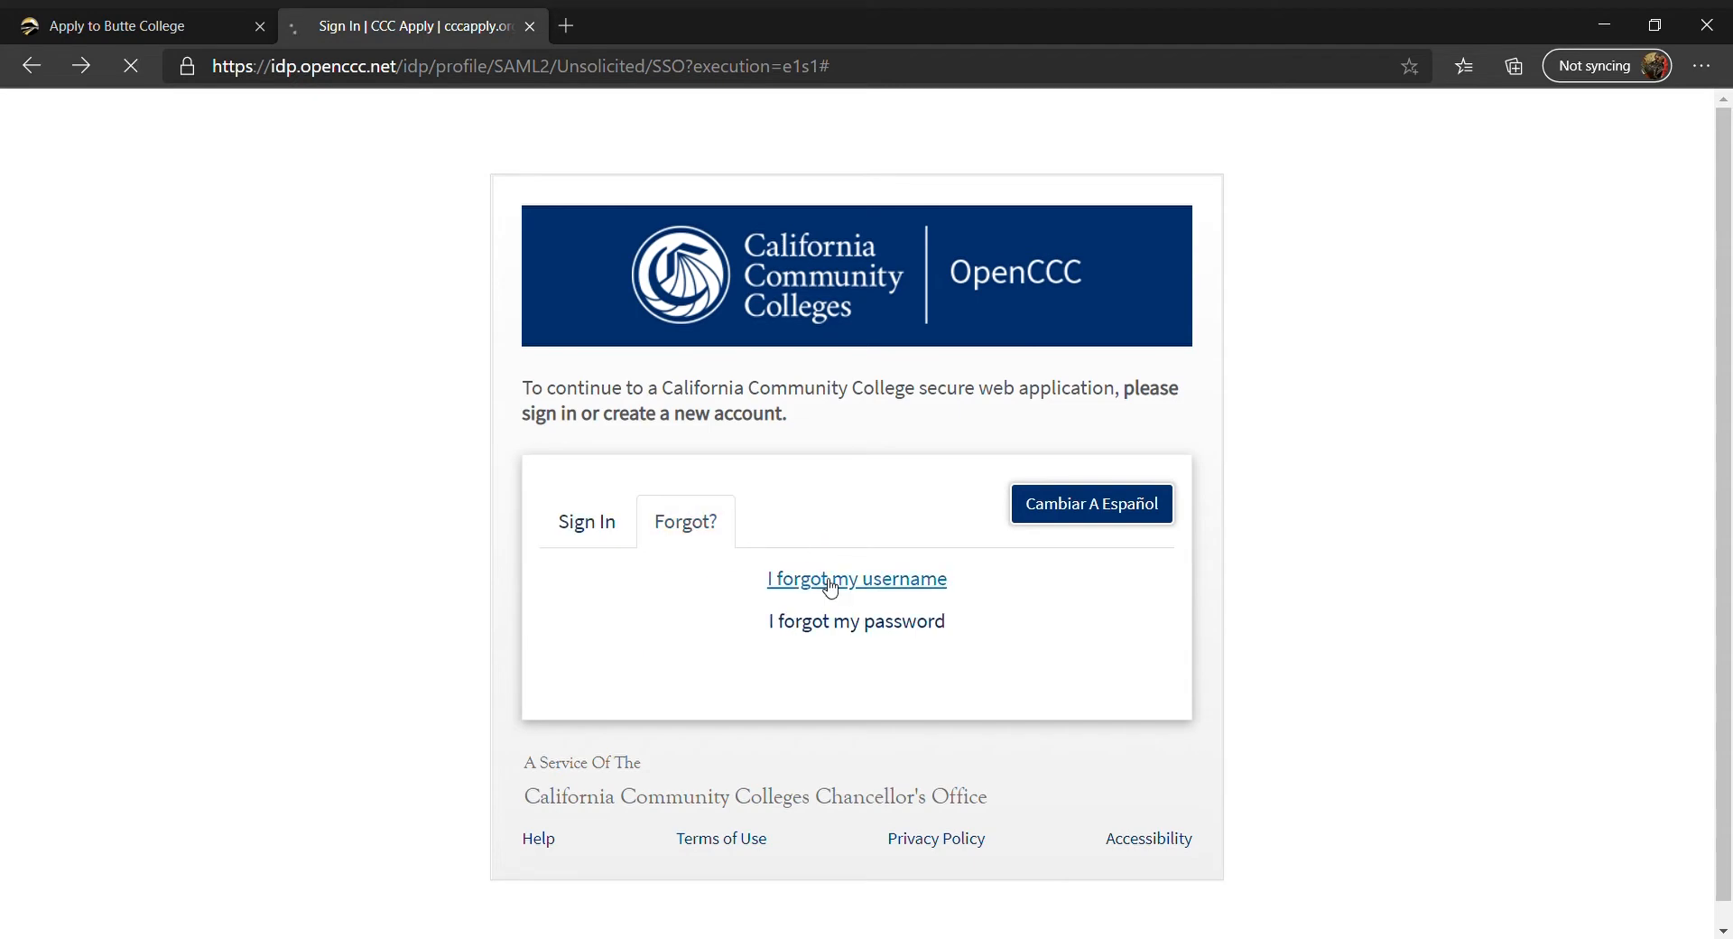
pyautogui.click(855, 577)
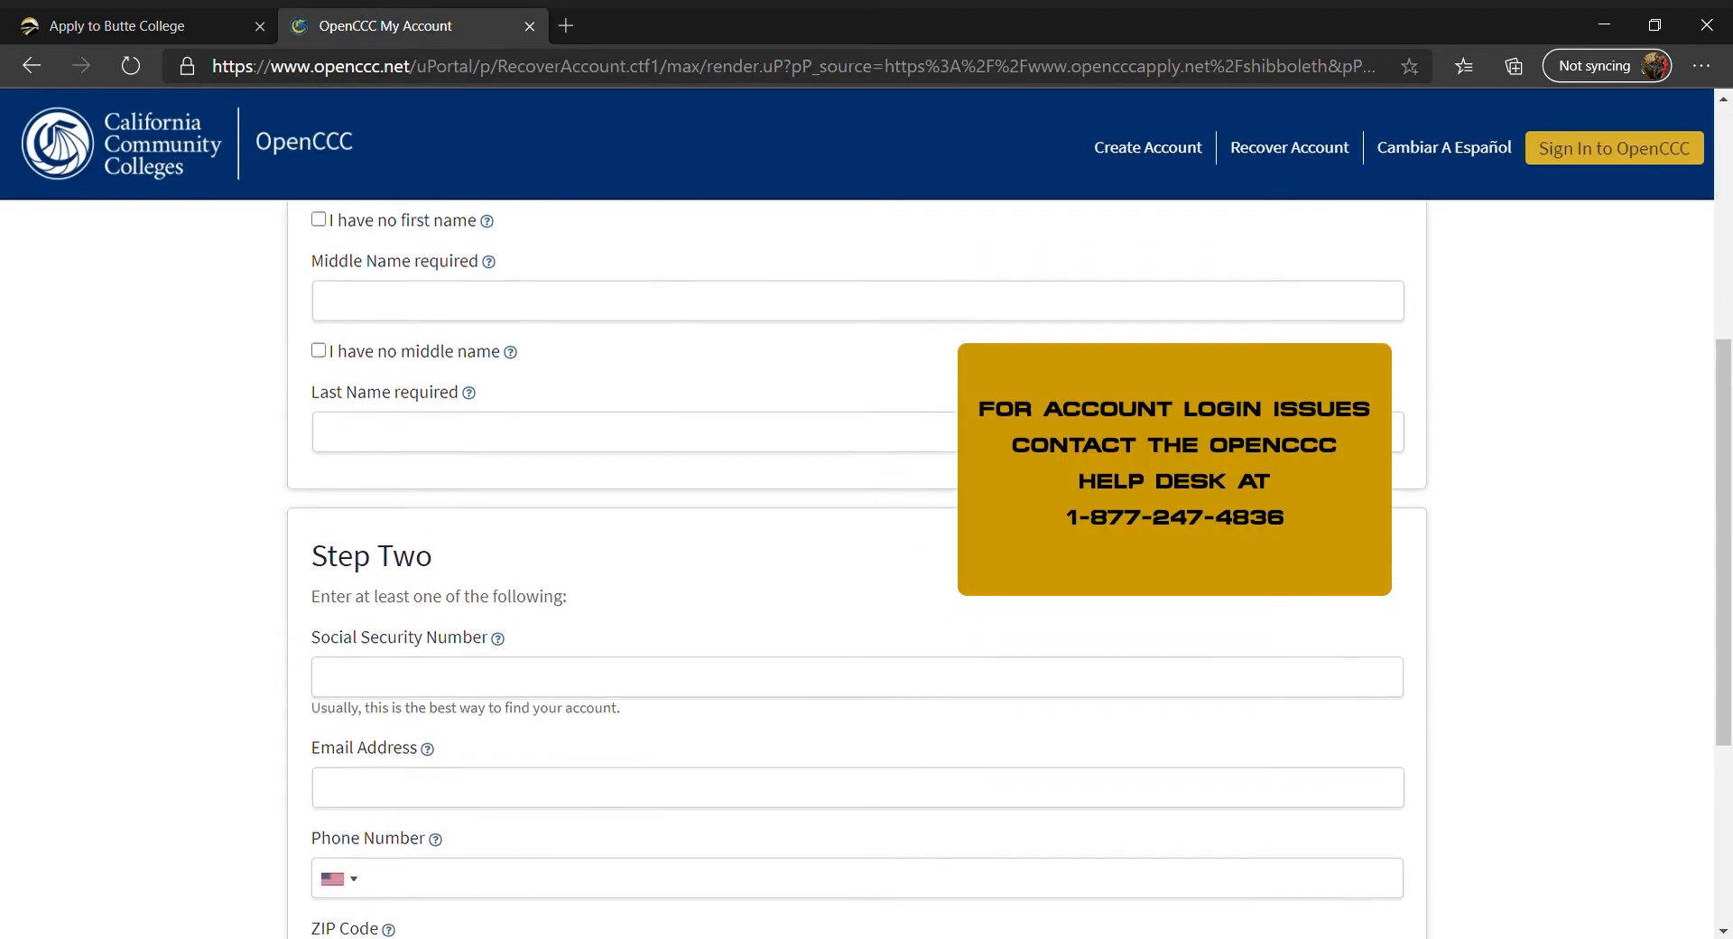
pyautogui.scroll(3)
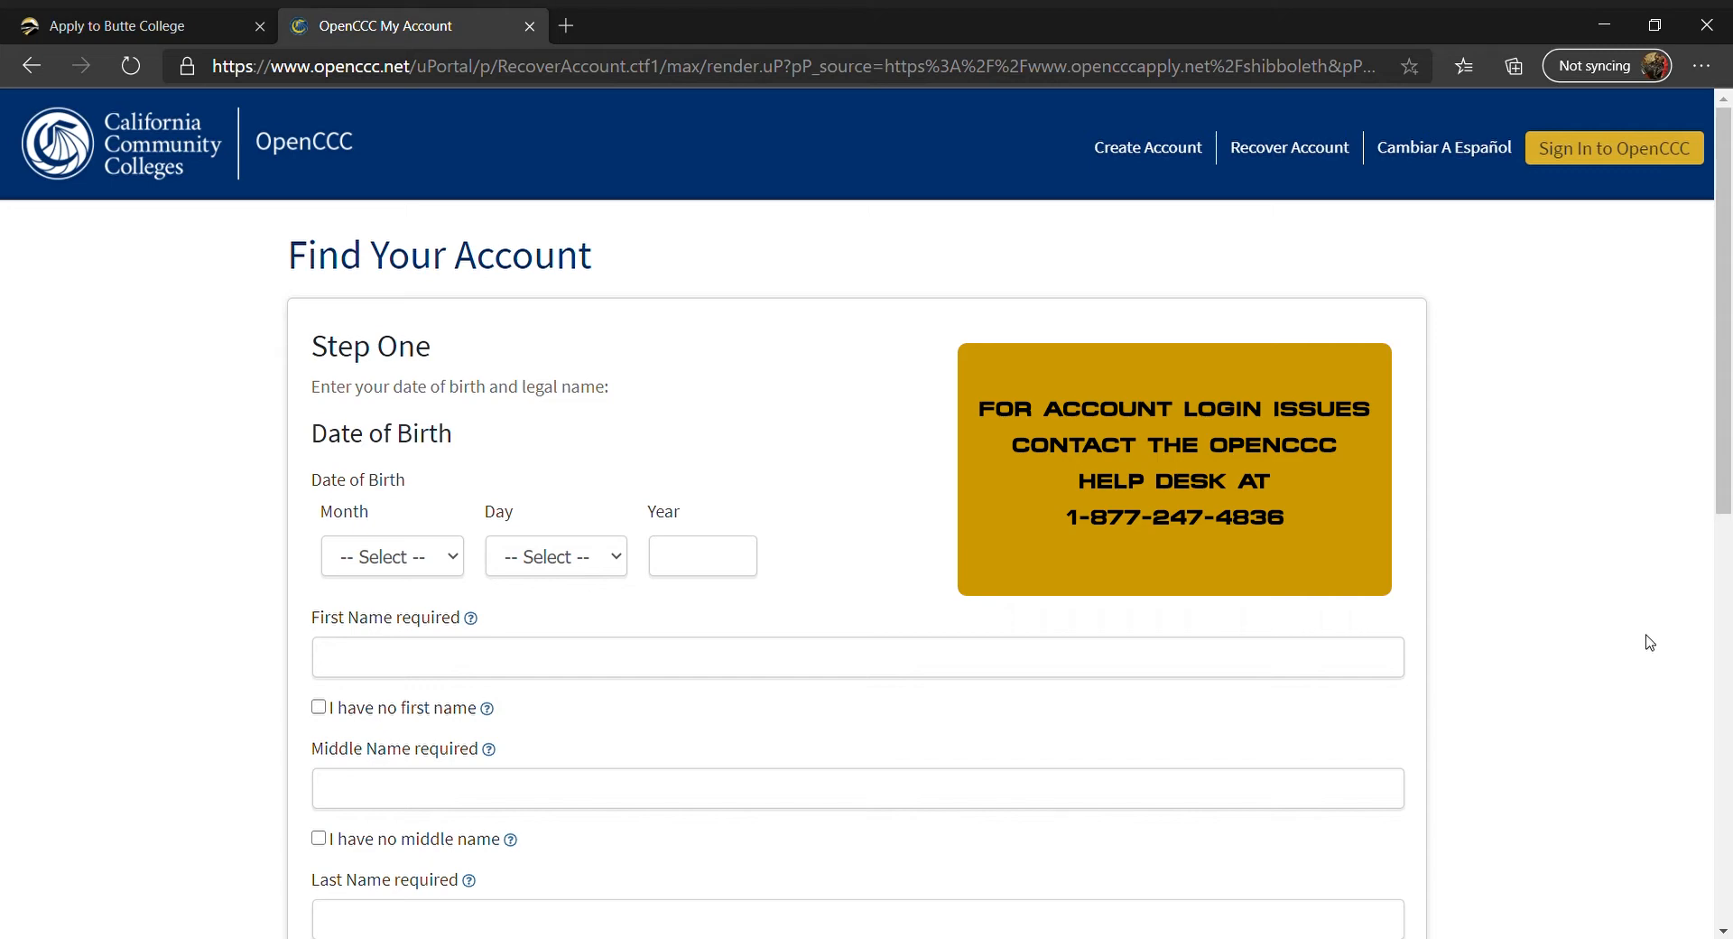
pyautogui.click(1612, 146)
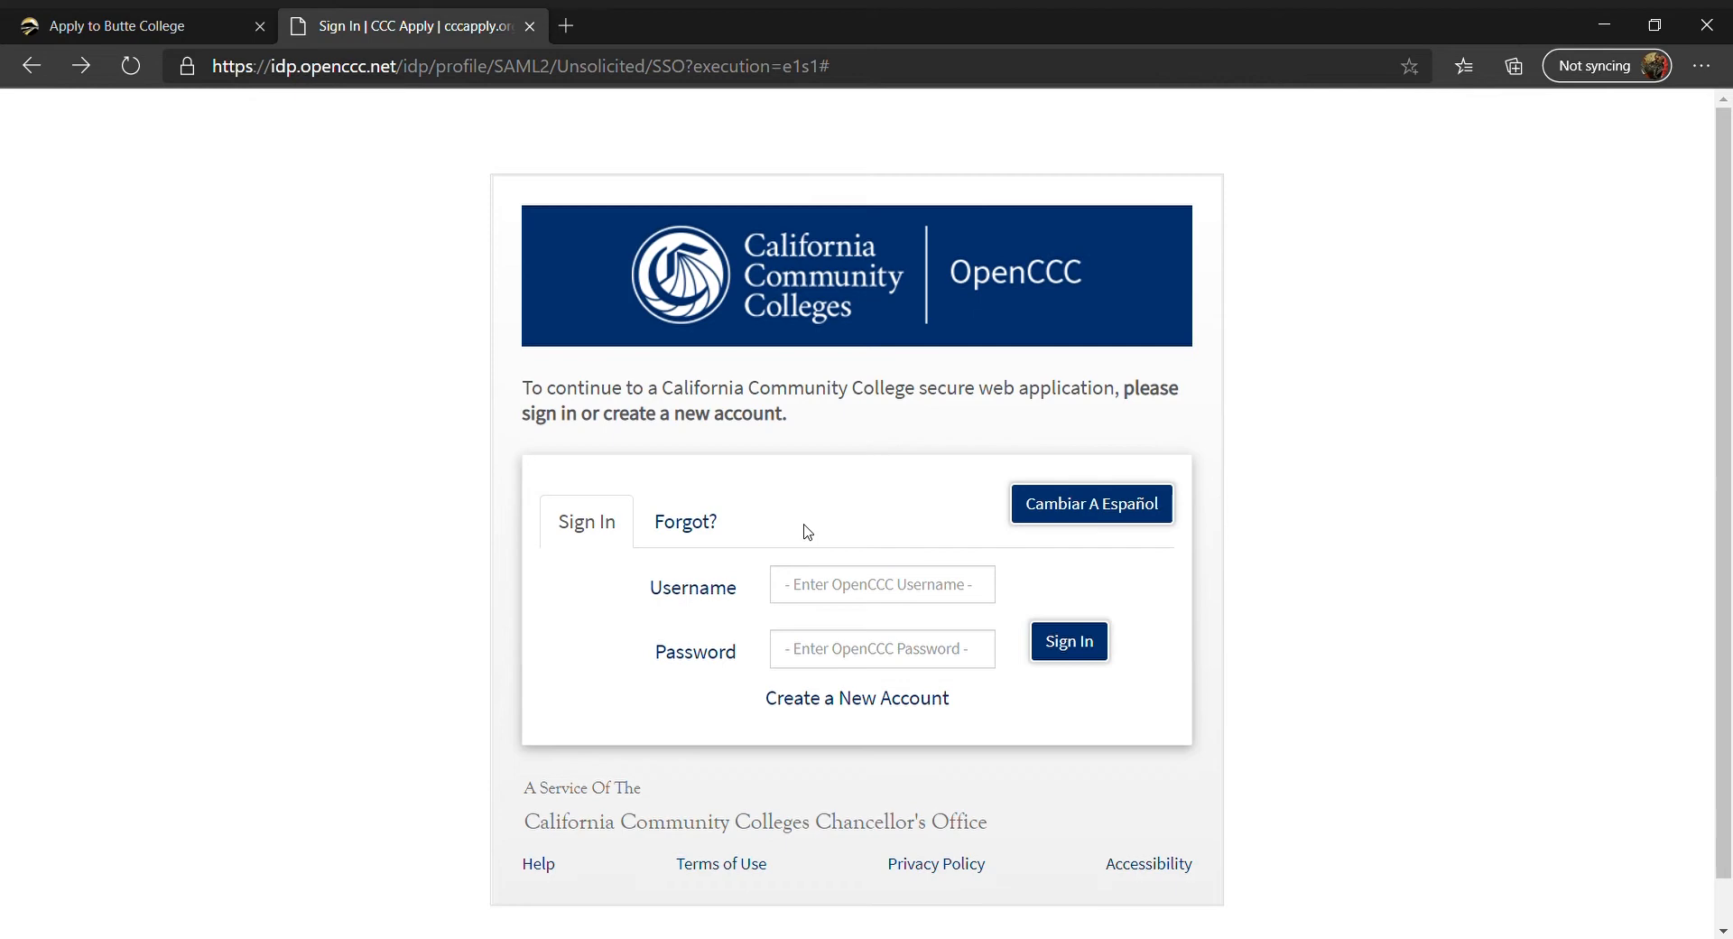
pyautogui.moveTo(850, 711)
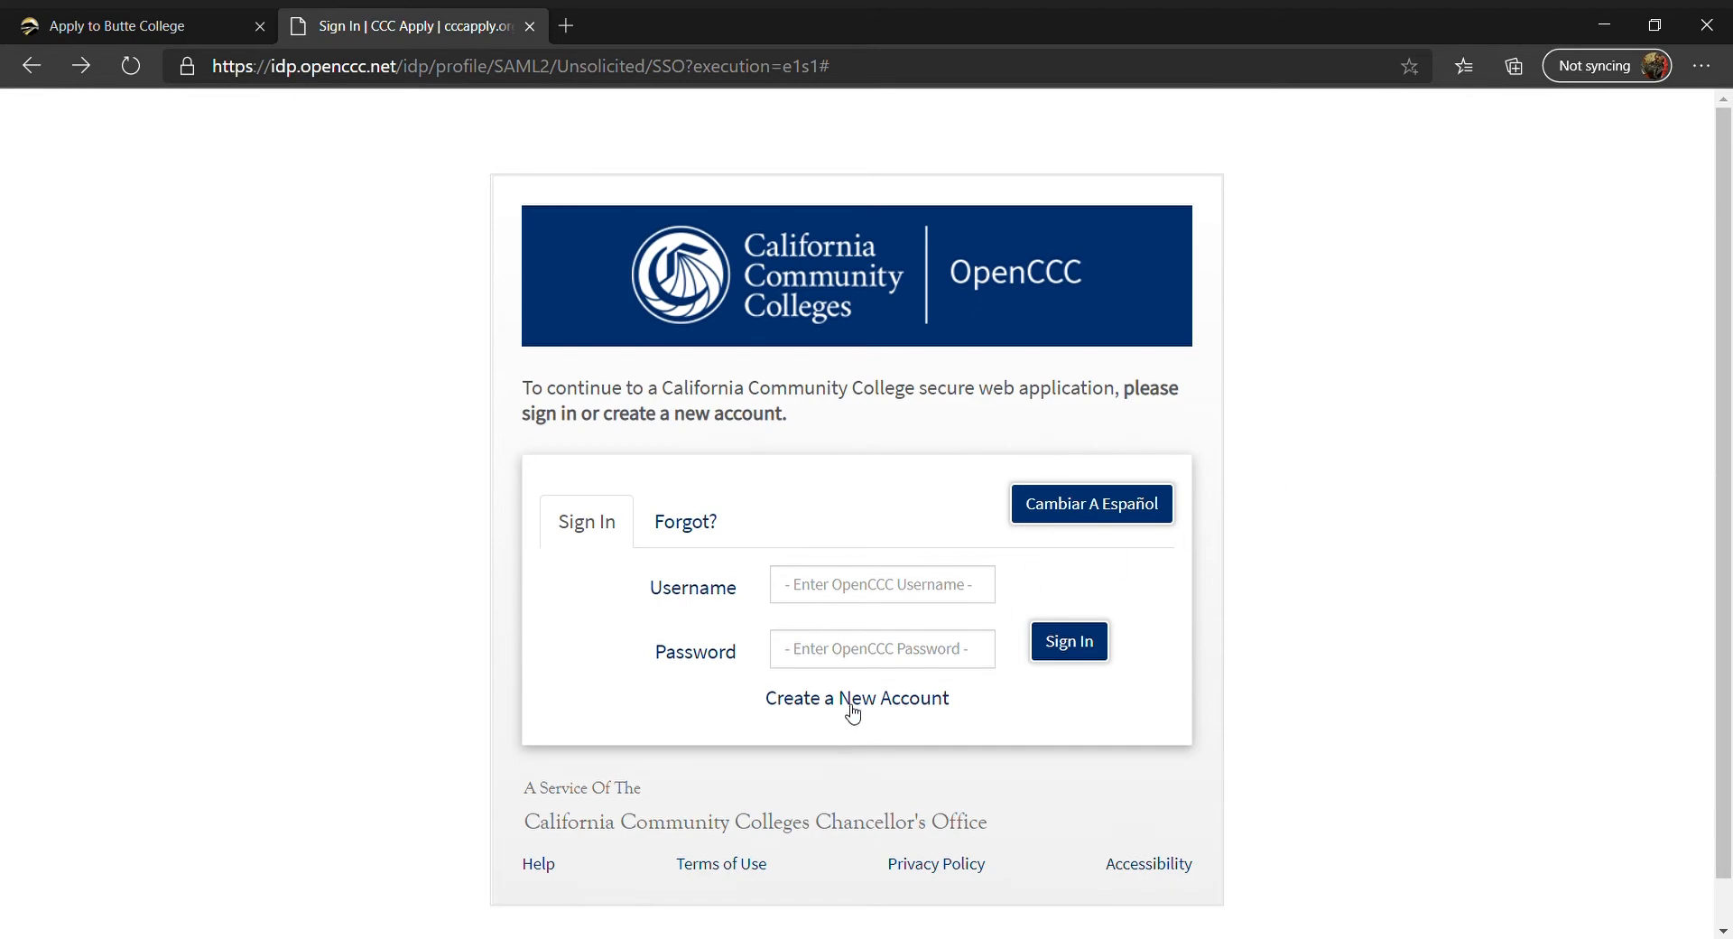
# Step: Start a new OpenCCC account and enter the first name Dash and a middle name beginning 'Th'
pyautogui.click(856, 697)
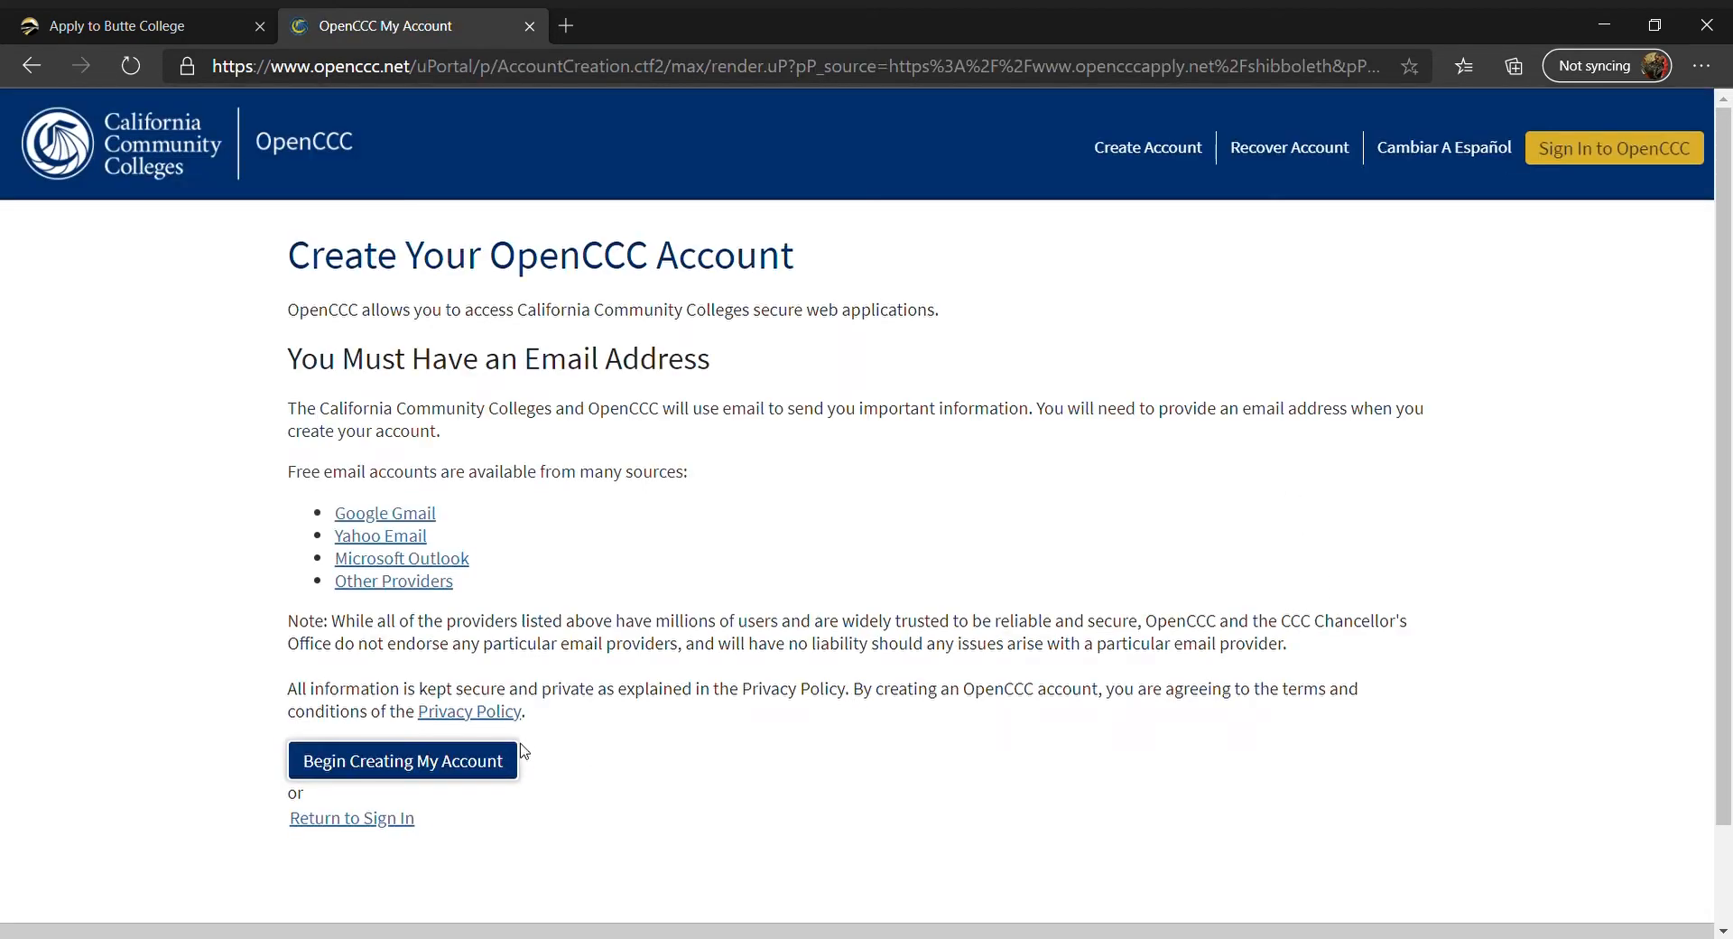
pyautogui.click(401, 760)
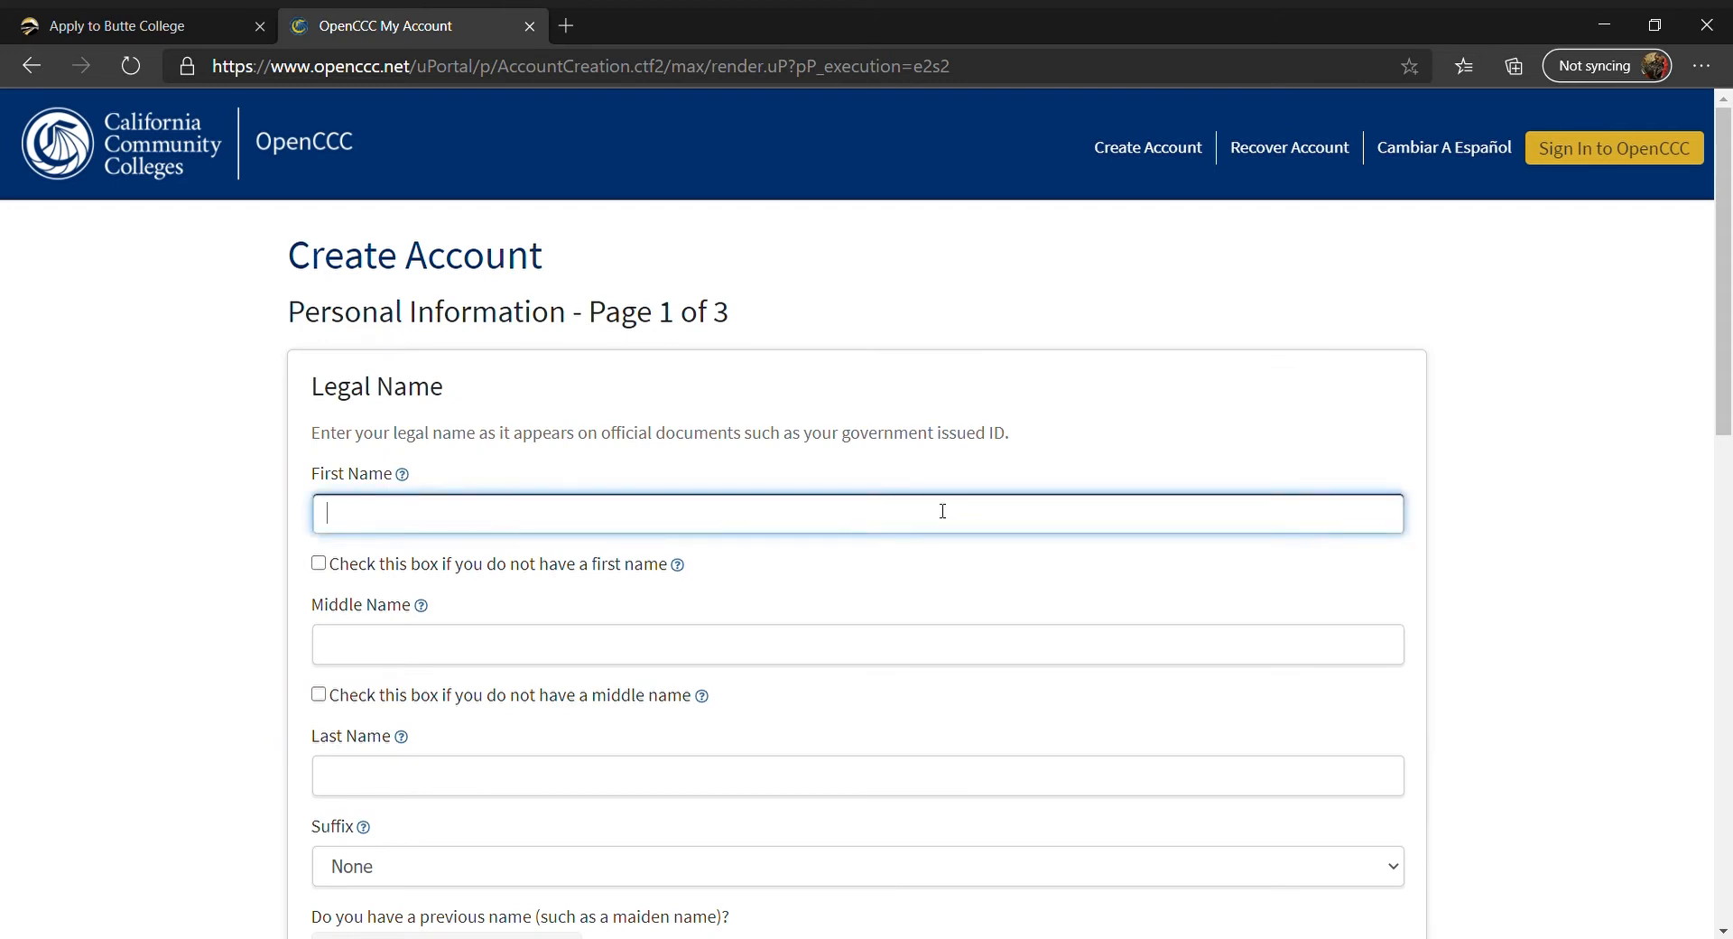
pyautogui.write('Dash')
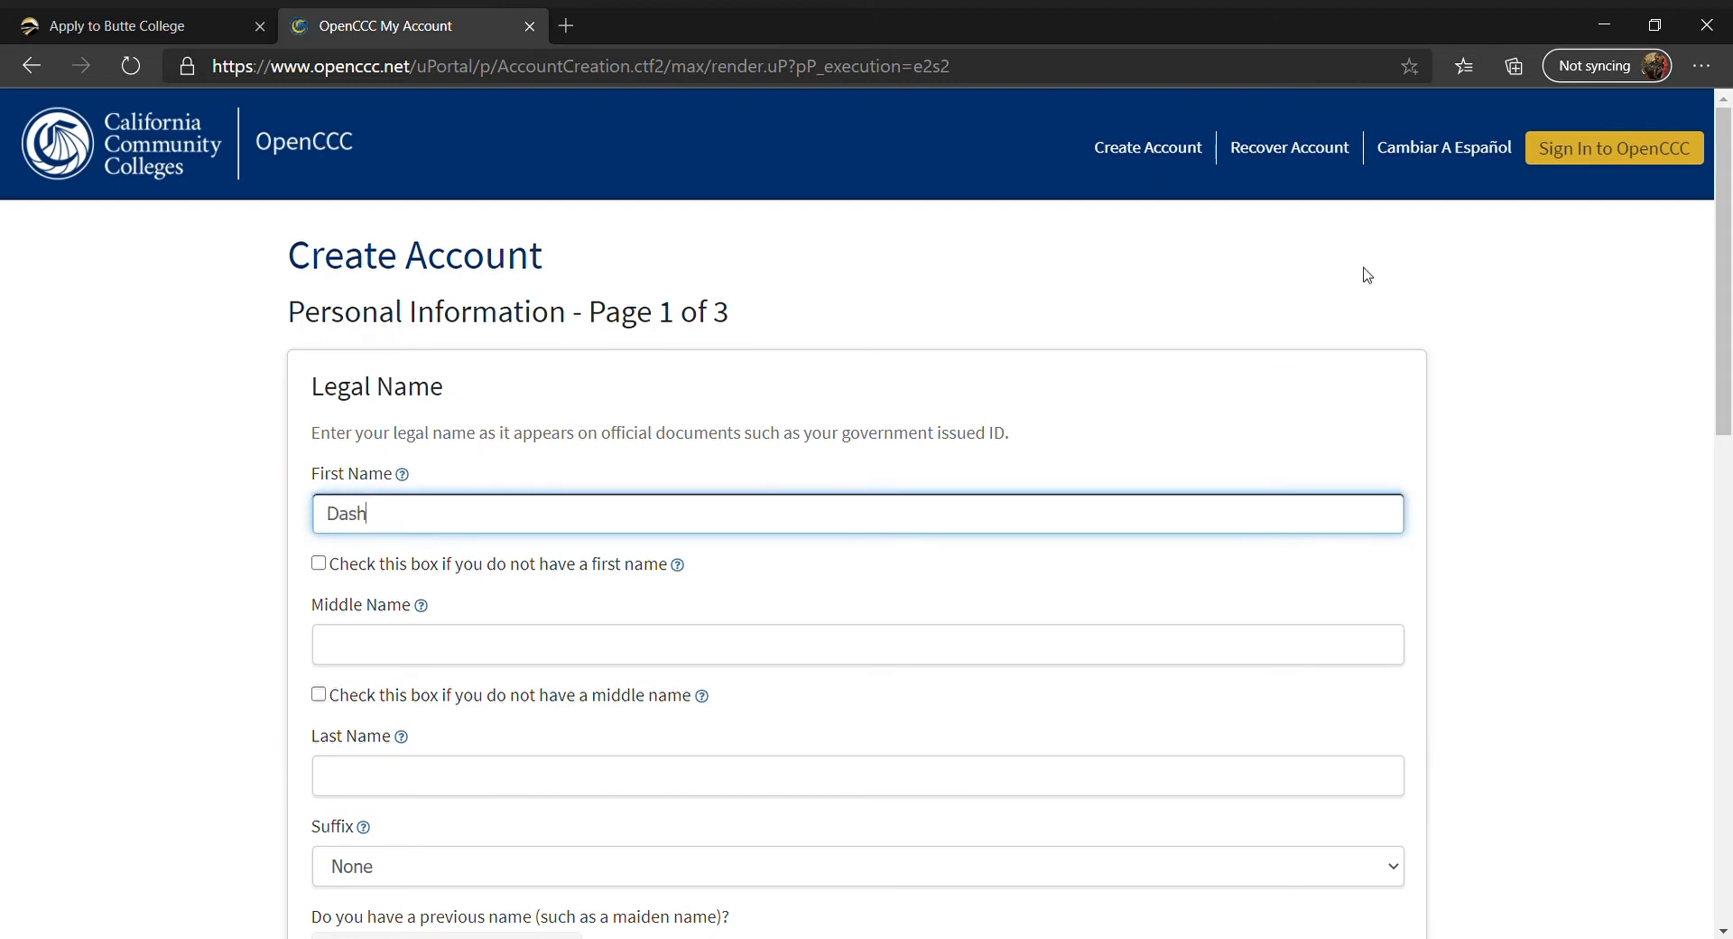
pyautogui.write('The')
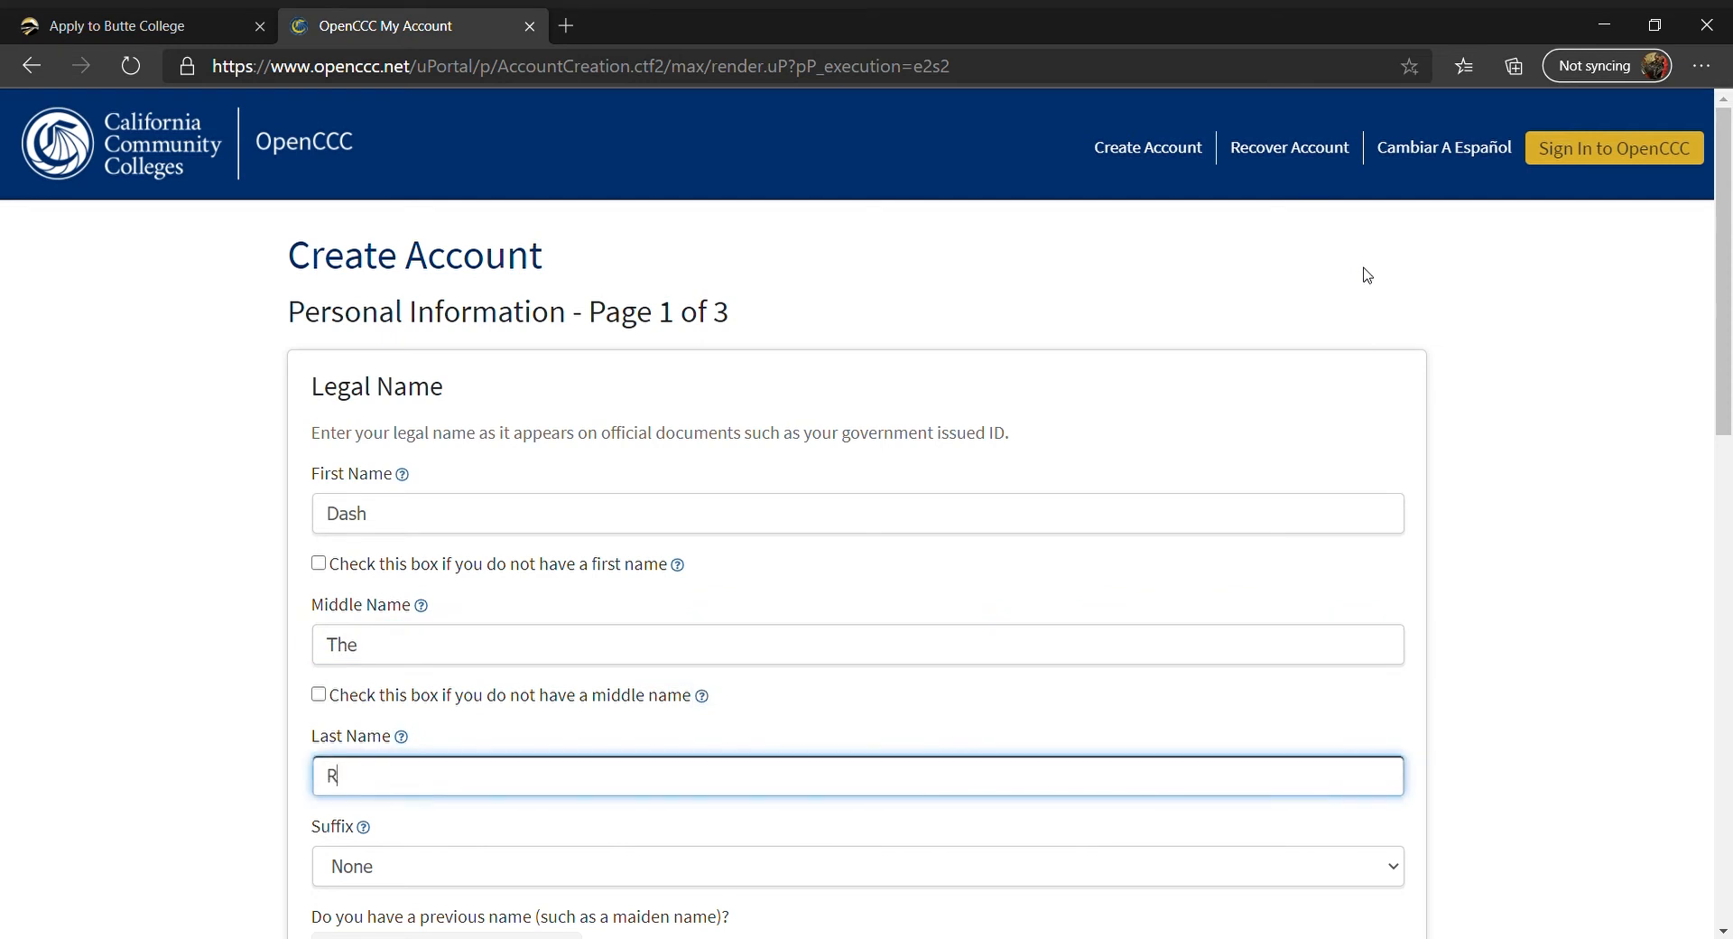
# Step: Enter the last name Road Runner, correcting a mistyped '-Runner' along the way
pyautogui.write('oad Runner')
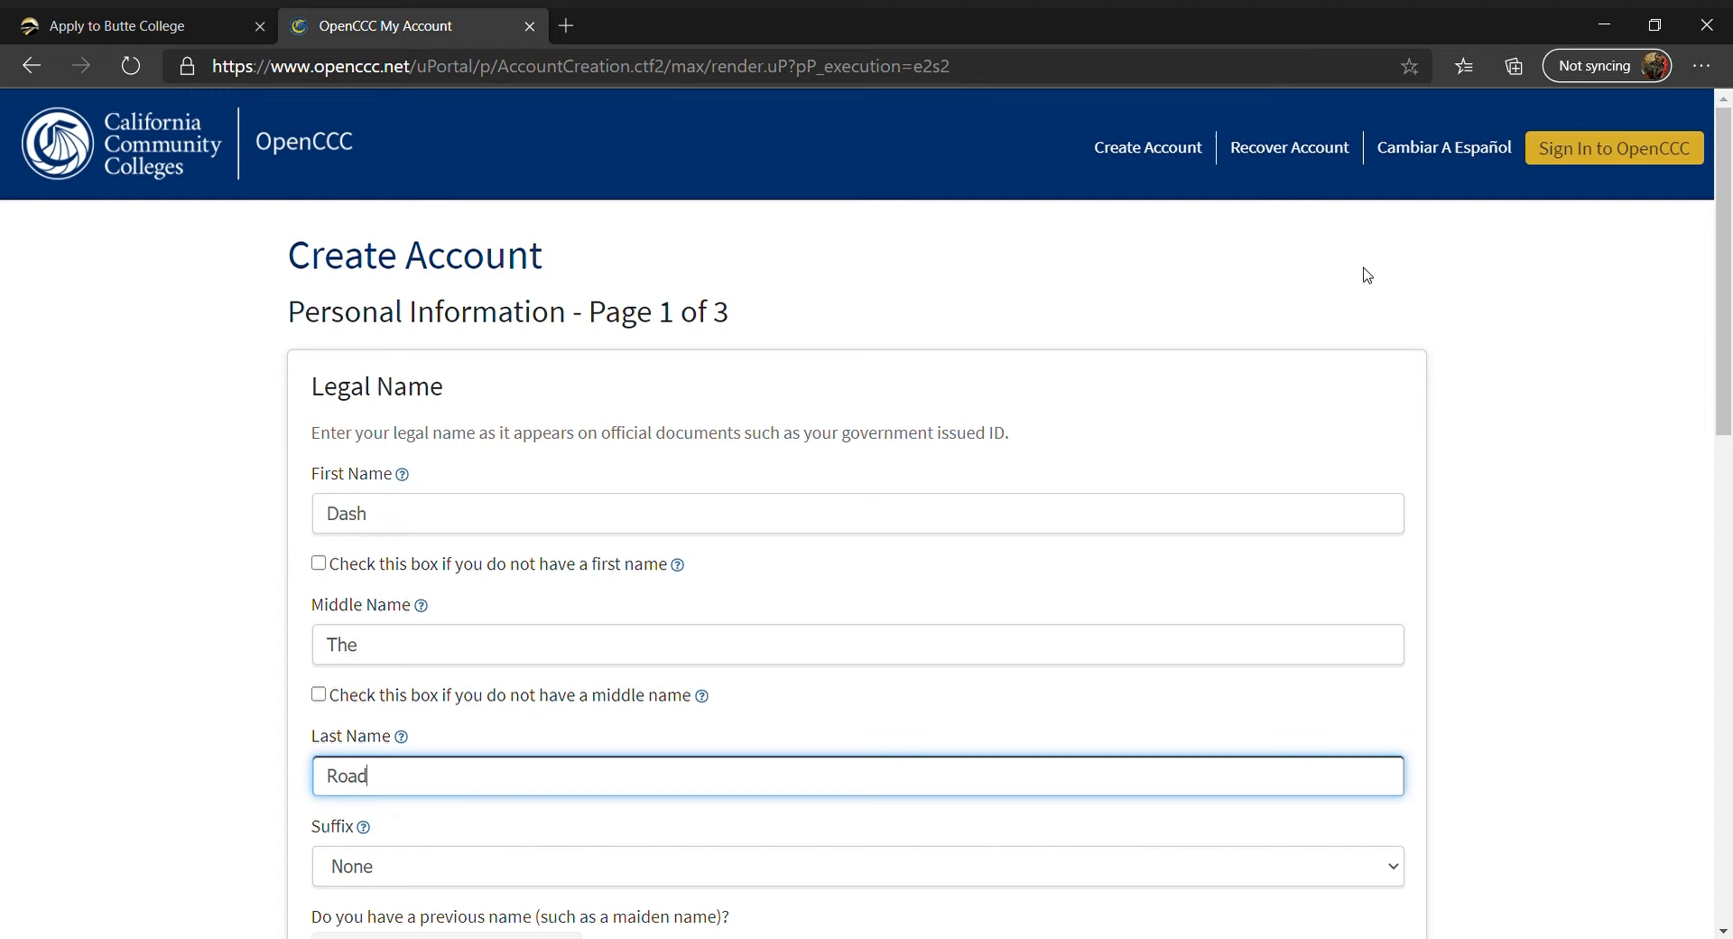
pyautogui.write('-Runner')
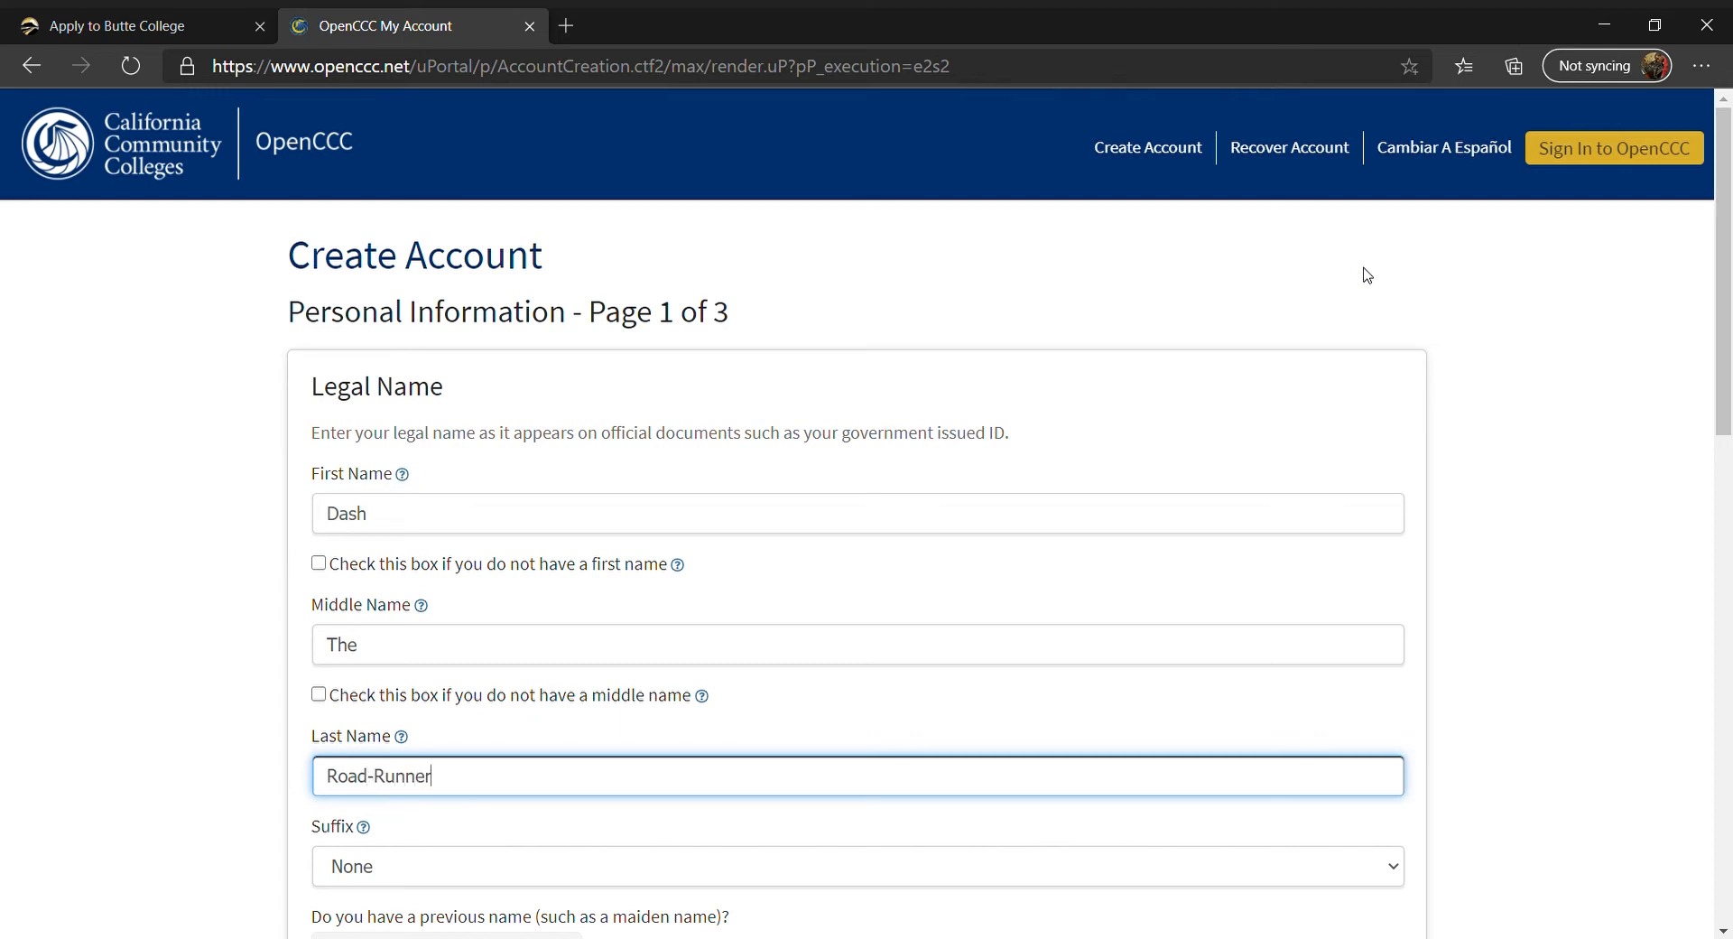
pyautogui.press('BackSpace')
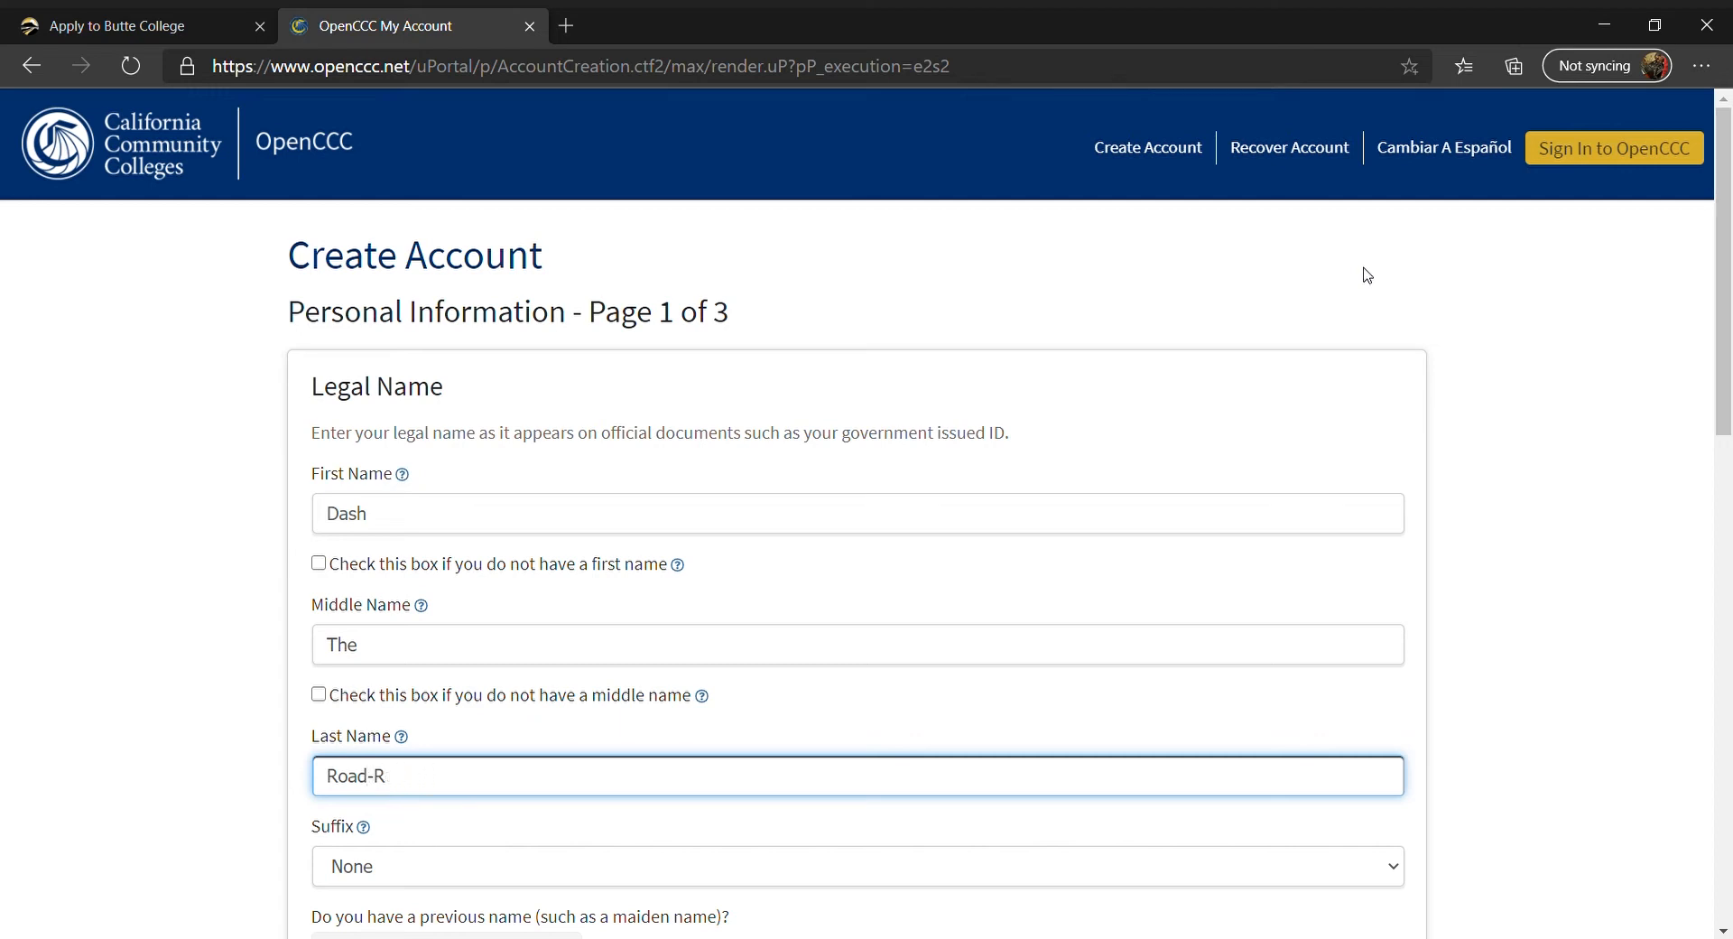
pyautogui.write('Road R')
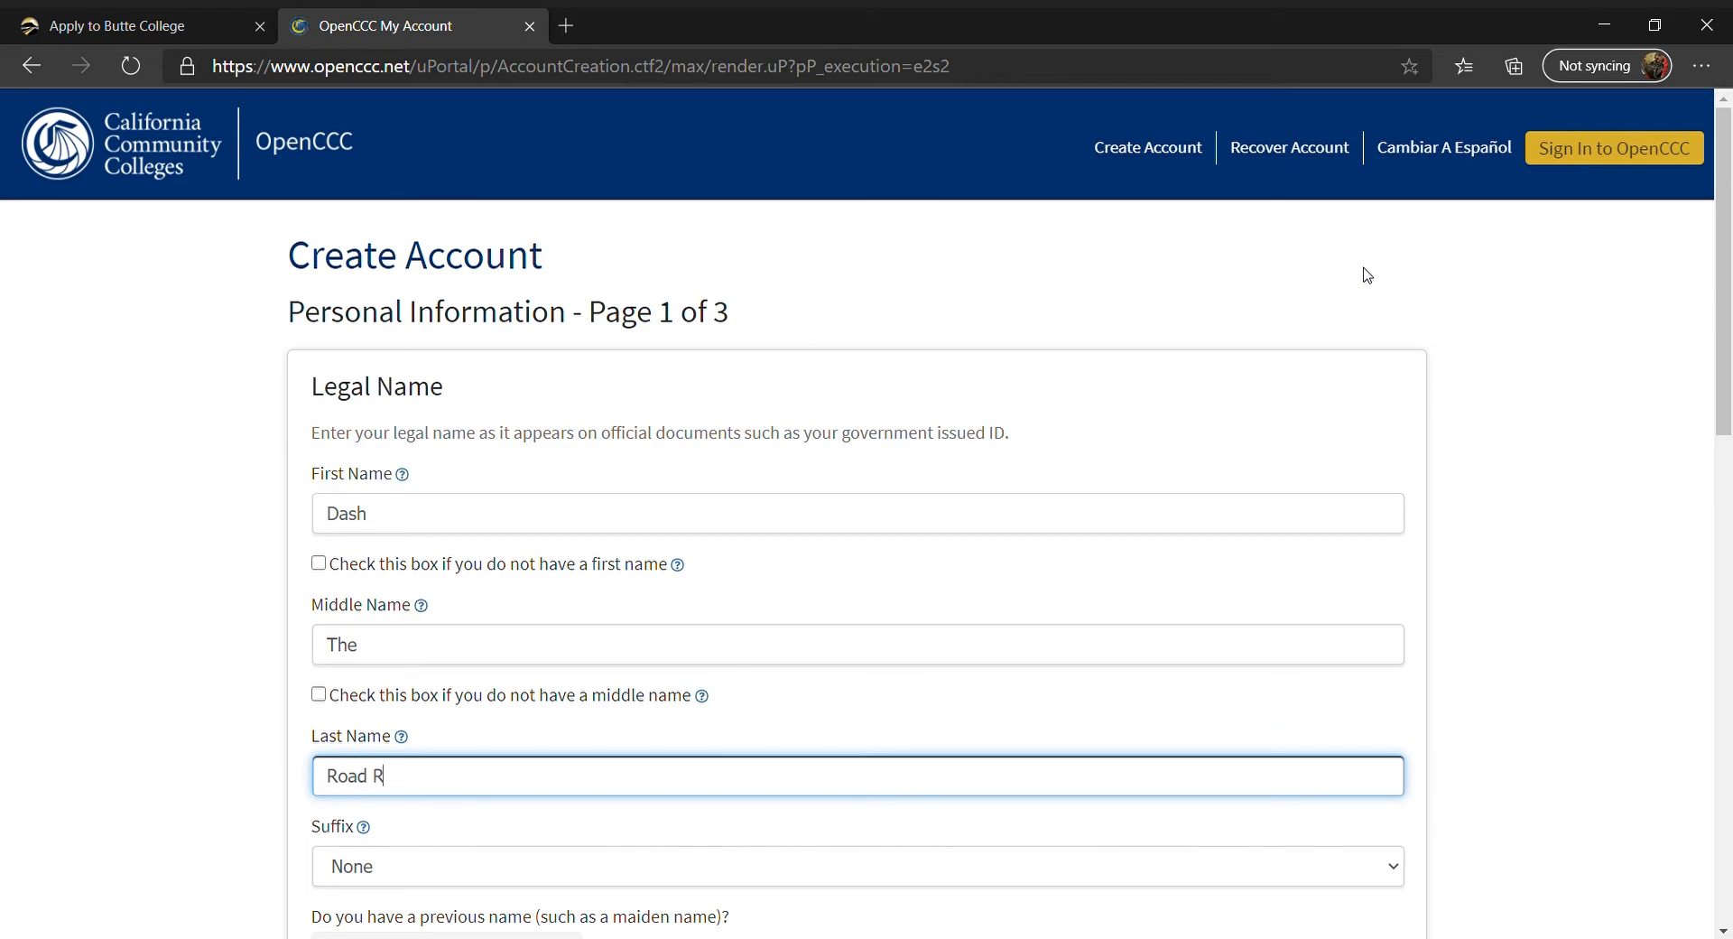
pyautogui.write('unner')
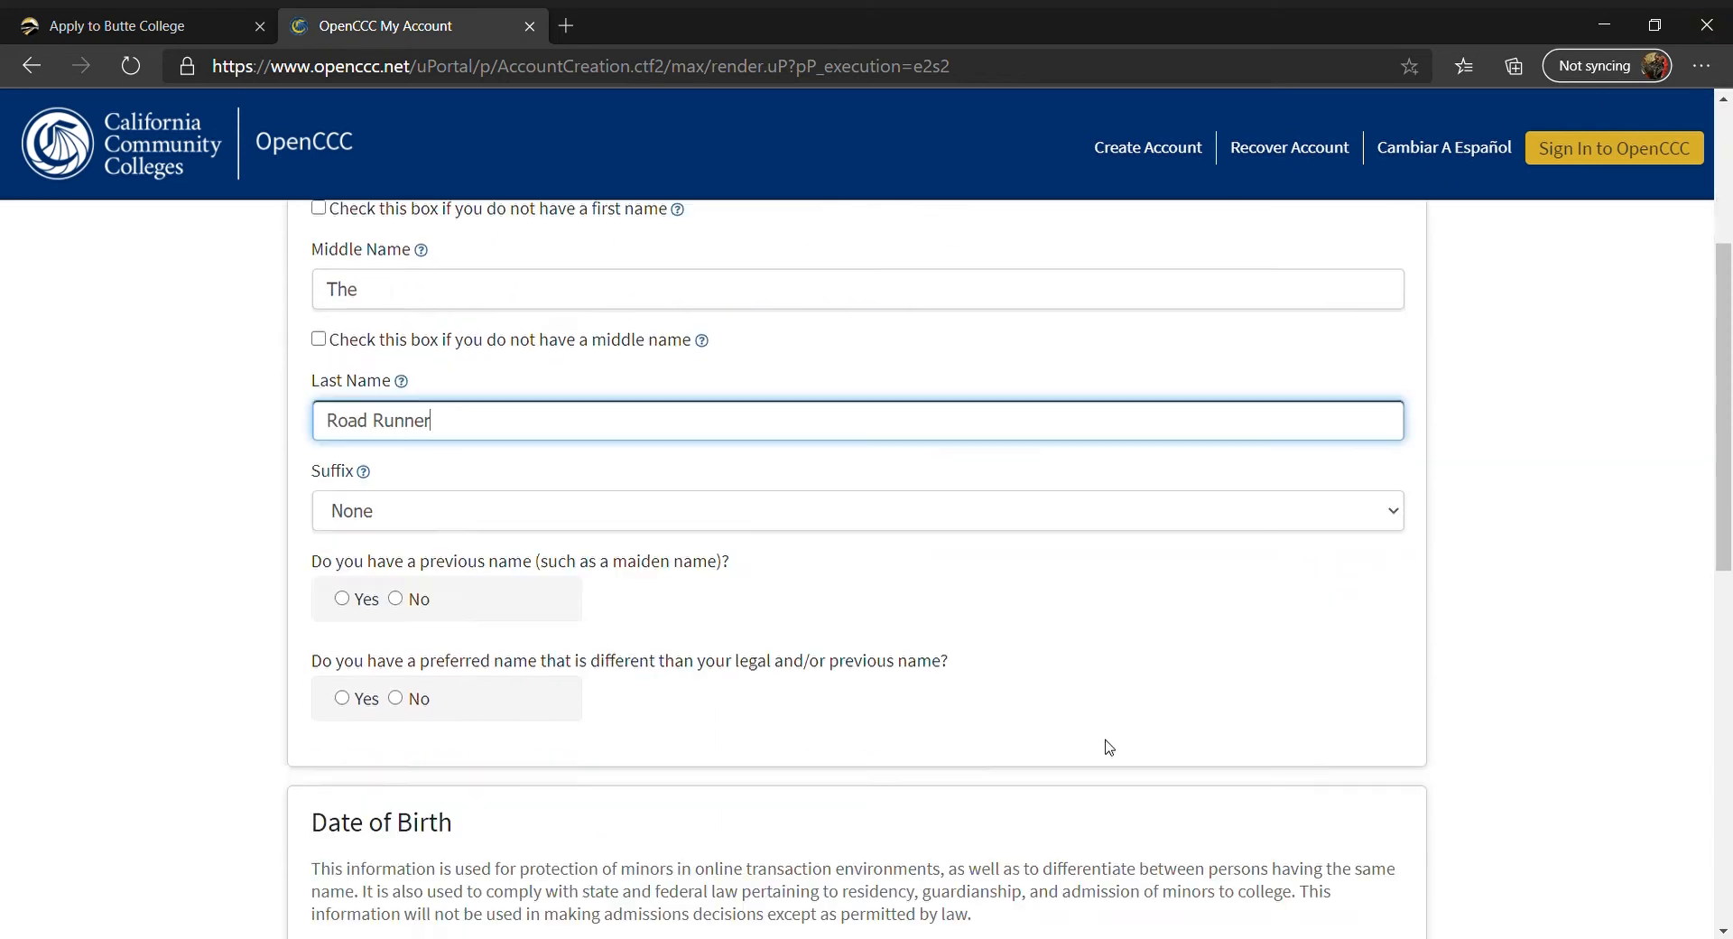
pyautogui.click(341, 571)
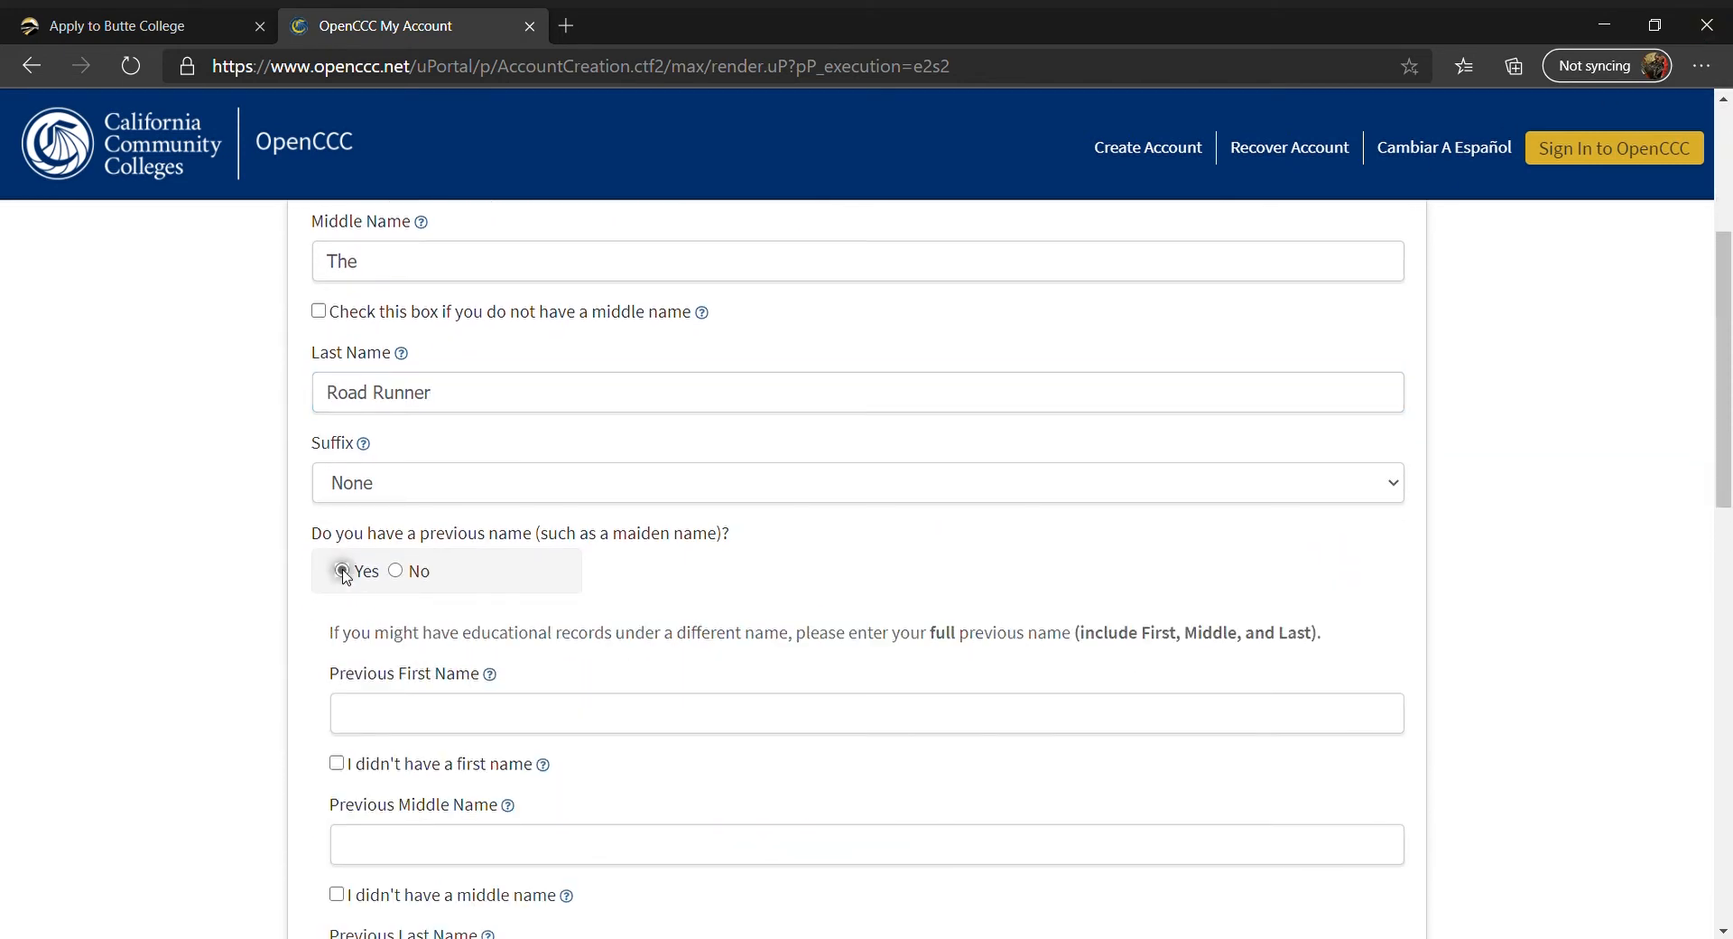
pyautogui.click(395, 570)
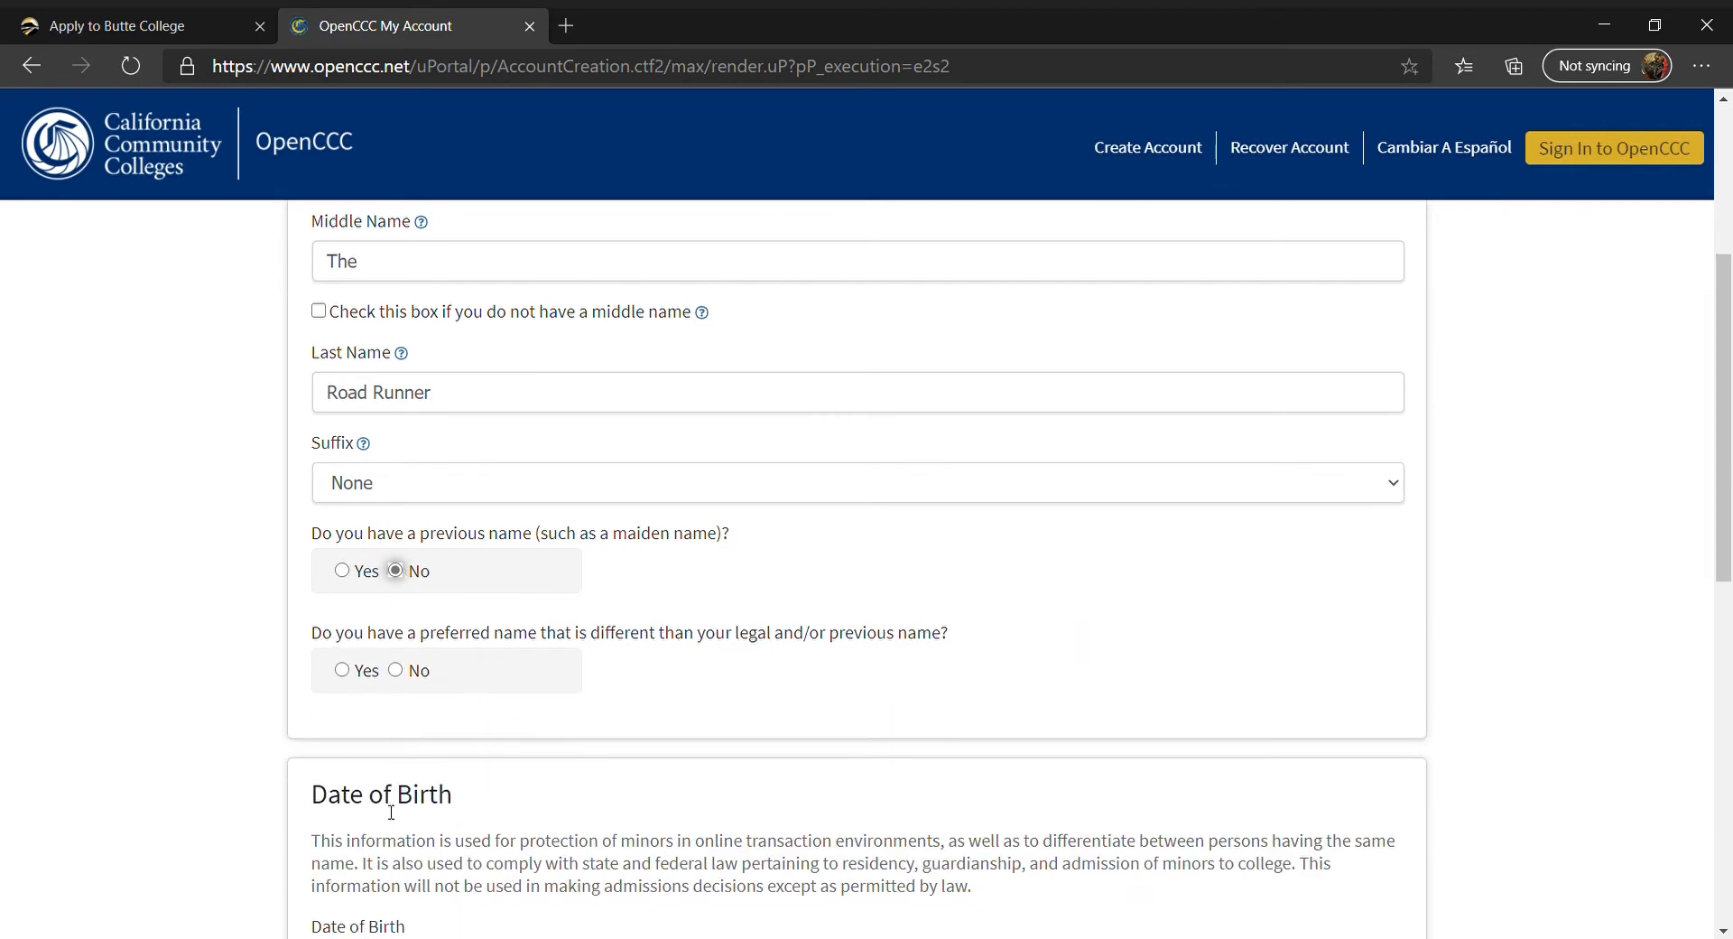
pyautogui.click(343, 669)
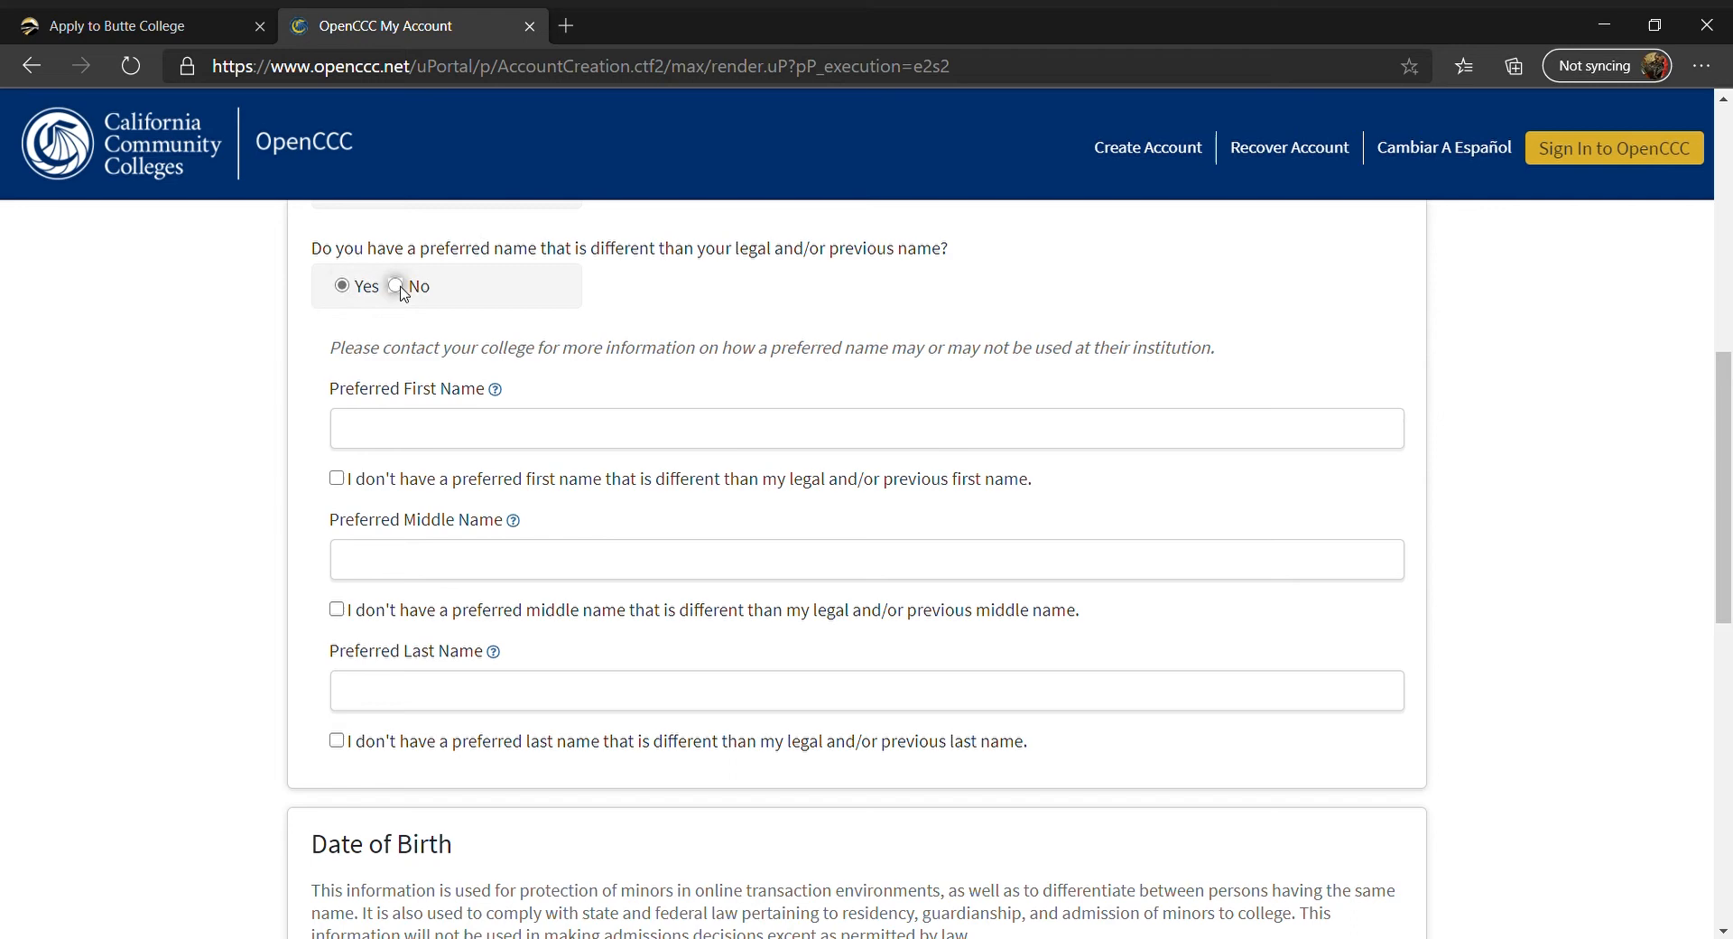
pyautogui.scroll(-3)
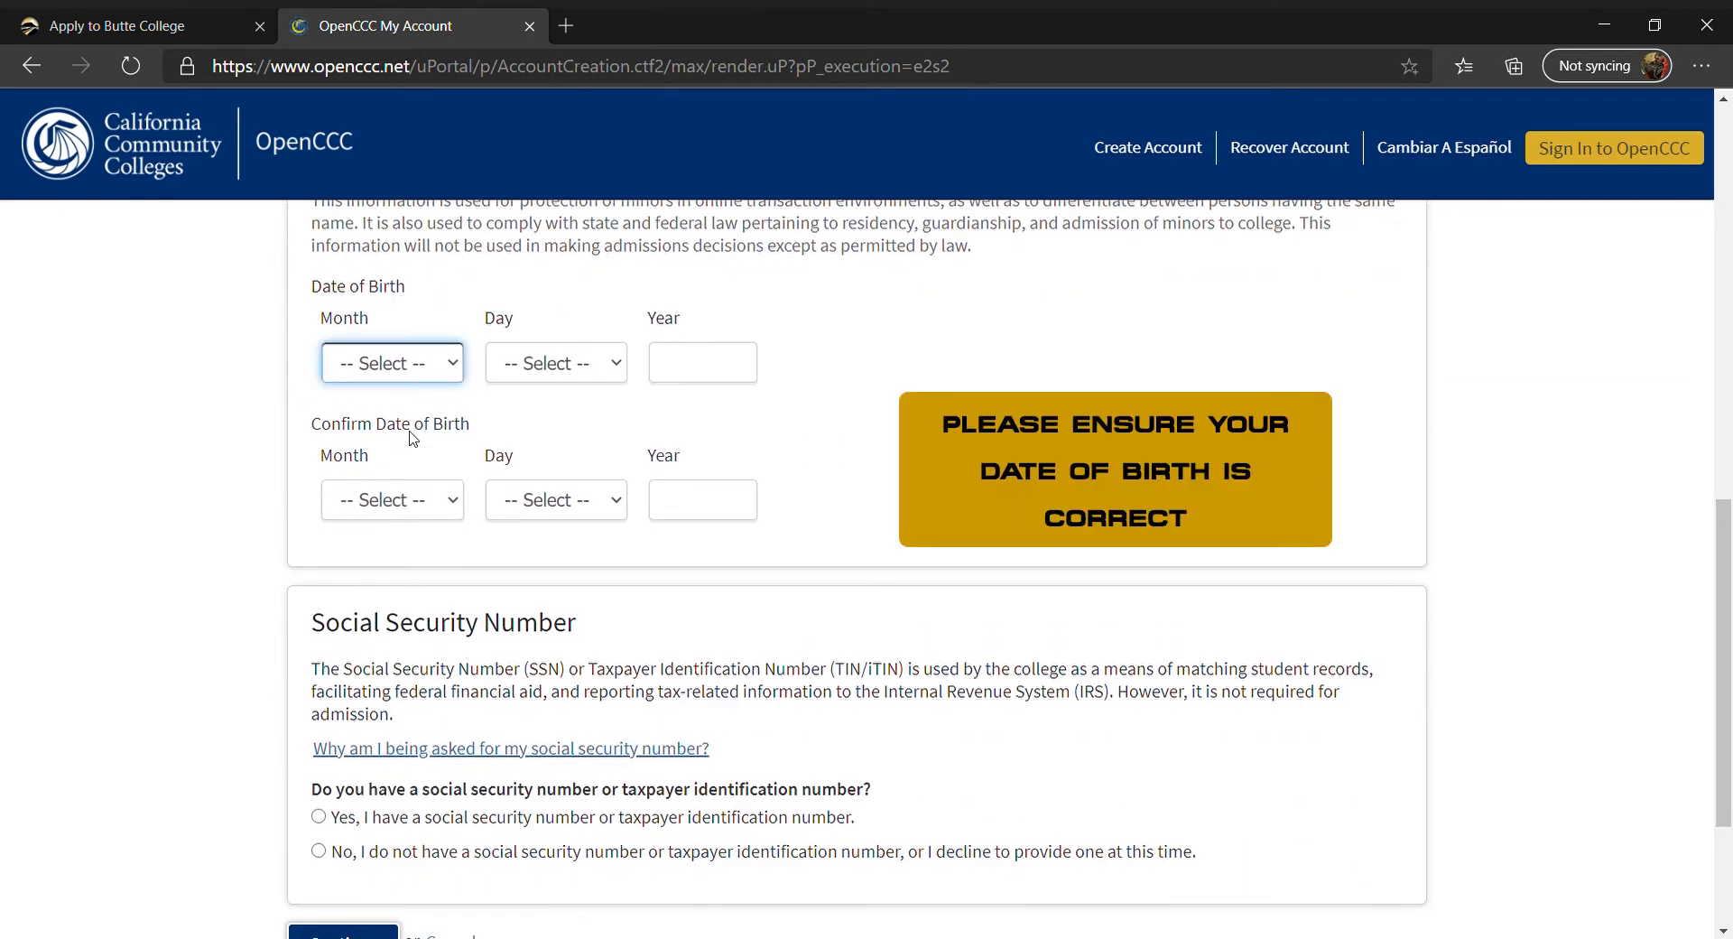
# Step: Enter the date of birth January 1, 2000 and confirm it in the second set of fields
pyautogui.click(392, 363)
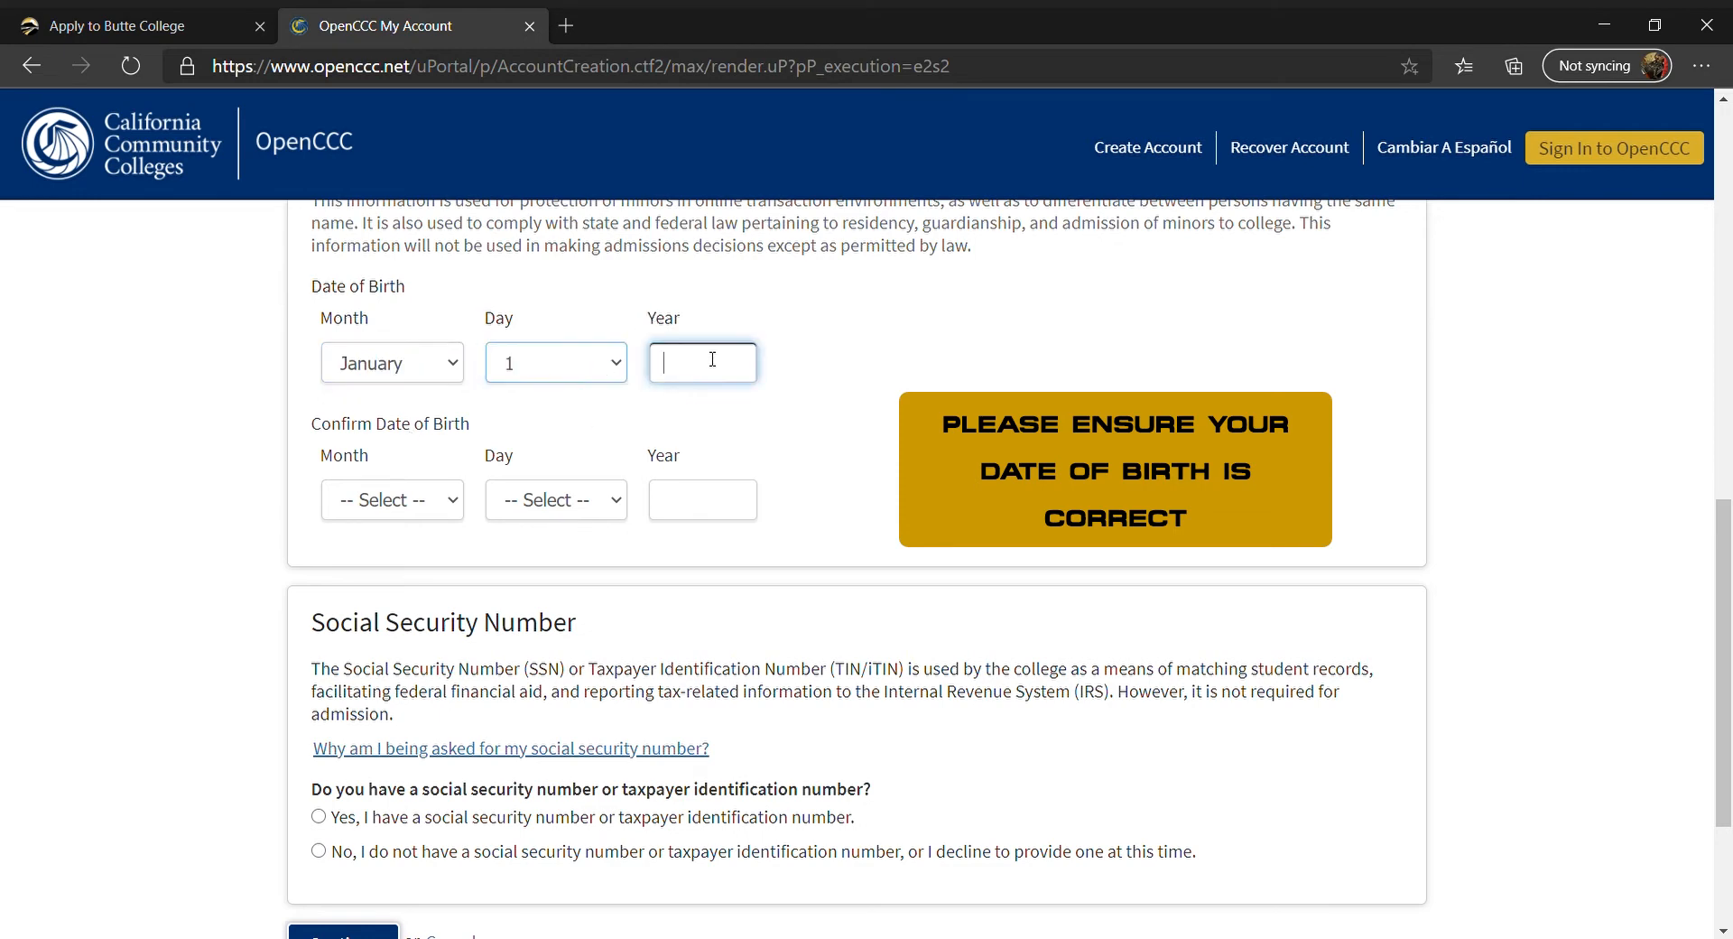
pyautogui.write('2000')
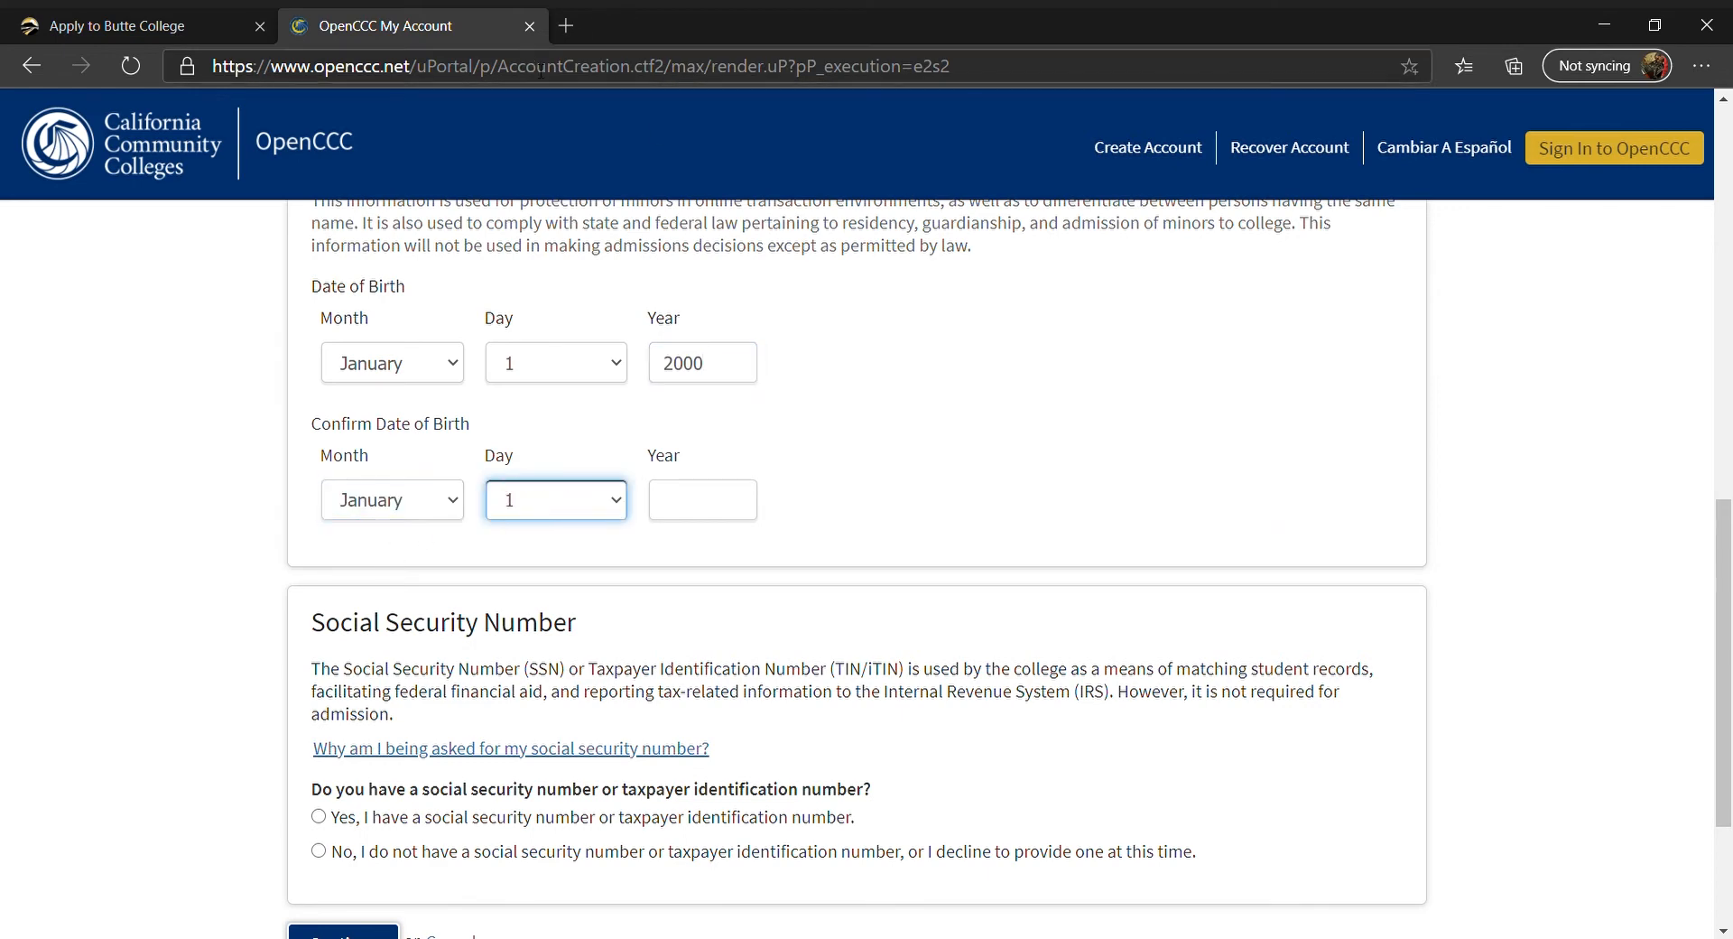
pyautogui.write('2000')
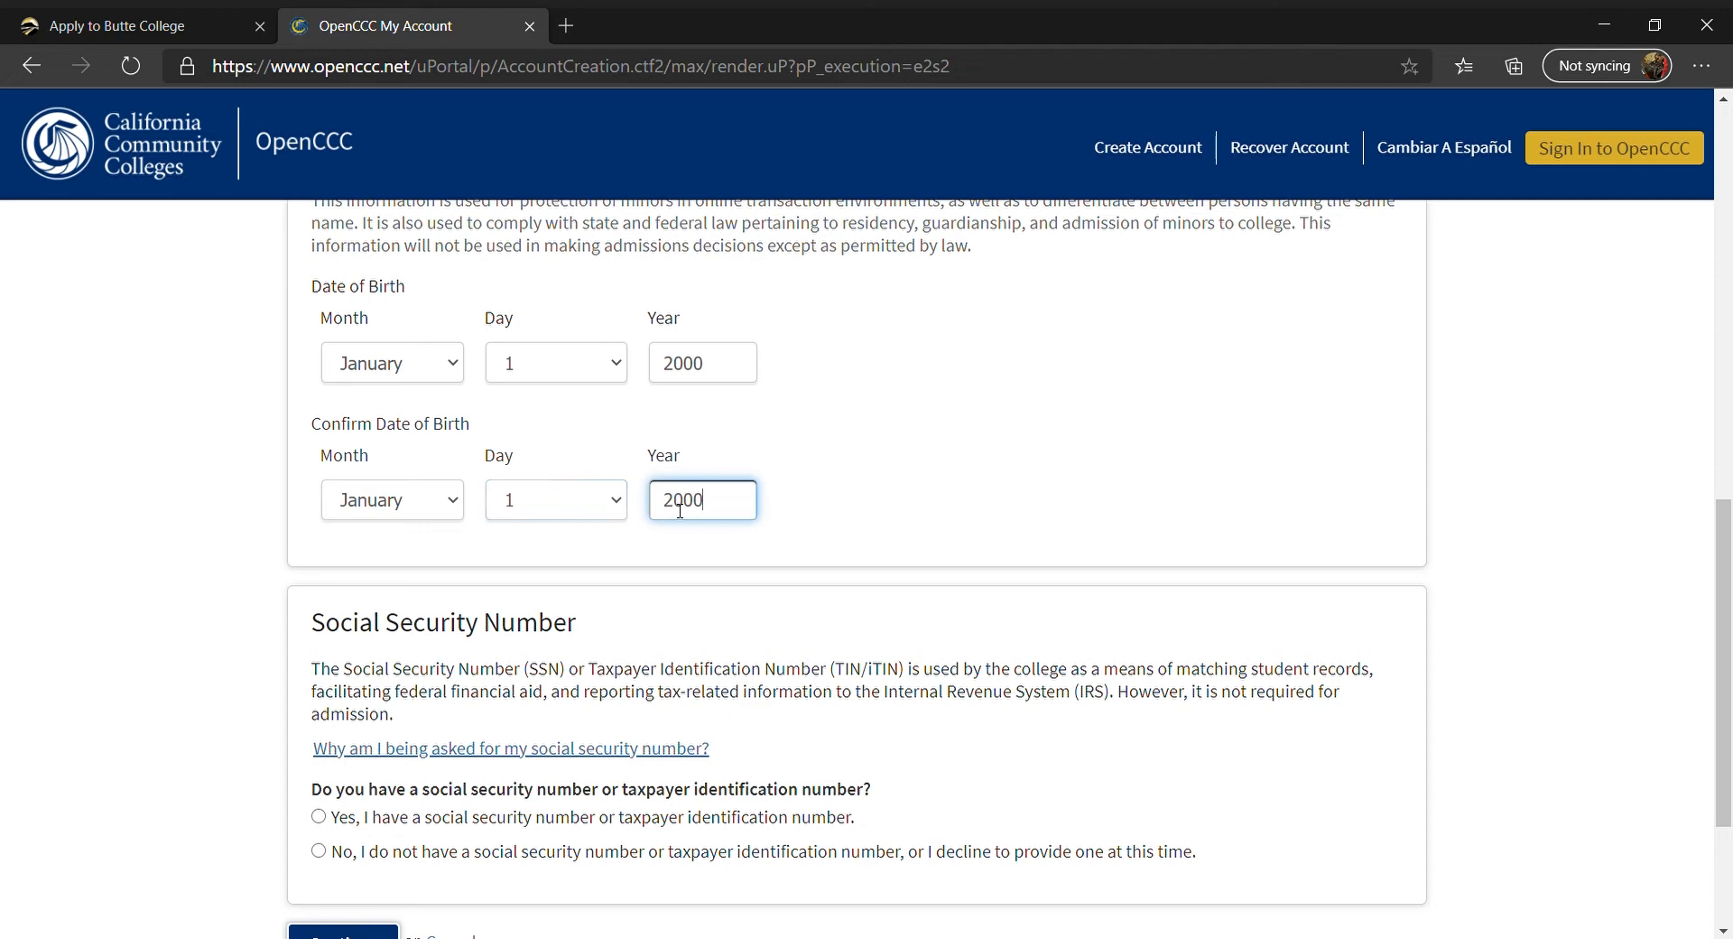
pyautogui.scroll(-3)
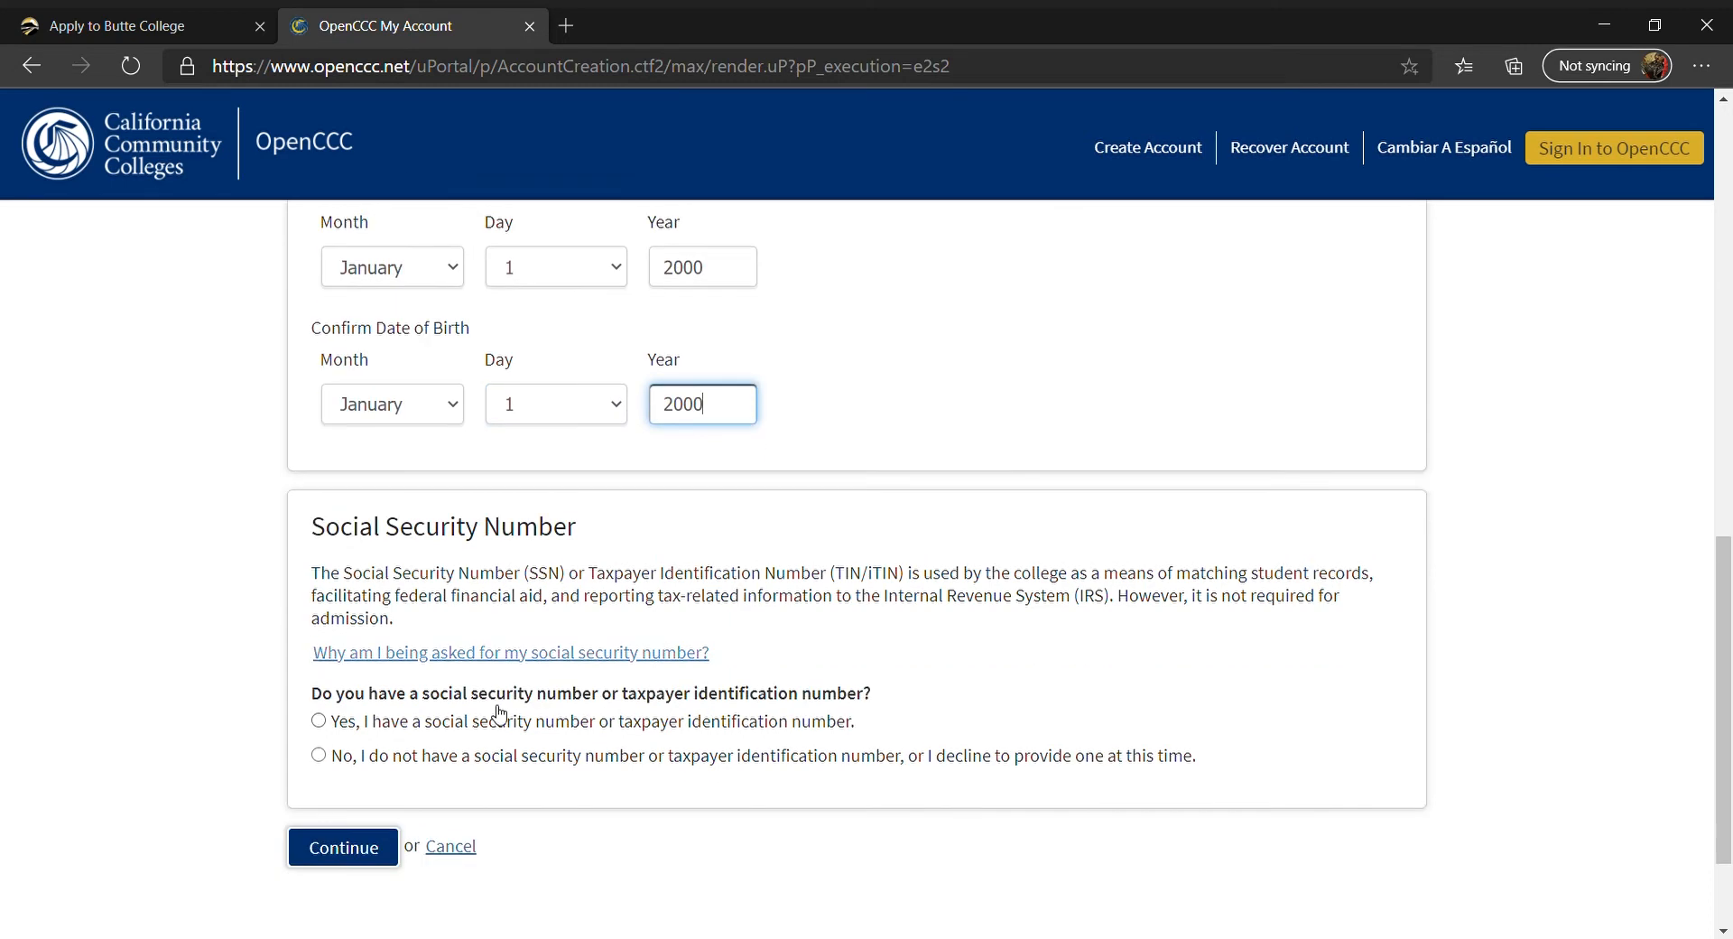
# Step: Answer No to having a social security number after first choosing Yes, then submit page 1 with Continue
pyautogui.scroll(-3)
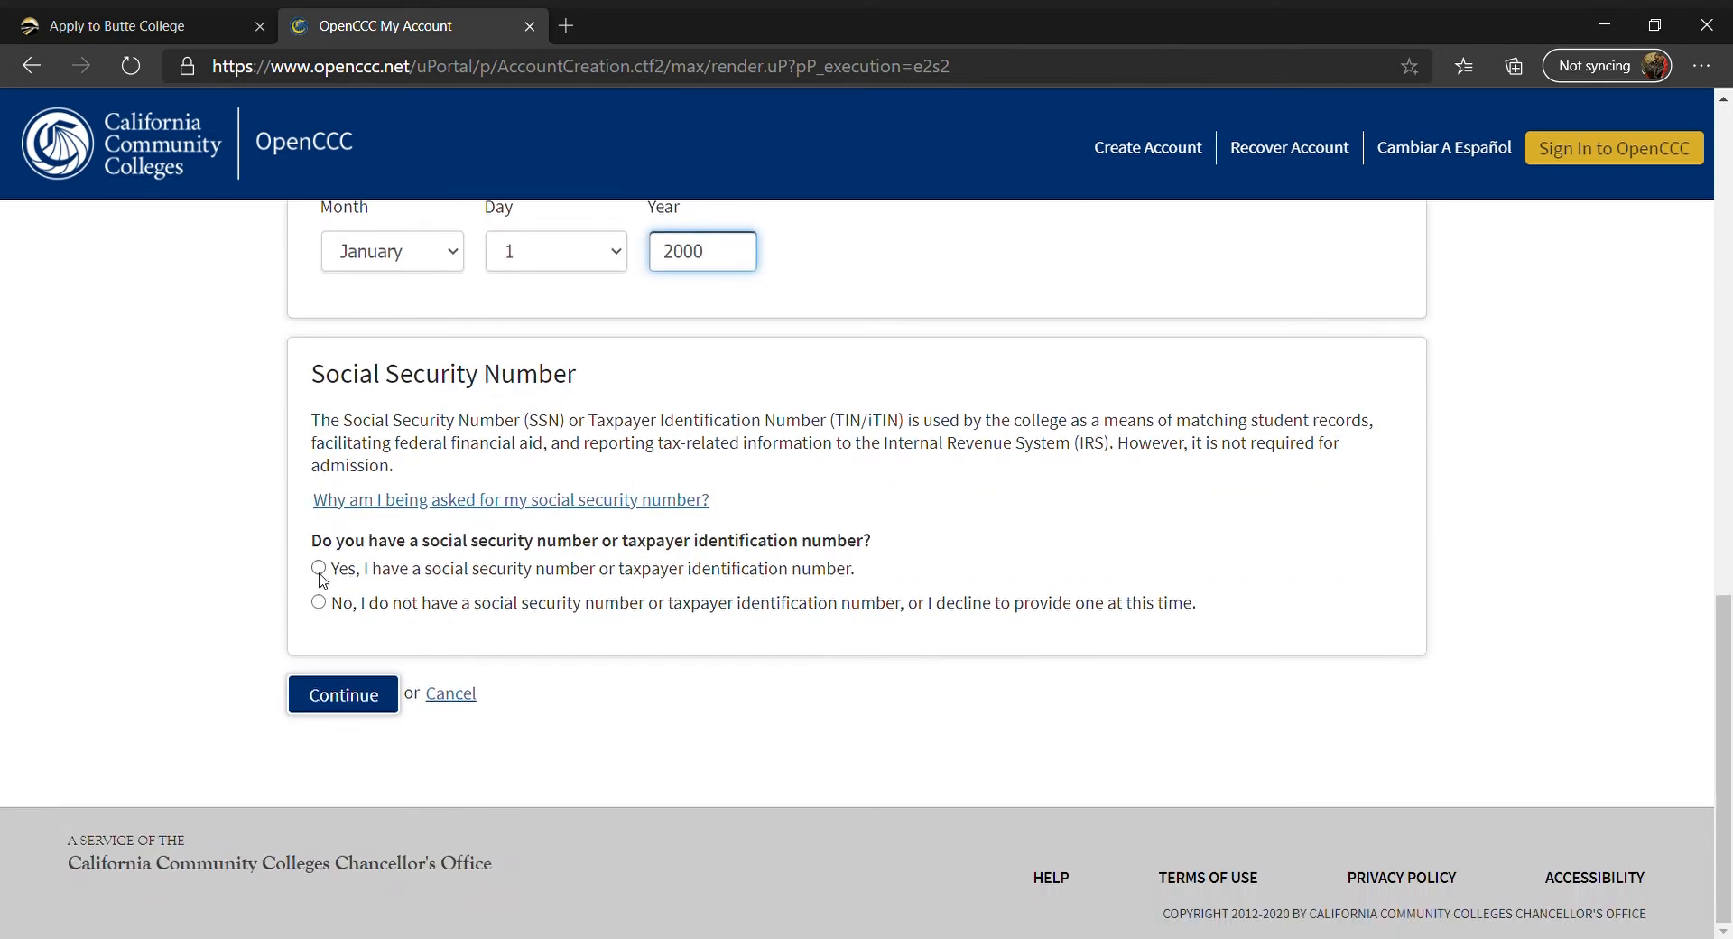
pyautogui.click(320, 567)
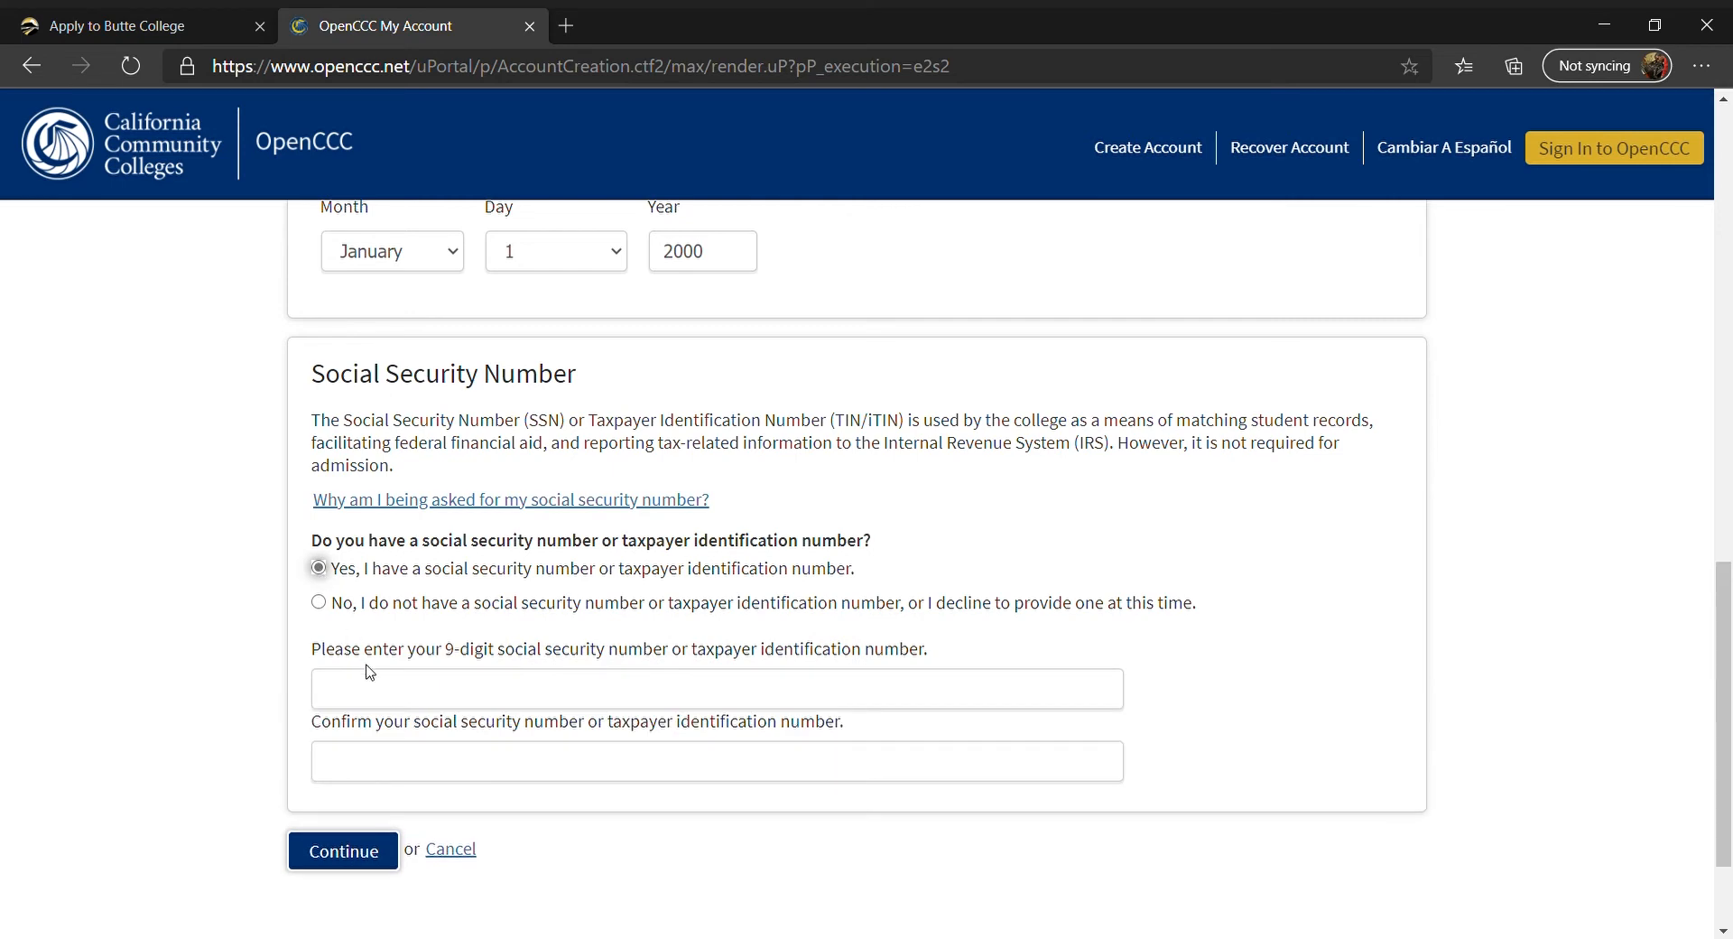
pyautogui.click(717, 688)
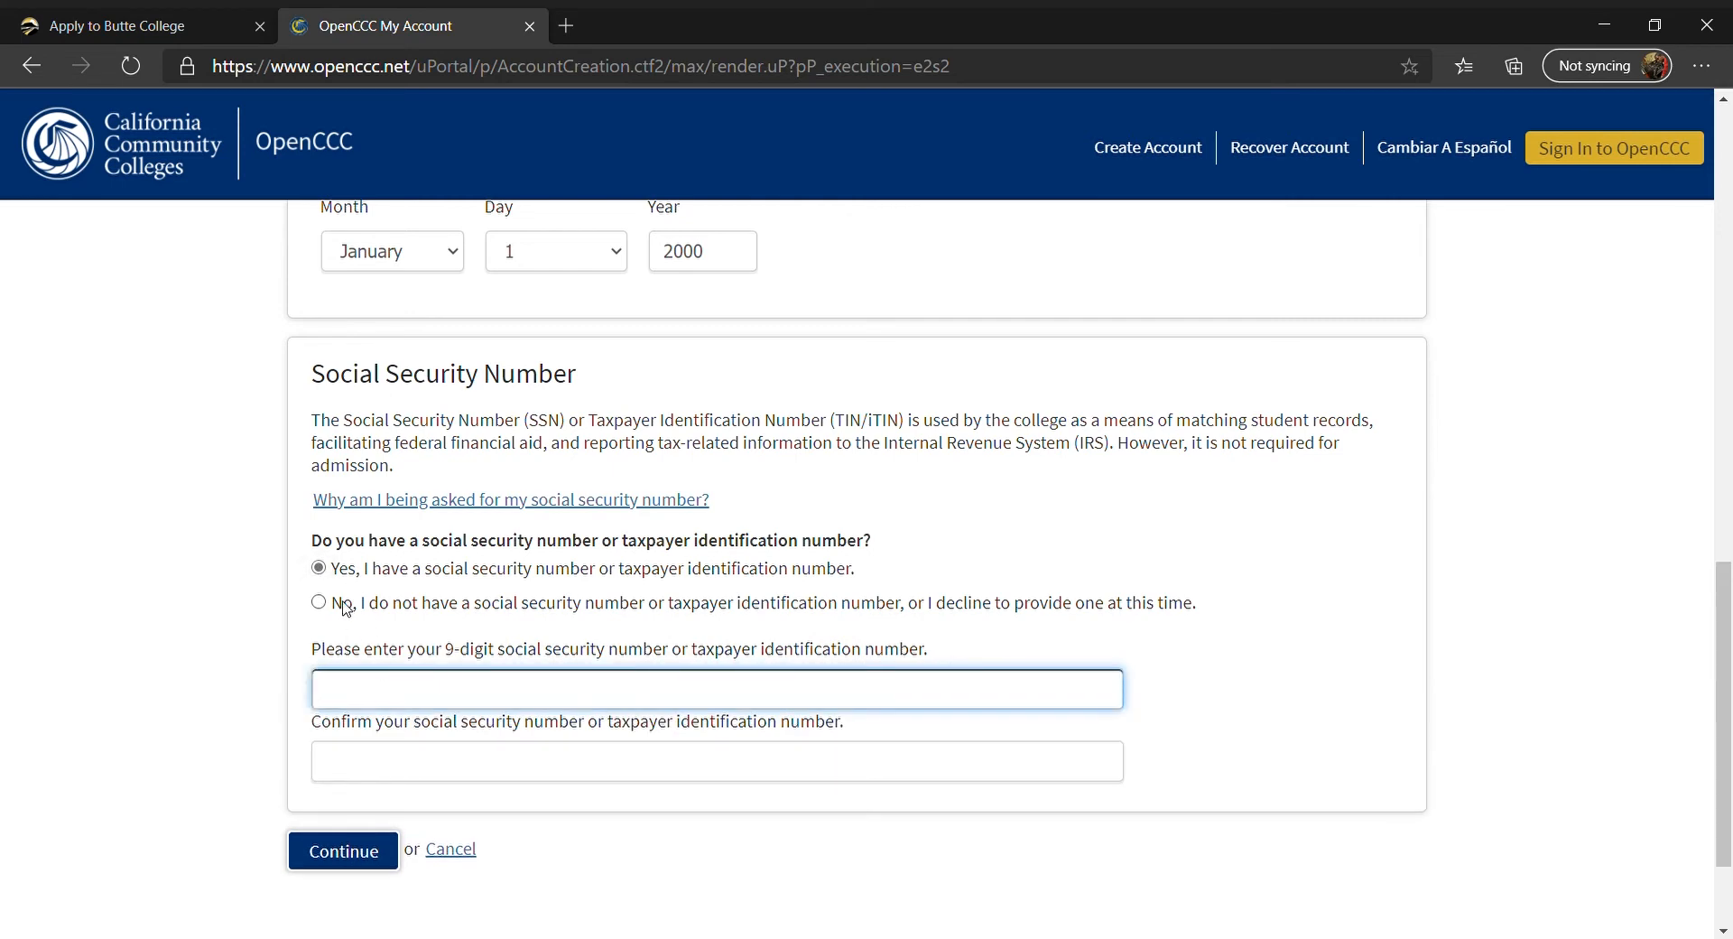
pyautogui.click(318, 603)
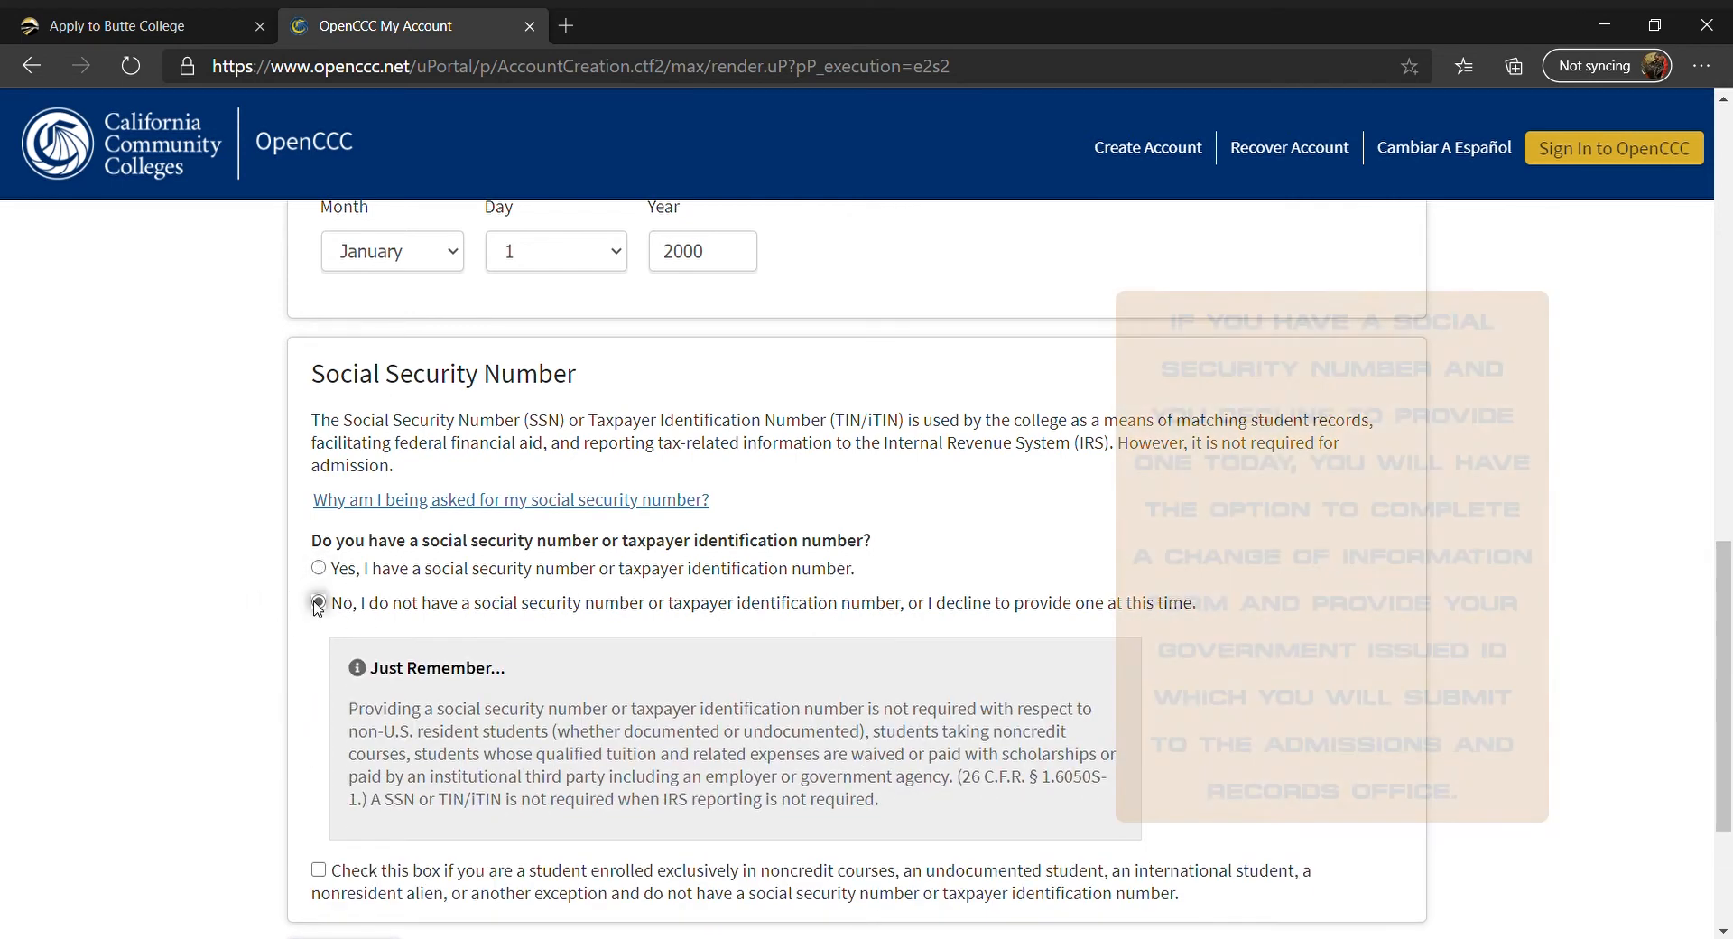
pyautogui.scroll(-3)
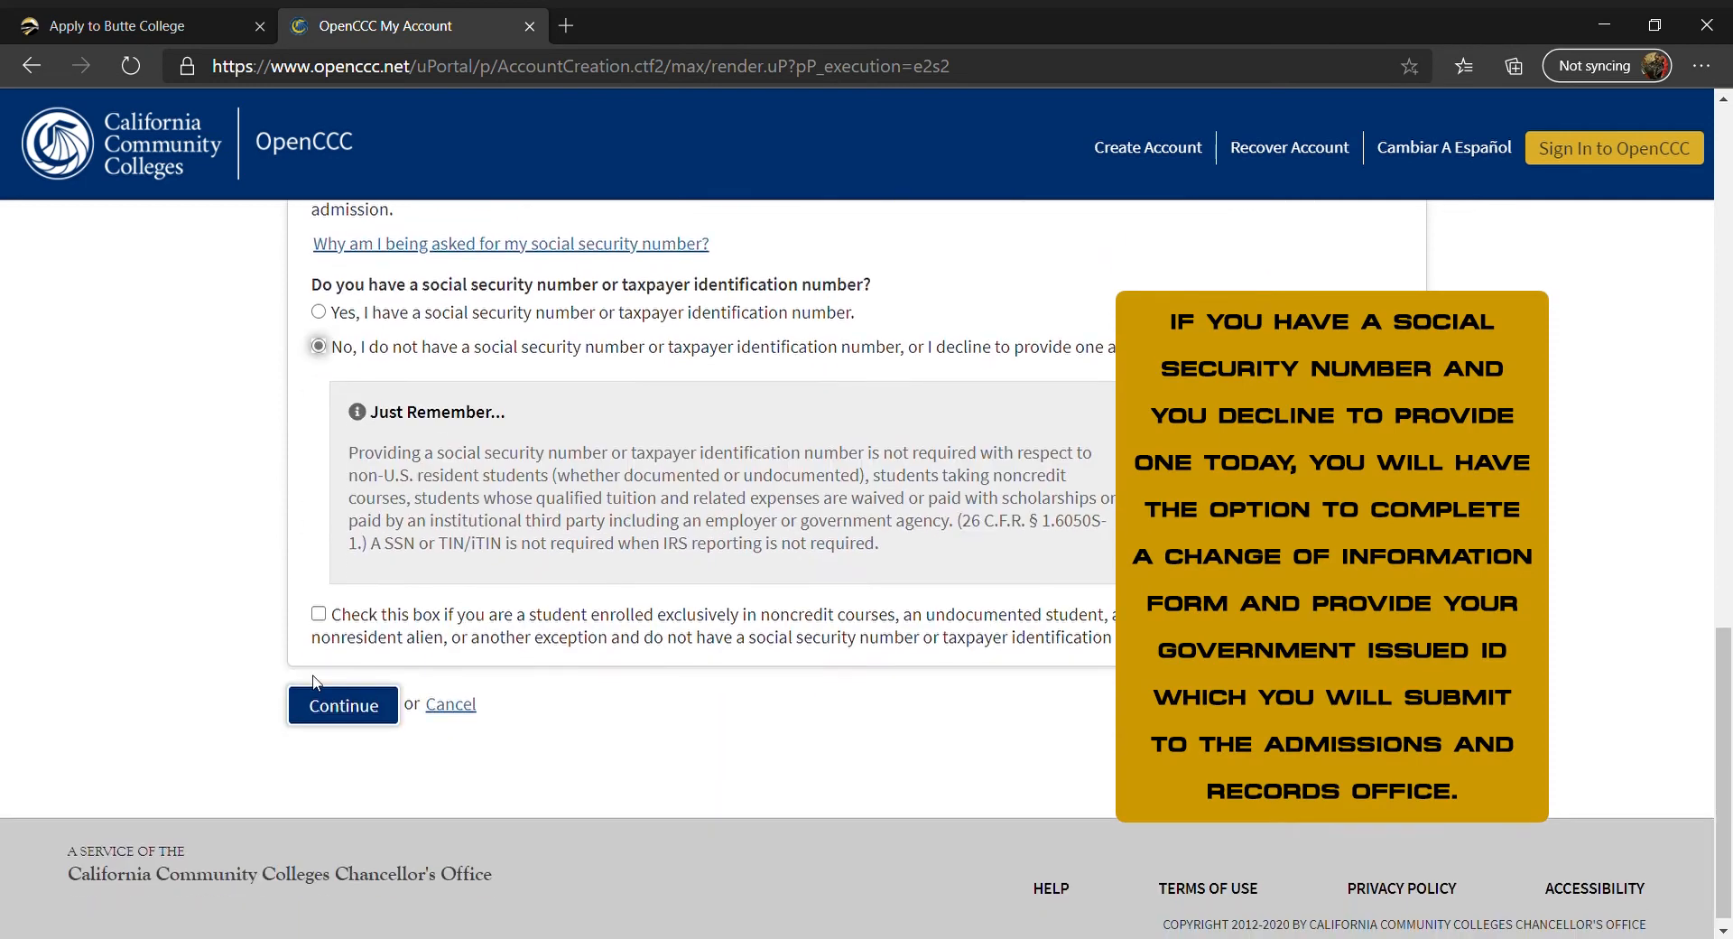
pyautogui.moveTo(363, 659)
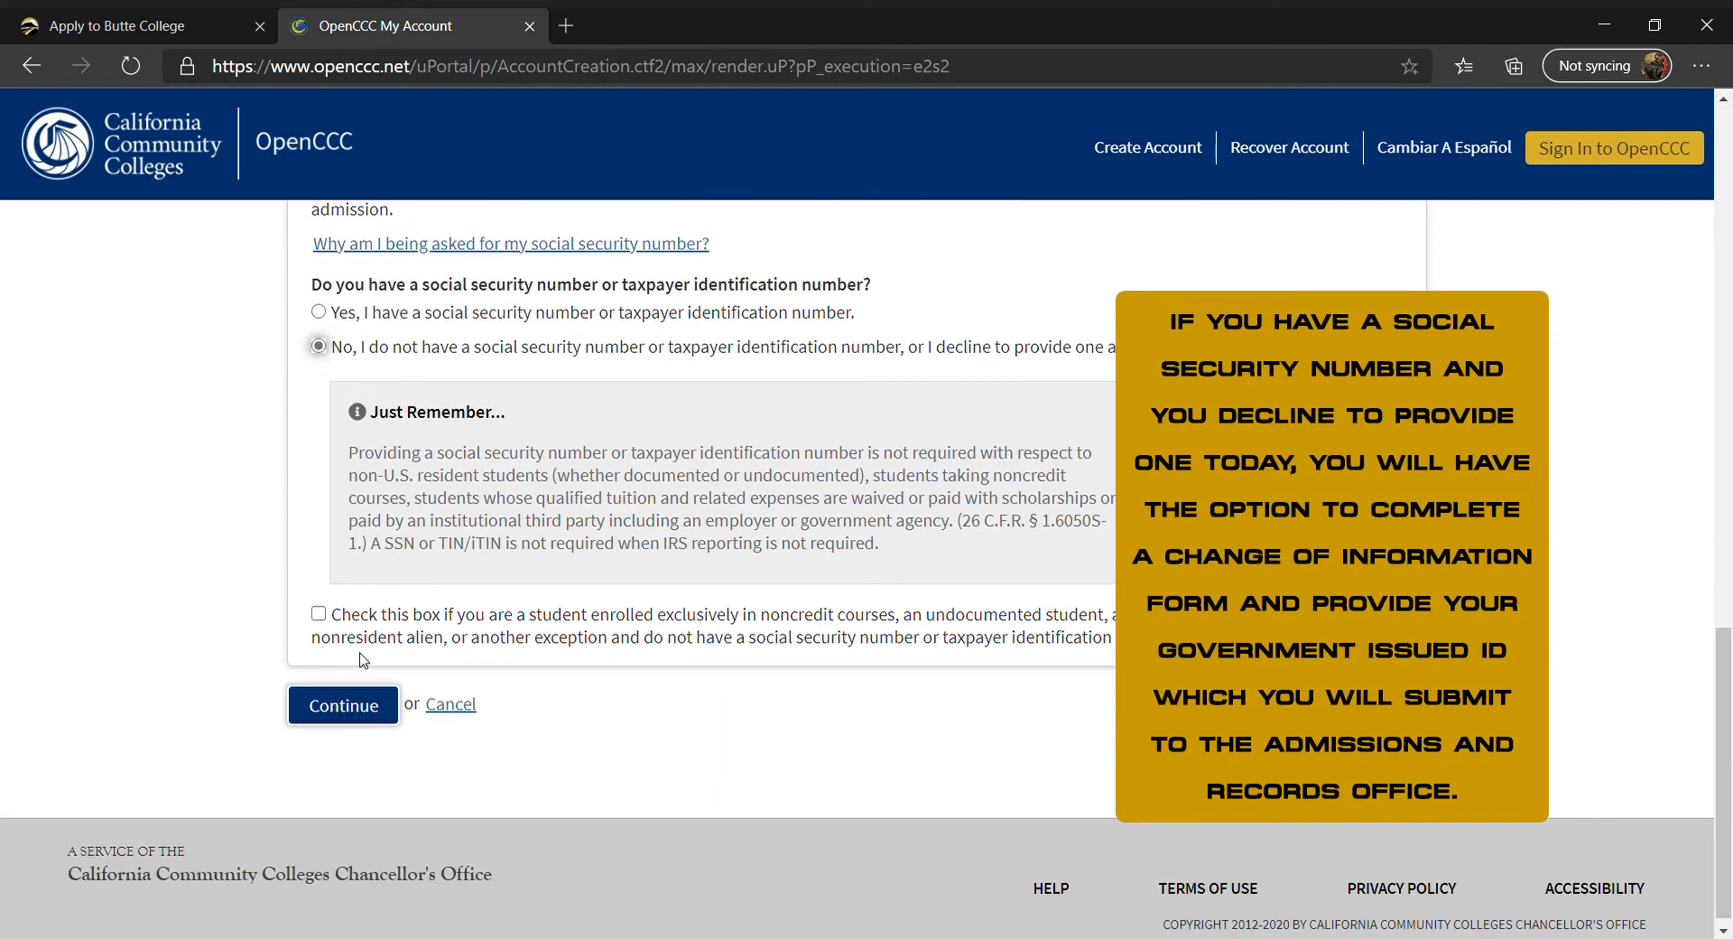
pyautogui.scroll(3)
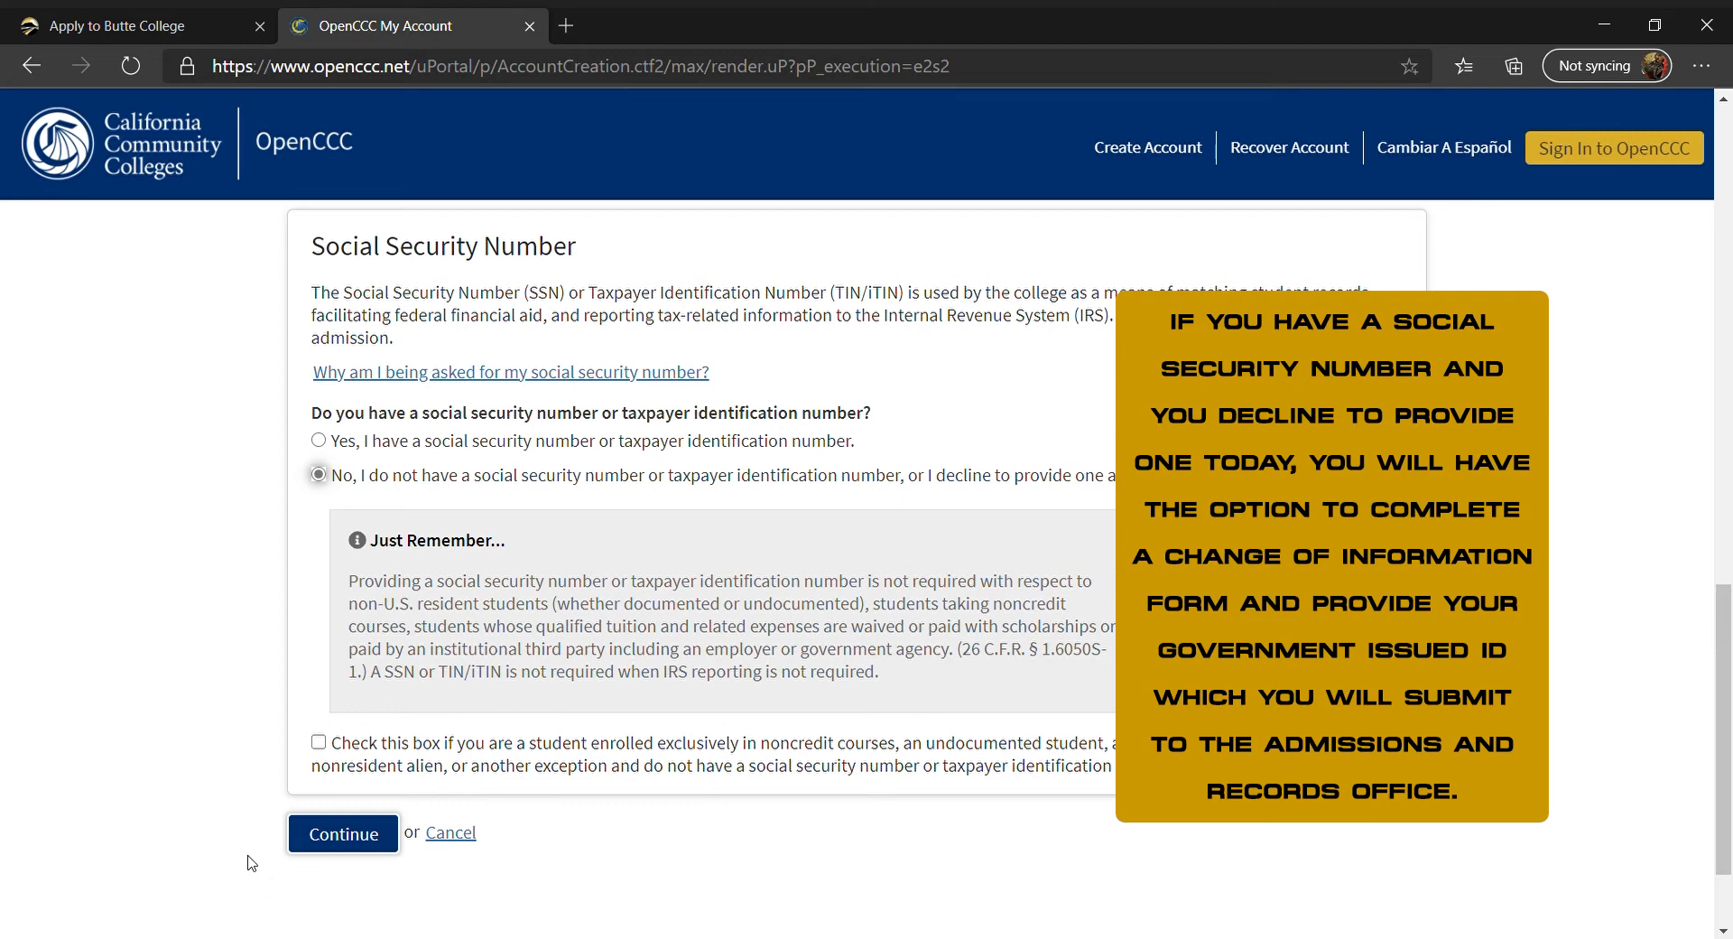
pyautogui.moveTo(343, 833)
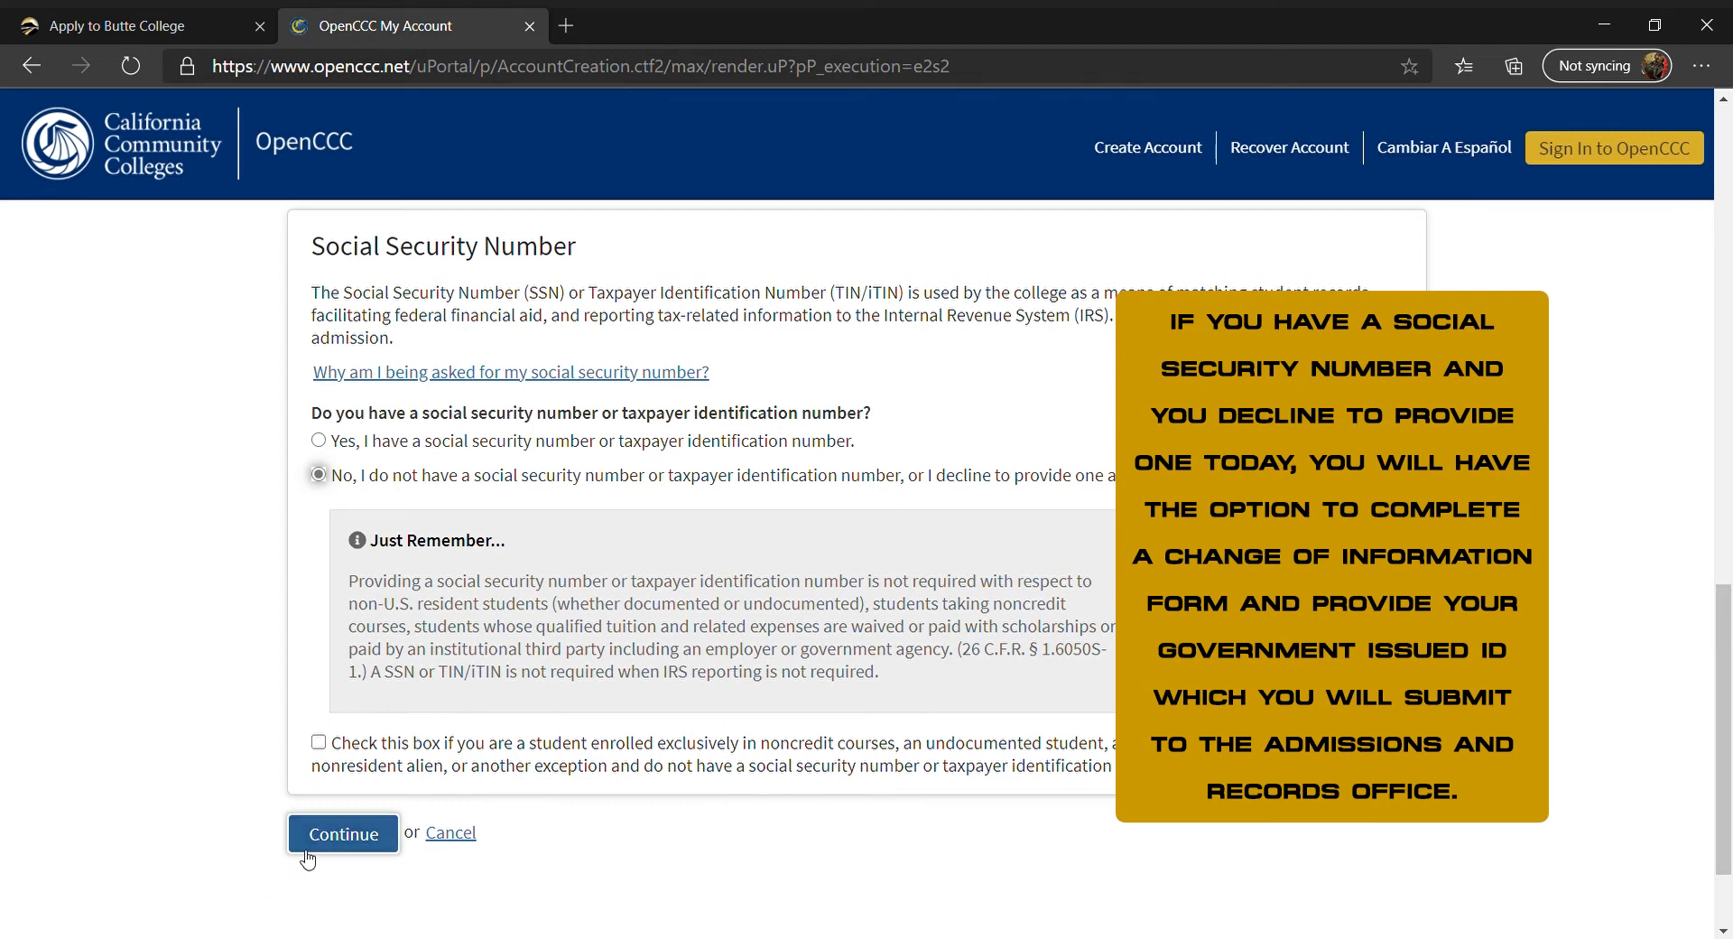
pyautogui.click(341, 833)
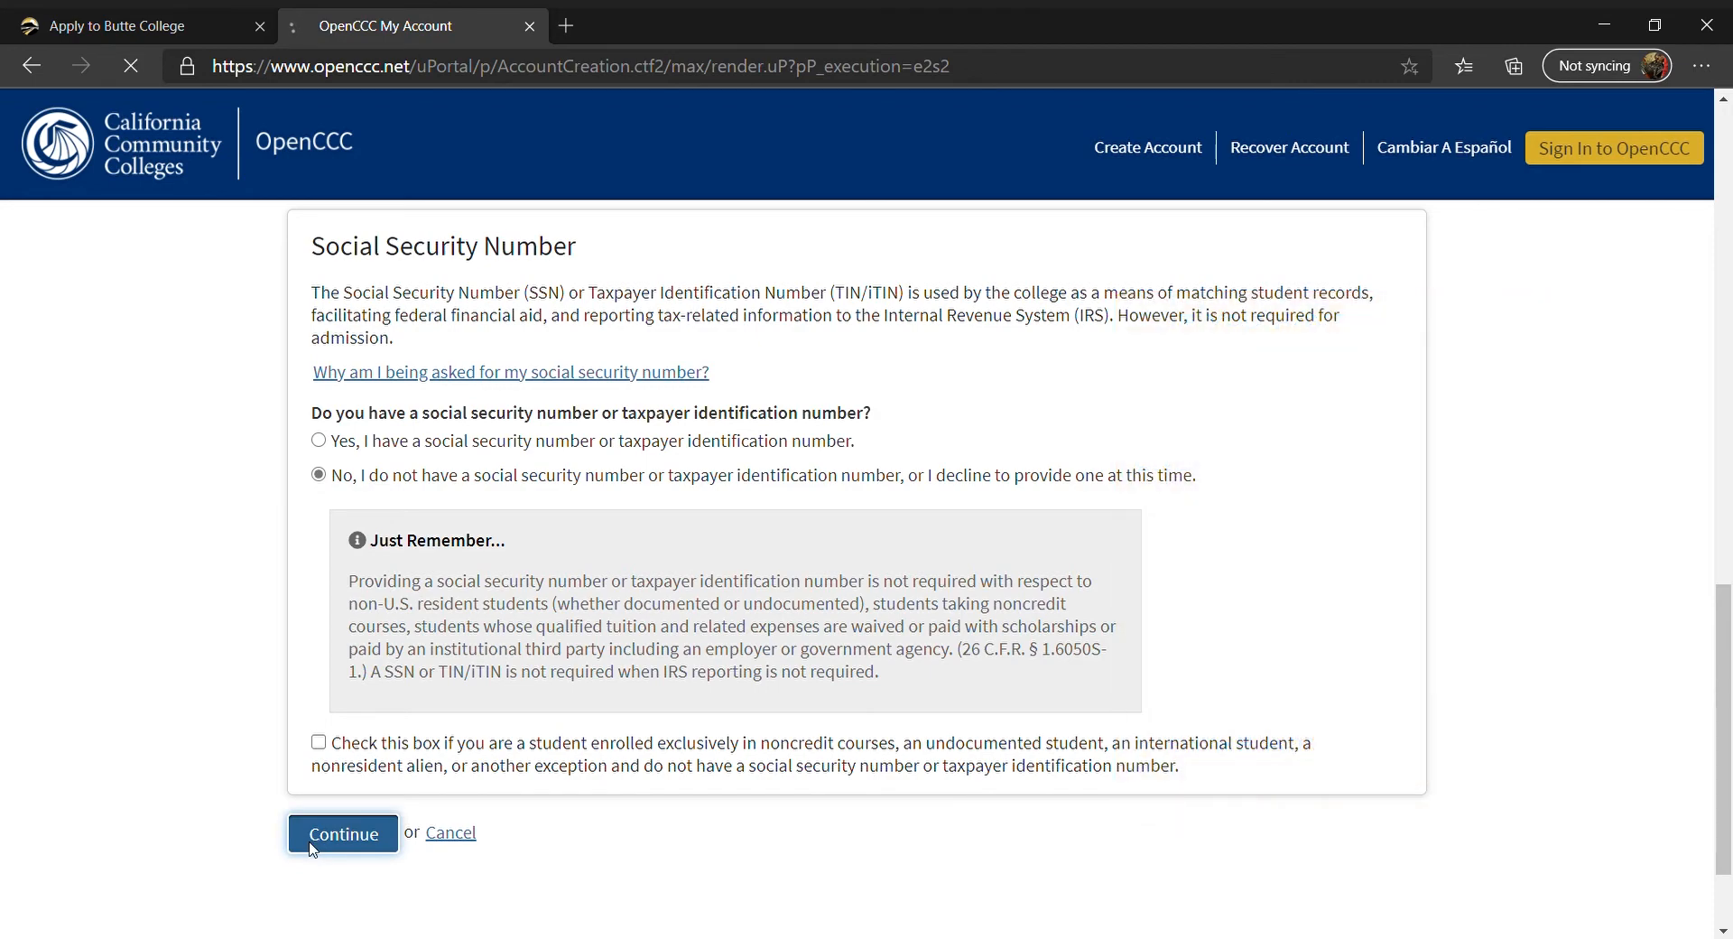
pyautogui.click(343, 833)
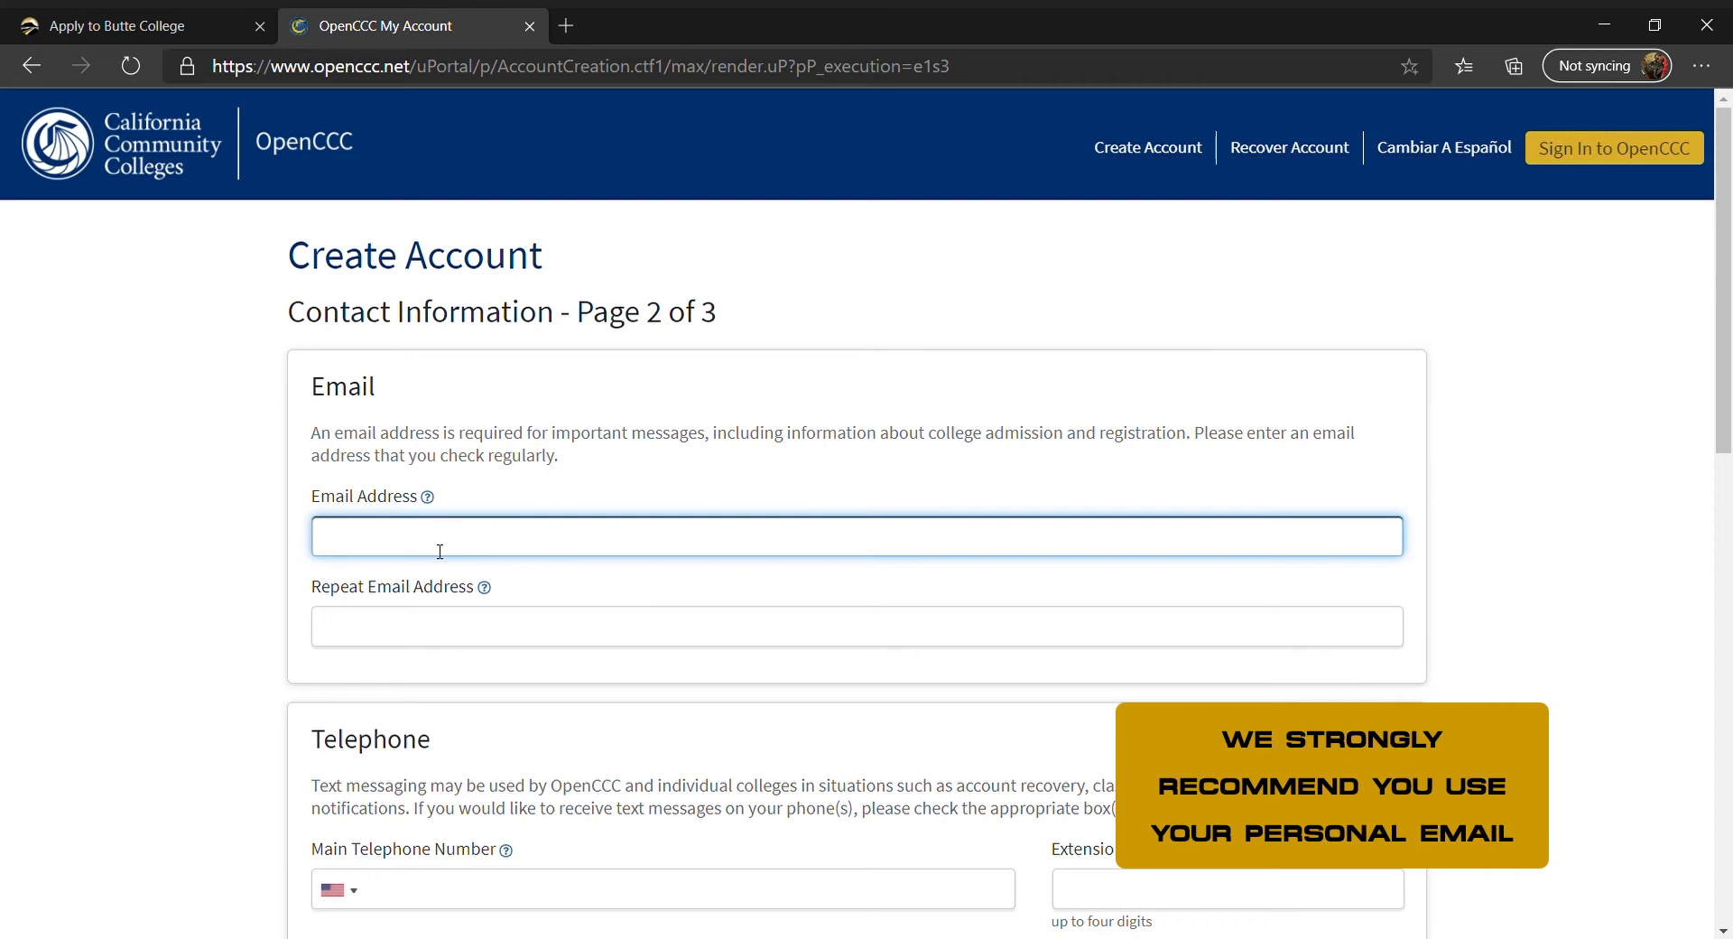
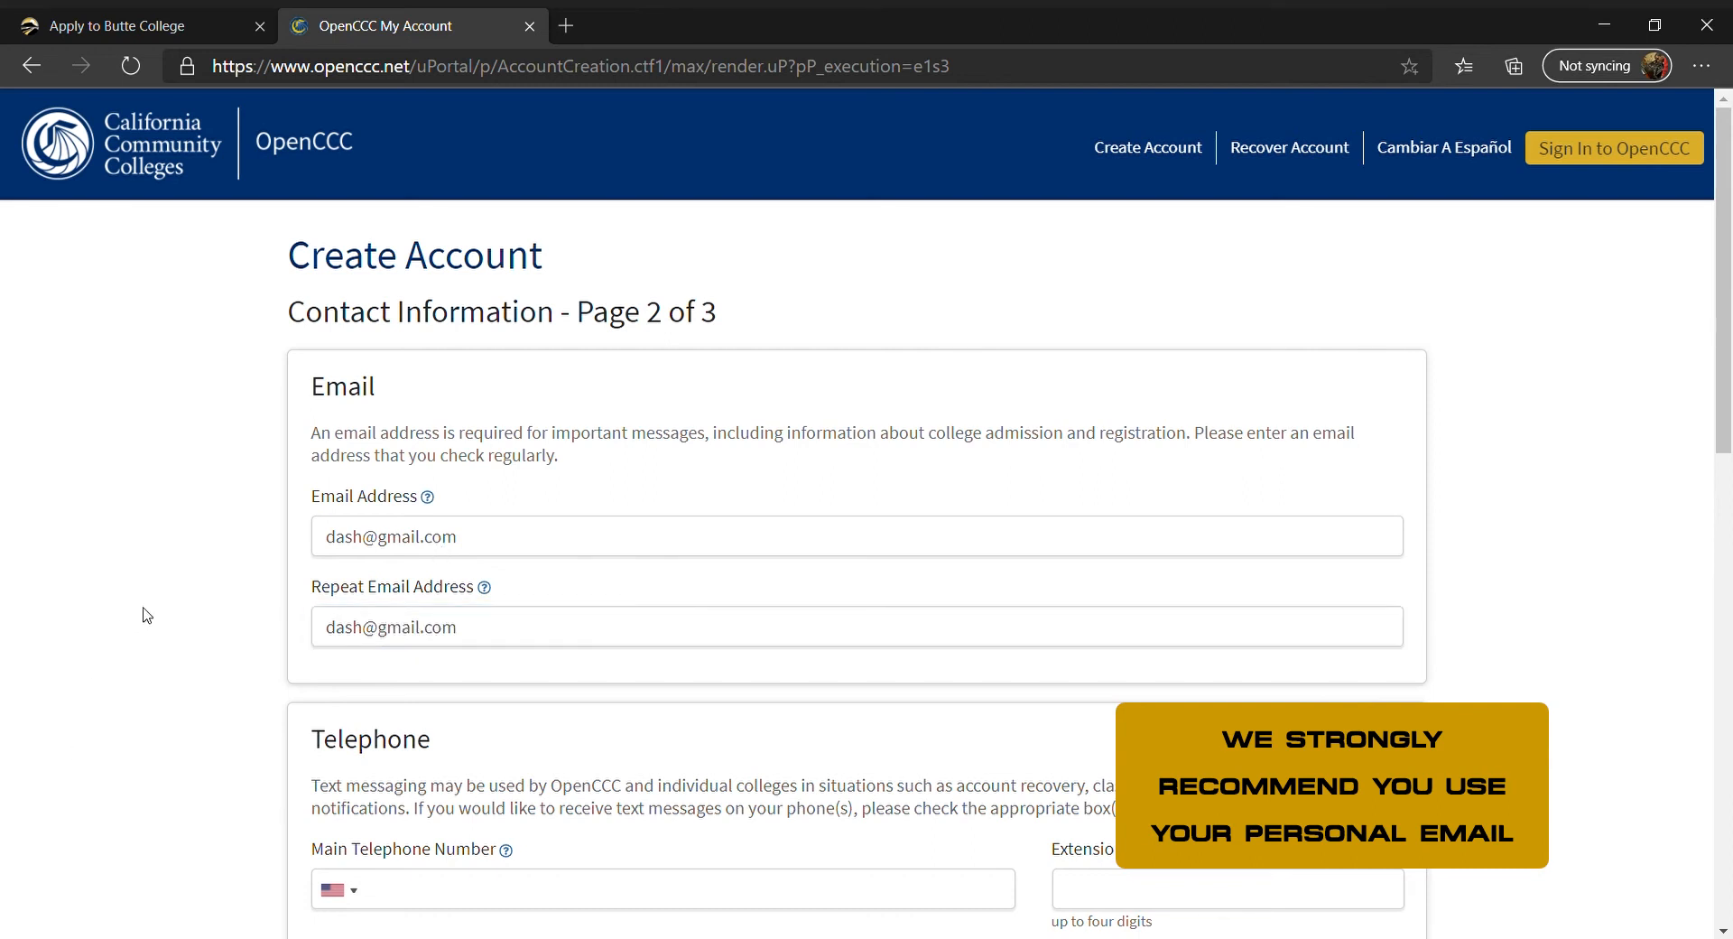
pyautogui.scroll(-3)
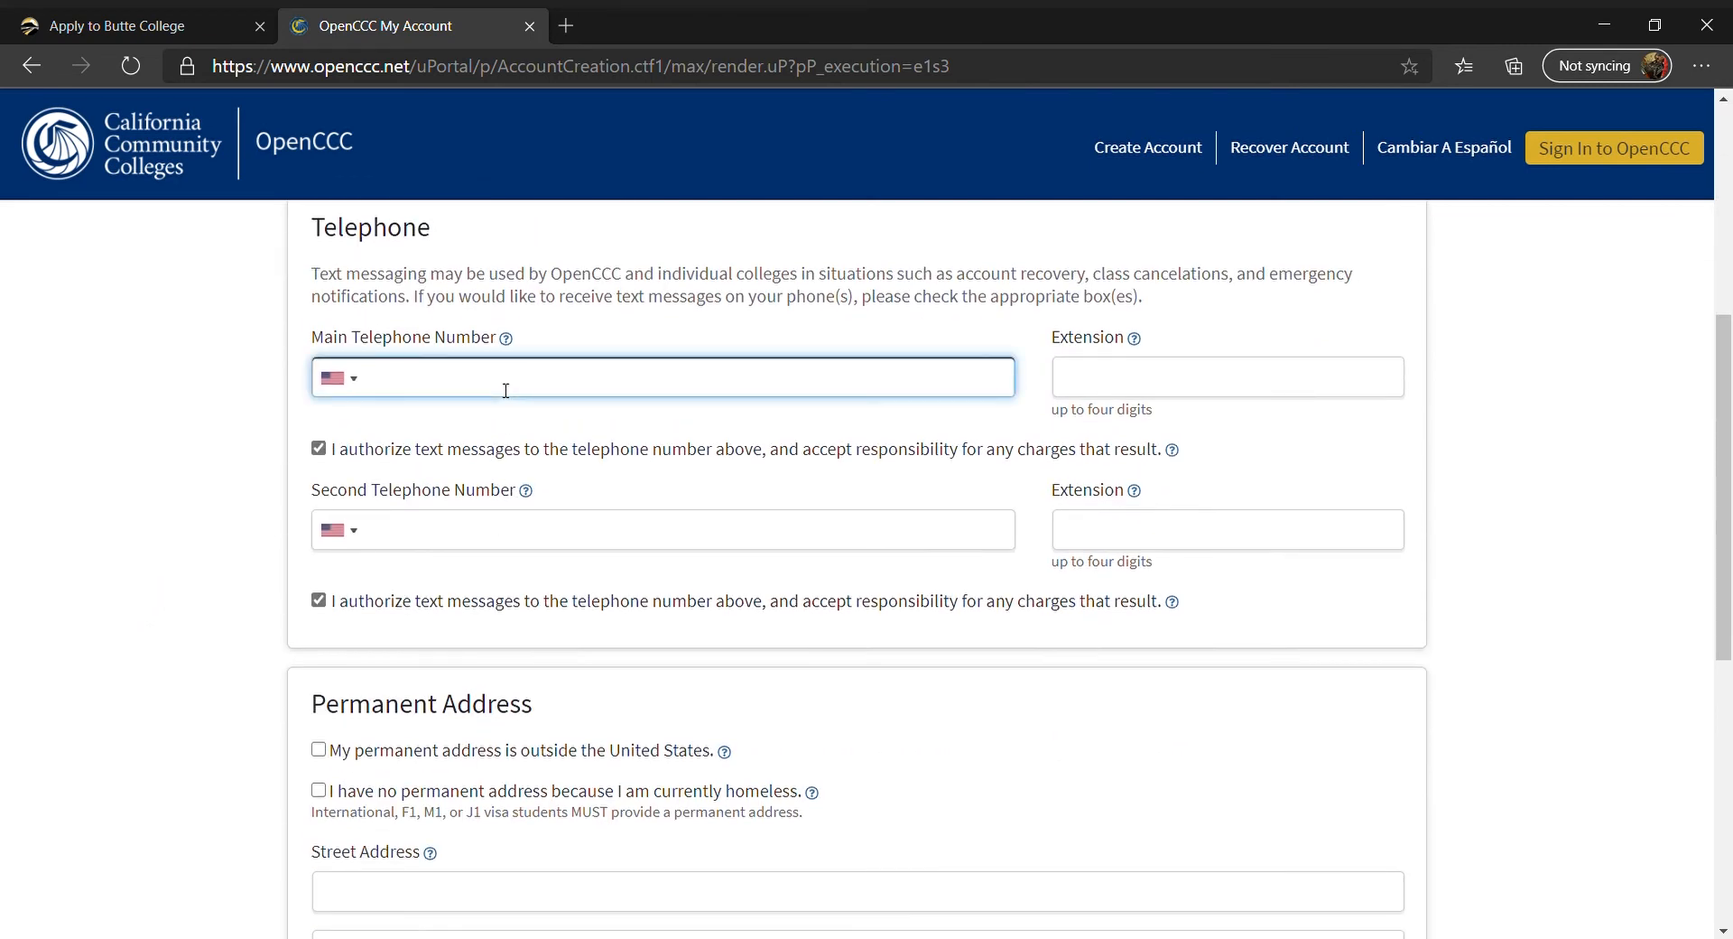
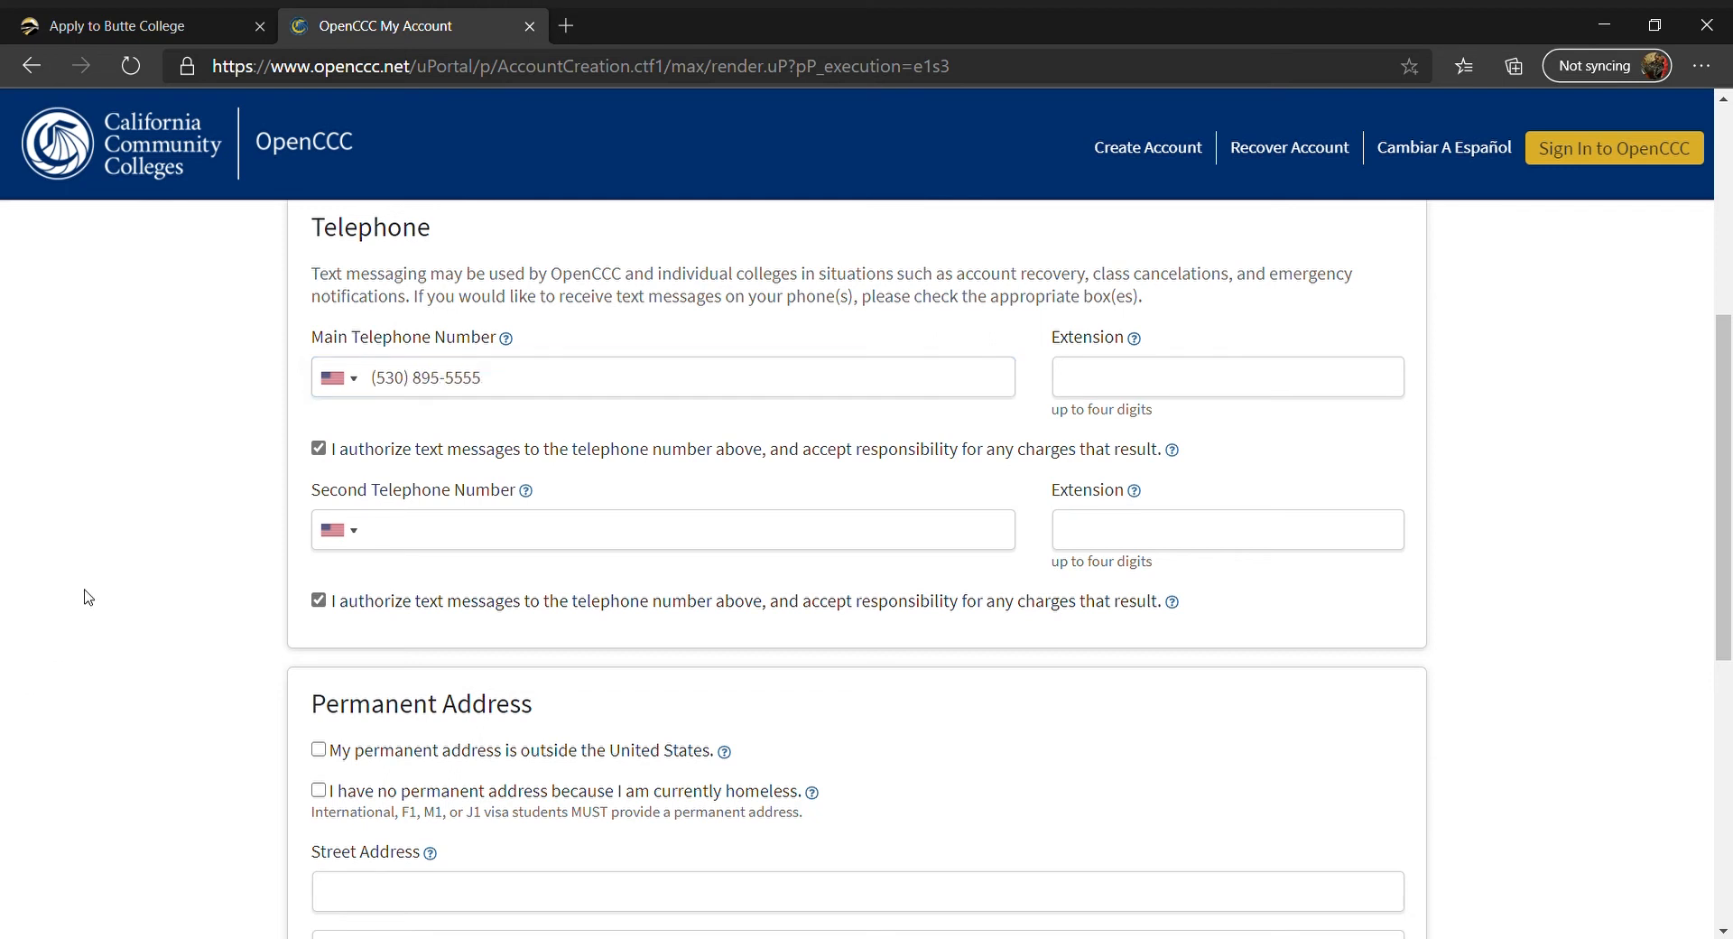
pyautogui.moveTo(116, 534)
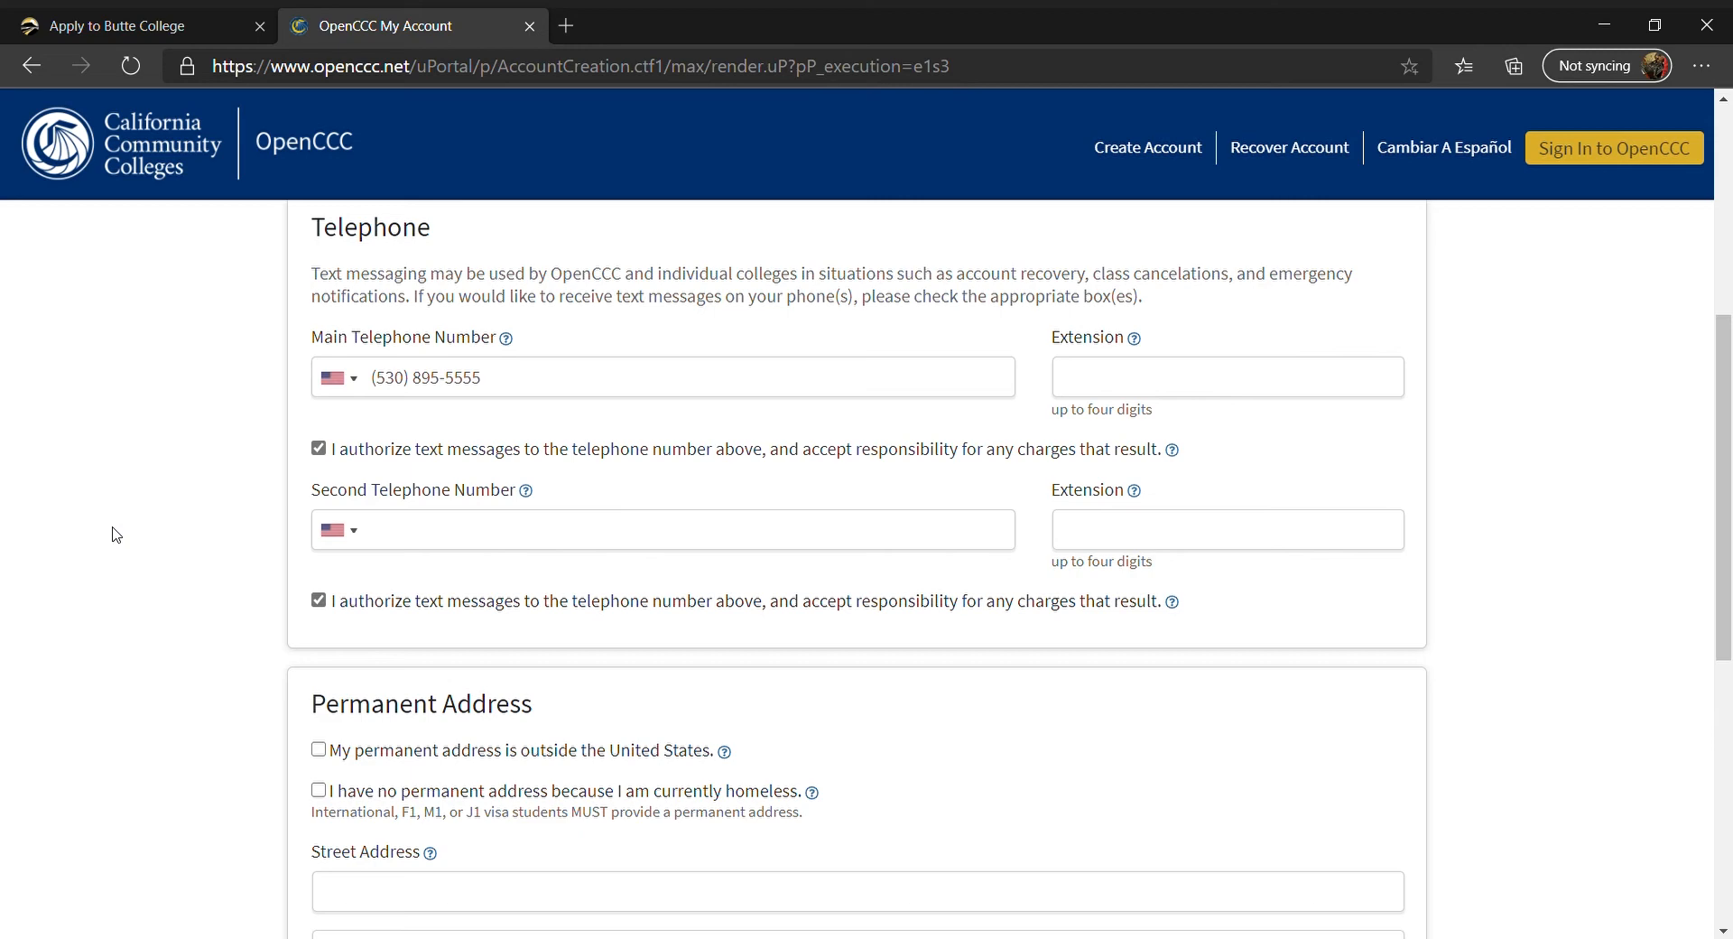
# Step: Enter the street address 3536 Butte Campus Drive
pyautogui.scroll(-3)
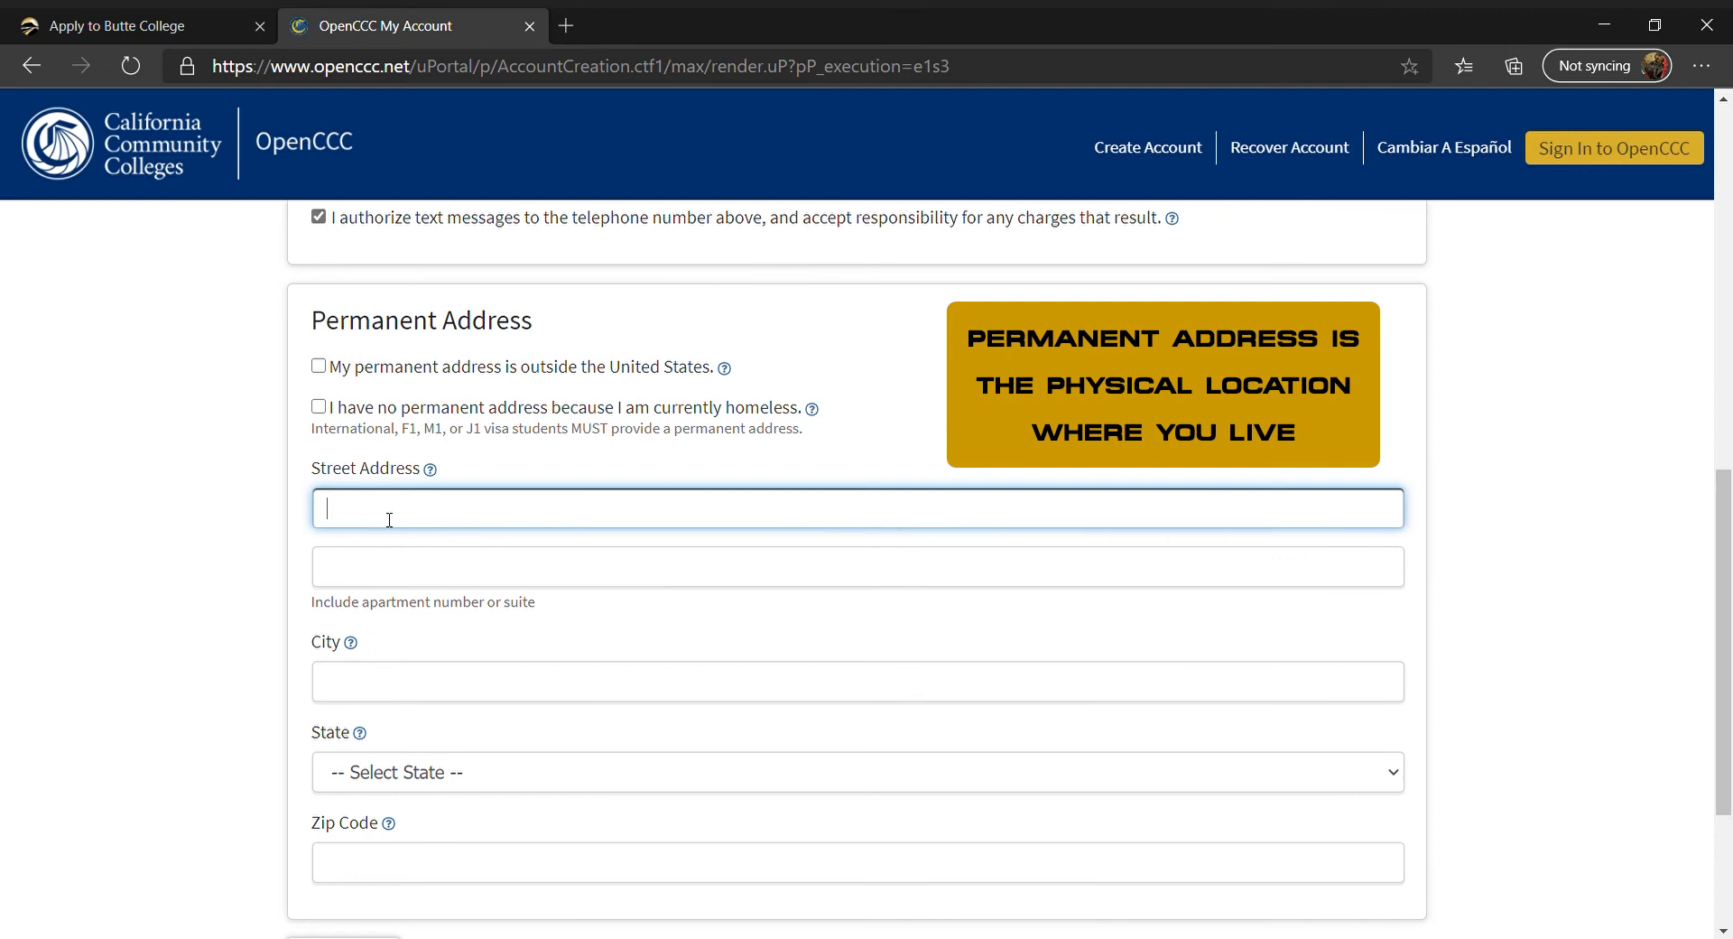
pyautogui.moveTo(171, 547)
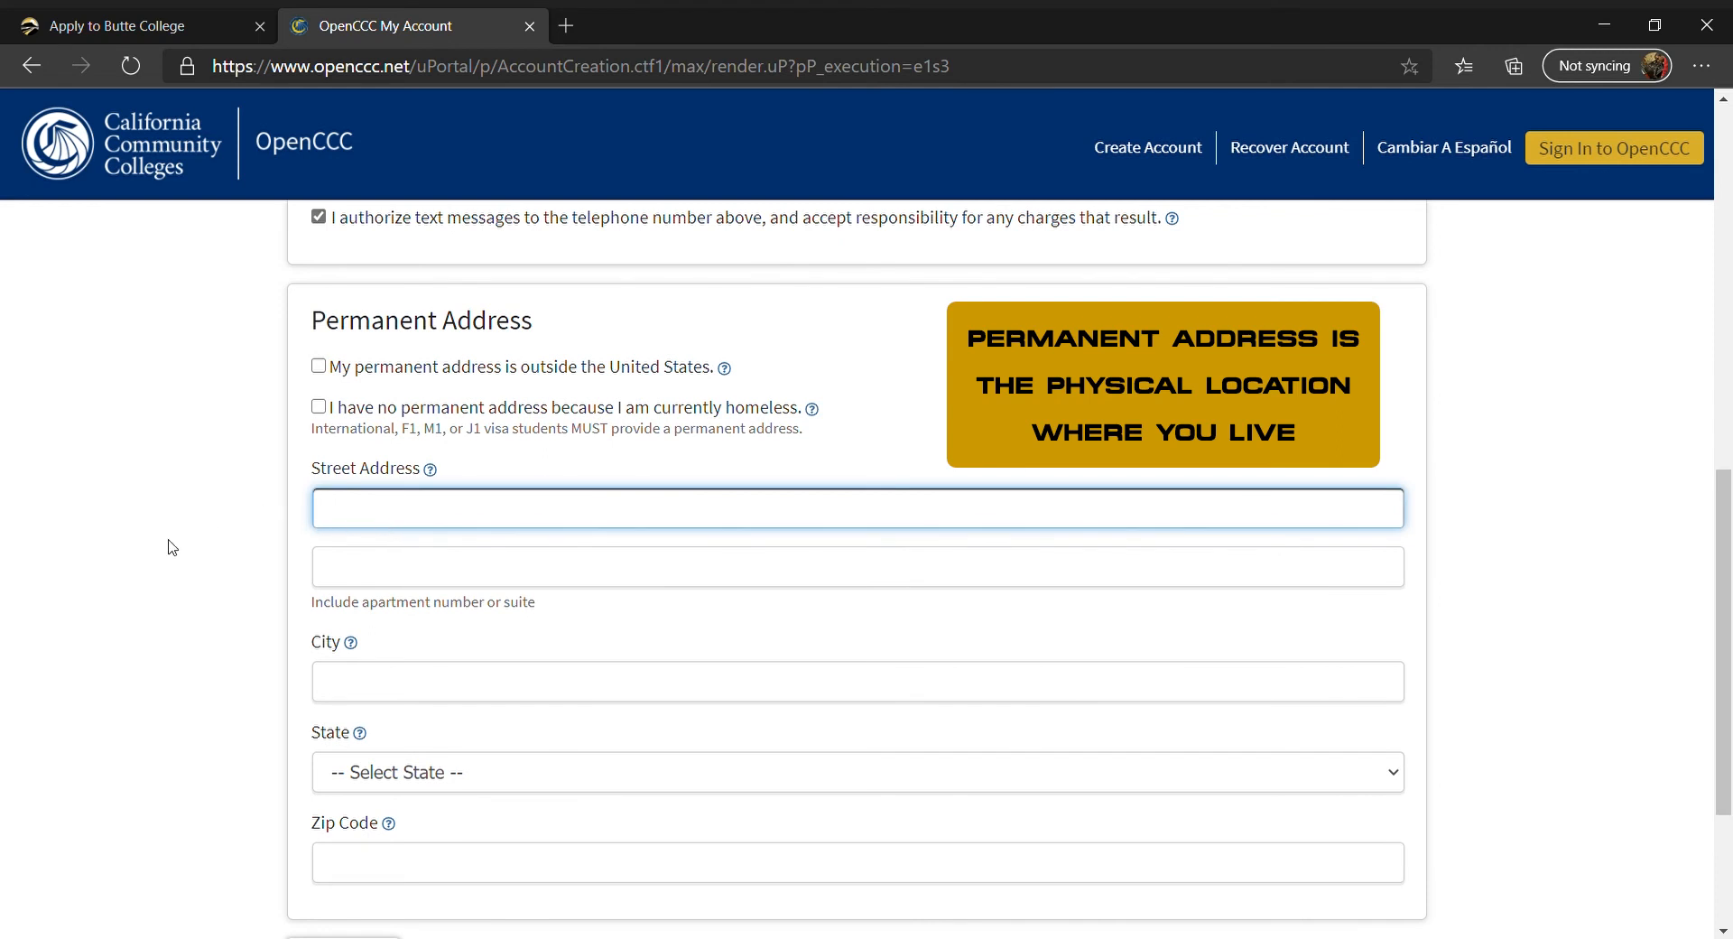
pyautogui.write('3536 Bu')
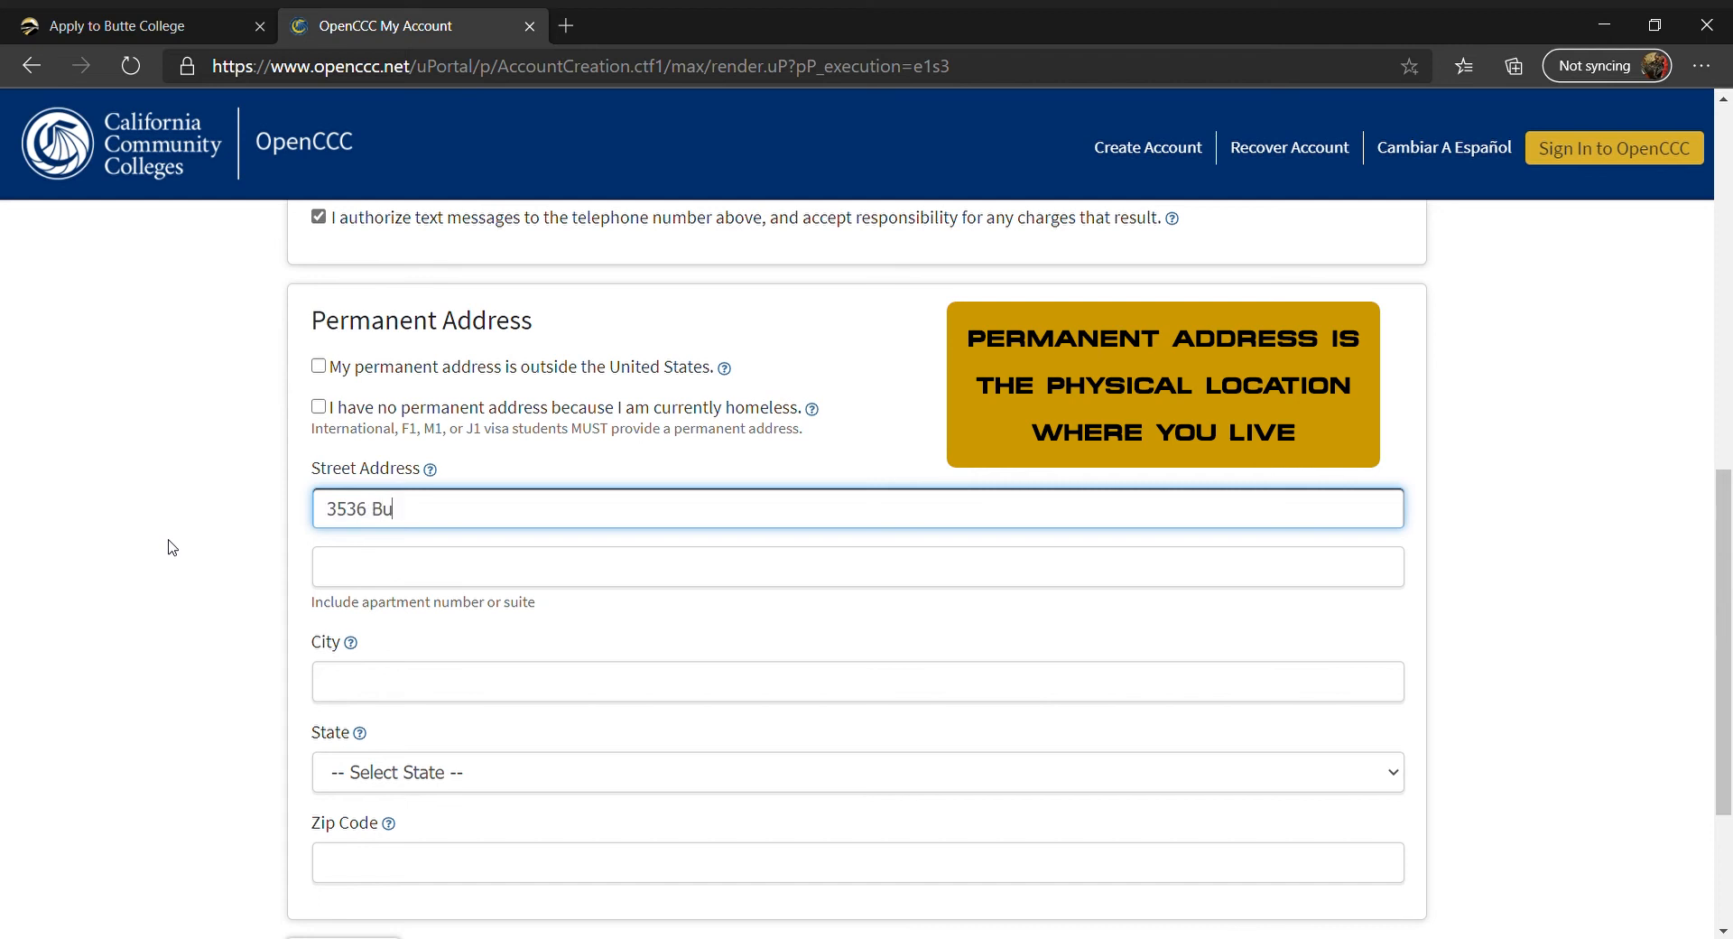
pyautogui.write('tte Camp')
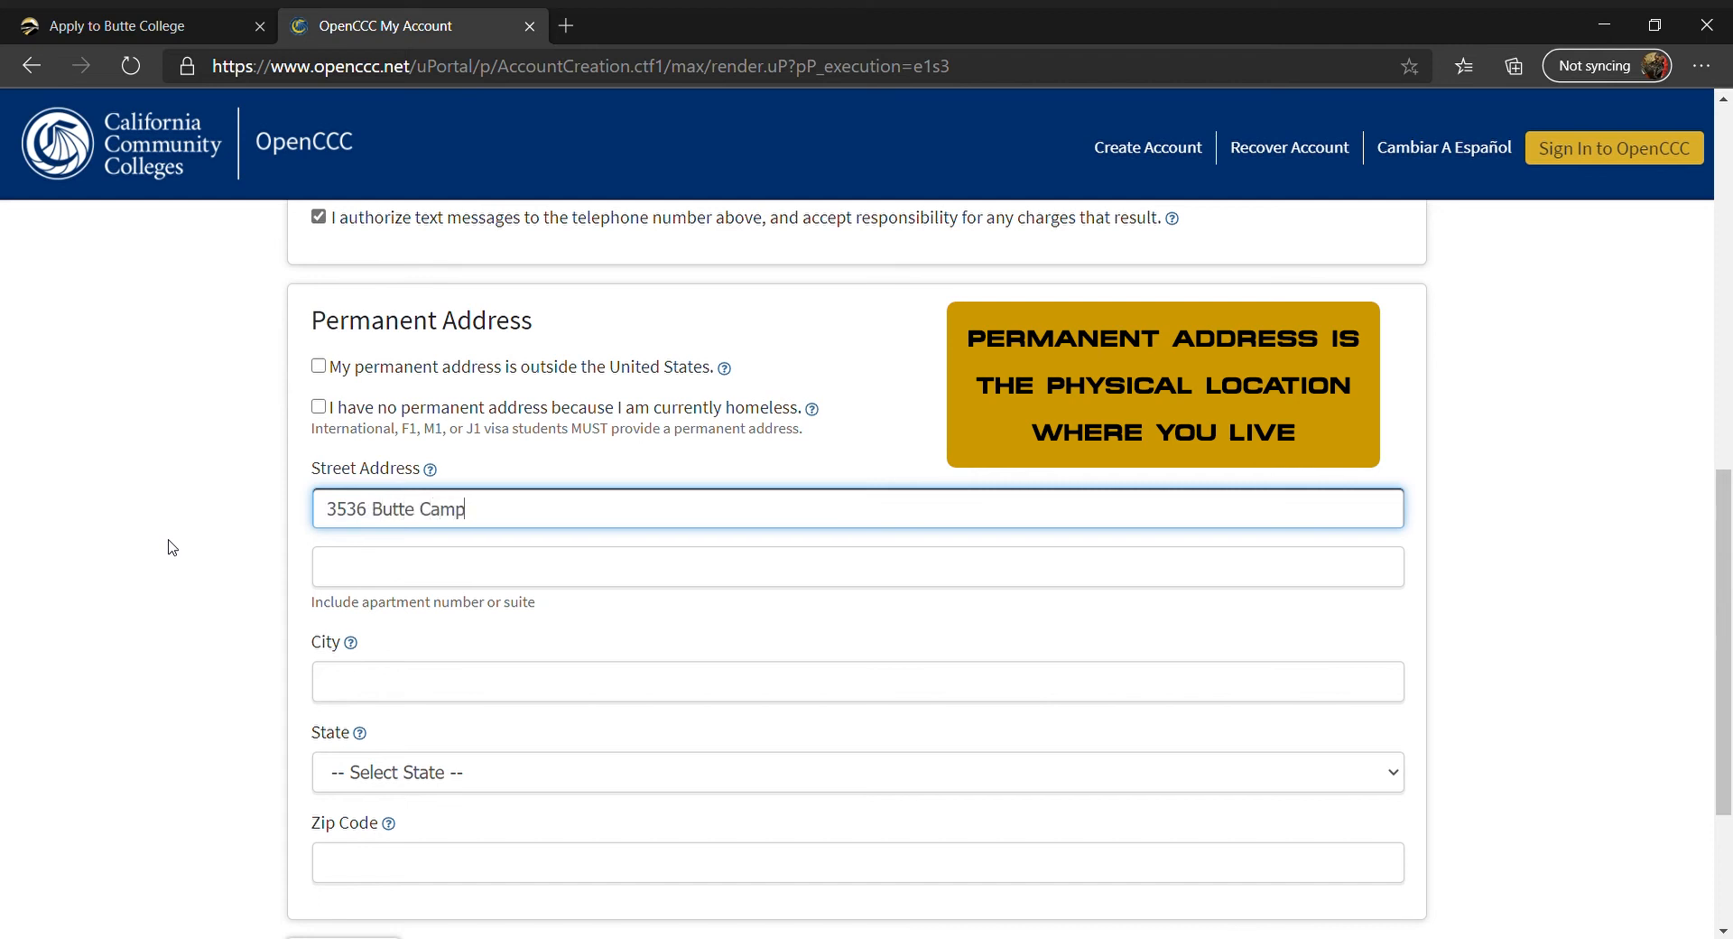
pyautogui.write('us Drive')
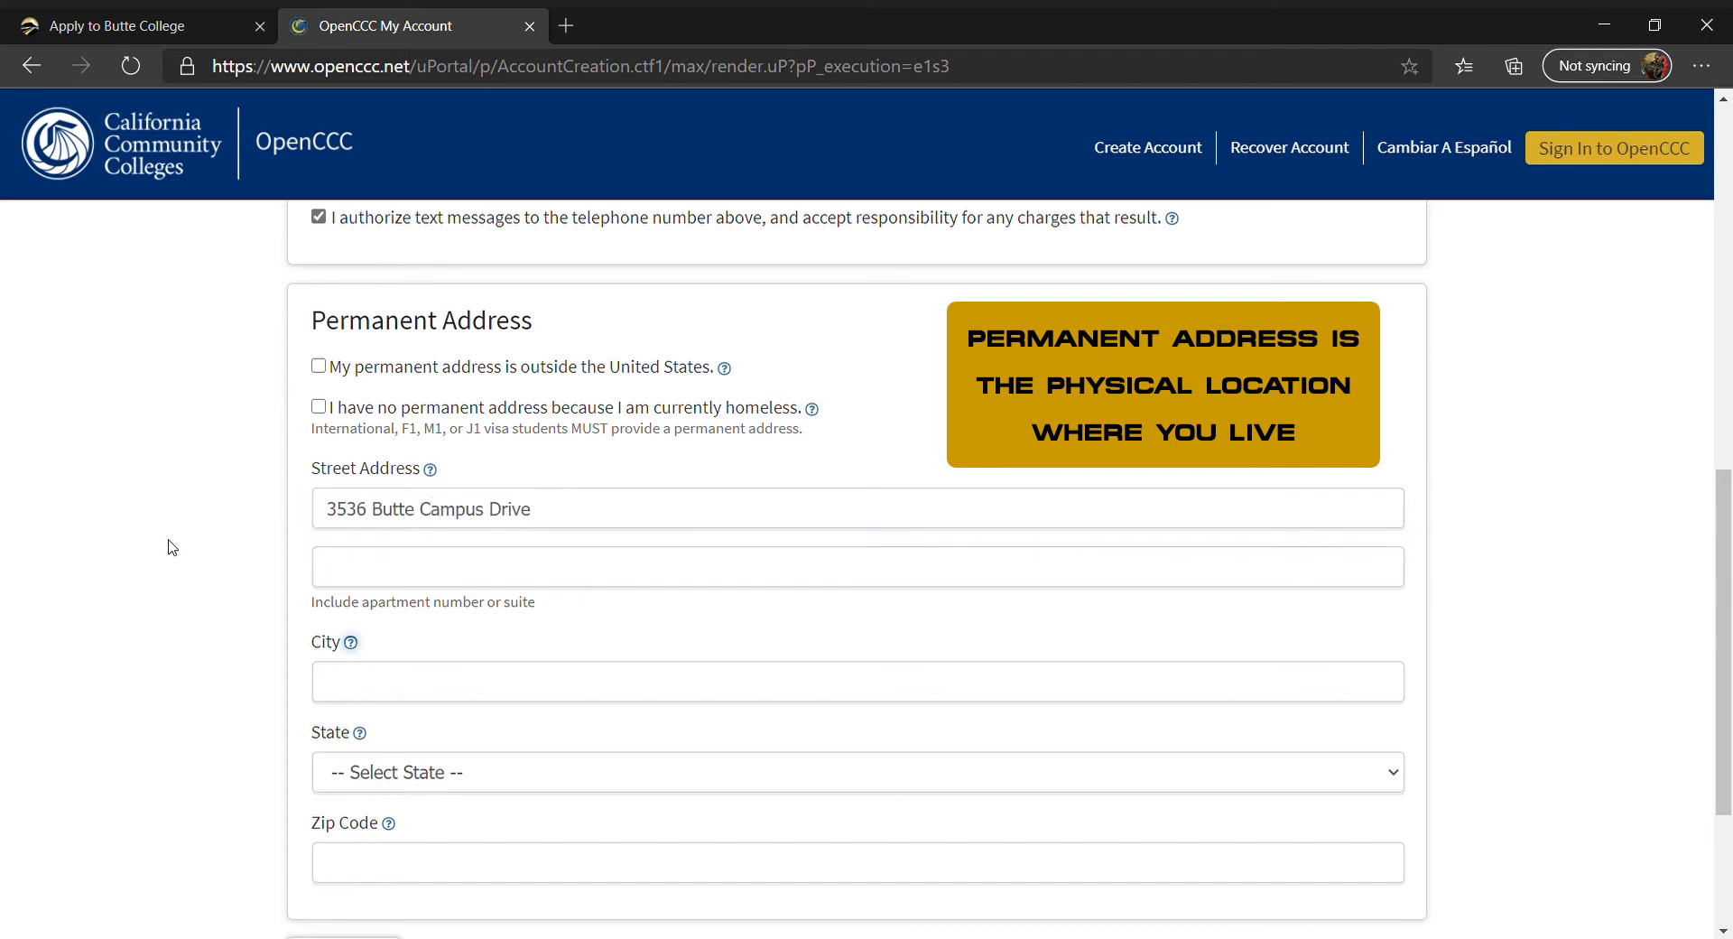
# Step: Enter city Oroville, state California and zip 95928, then continue to the Security and Credentials page
pyautogui.write('Ch')
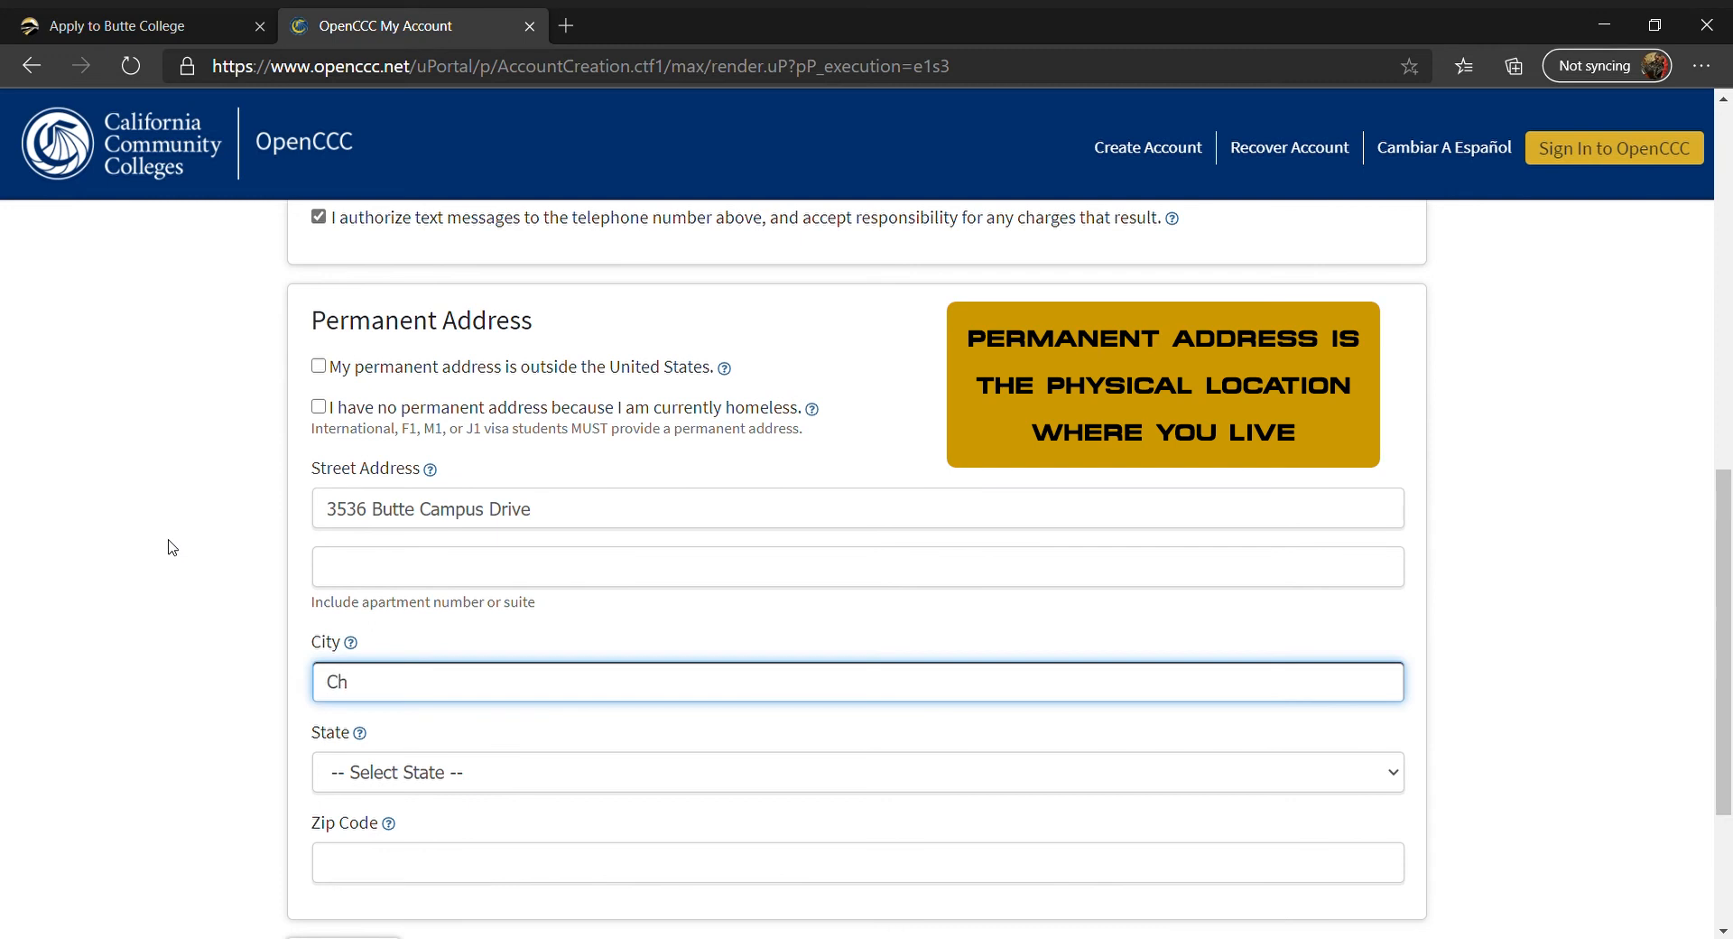
pyautogui.write('Orobi')
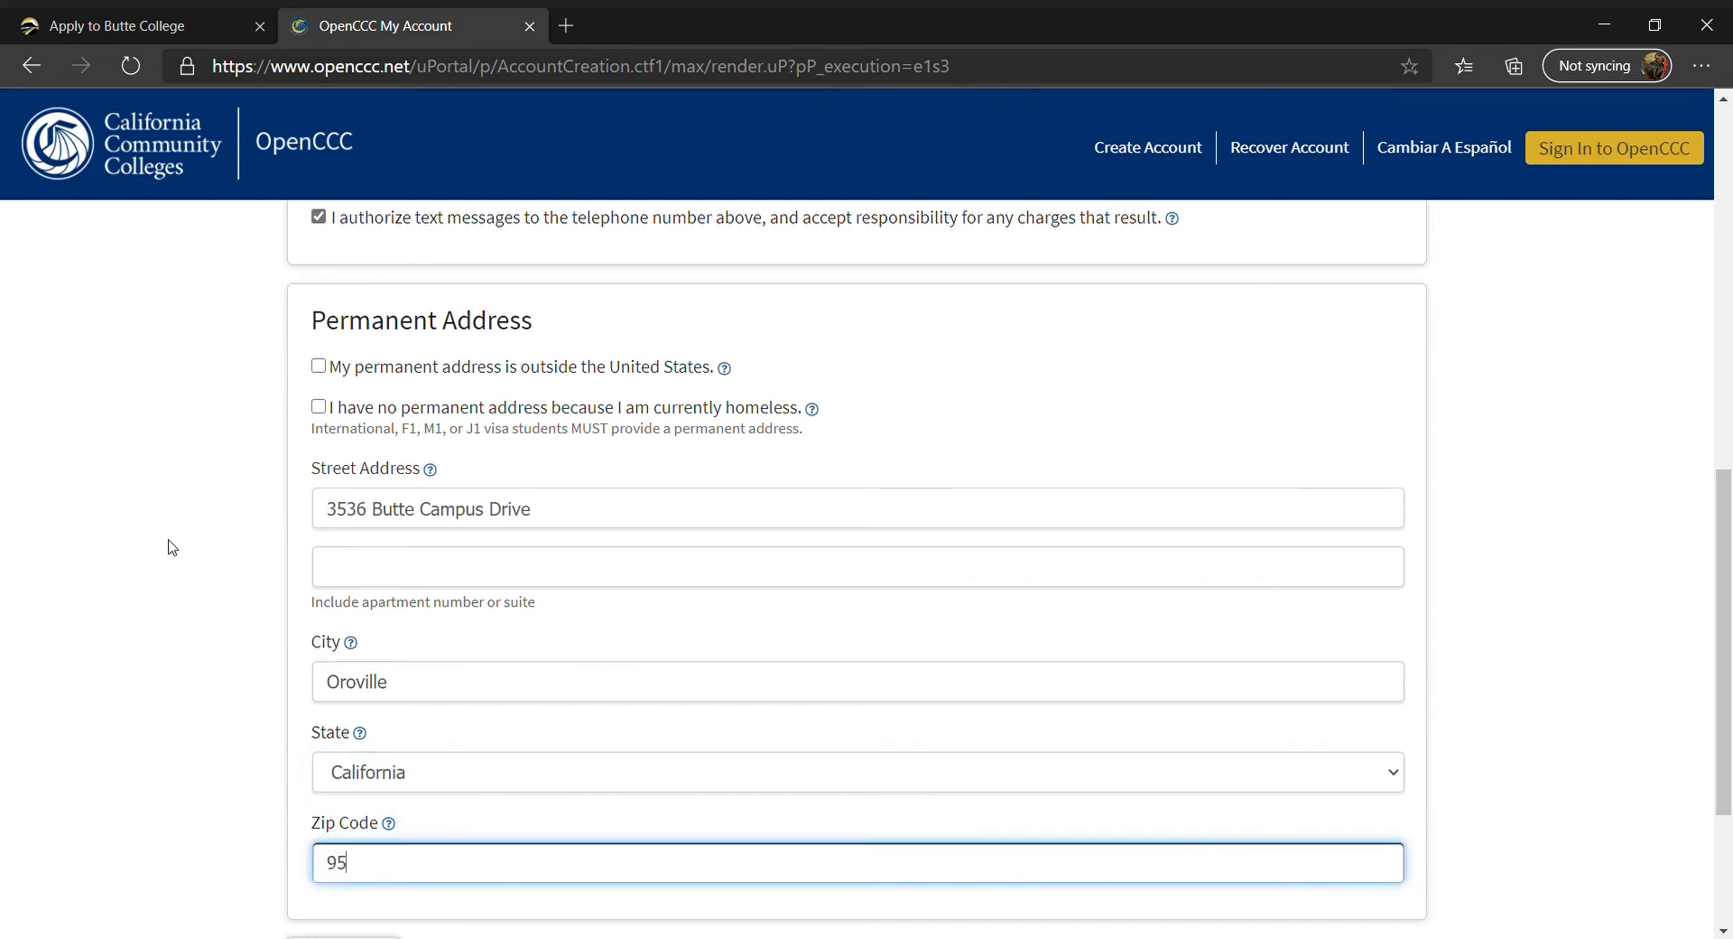
pyautogui.write('928')
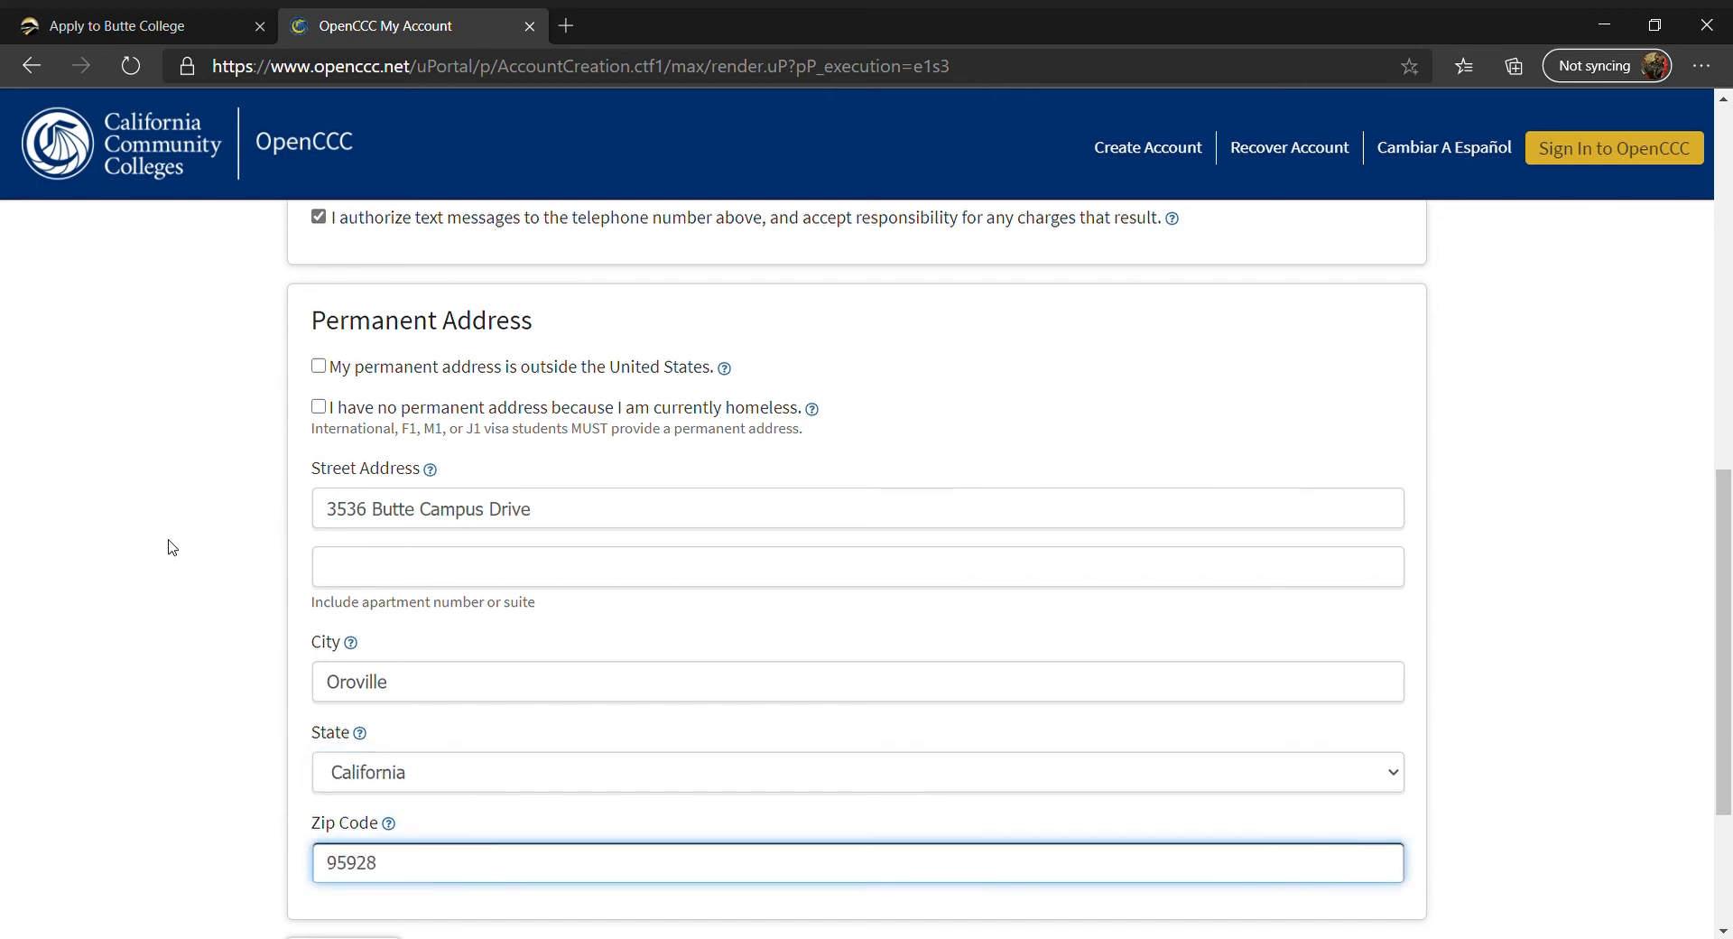
pyautogui.scroll(-3)
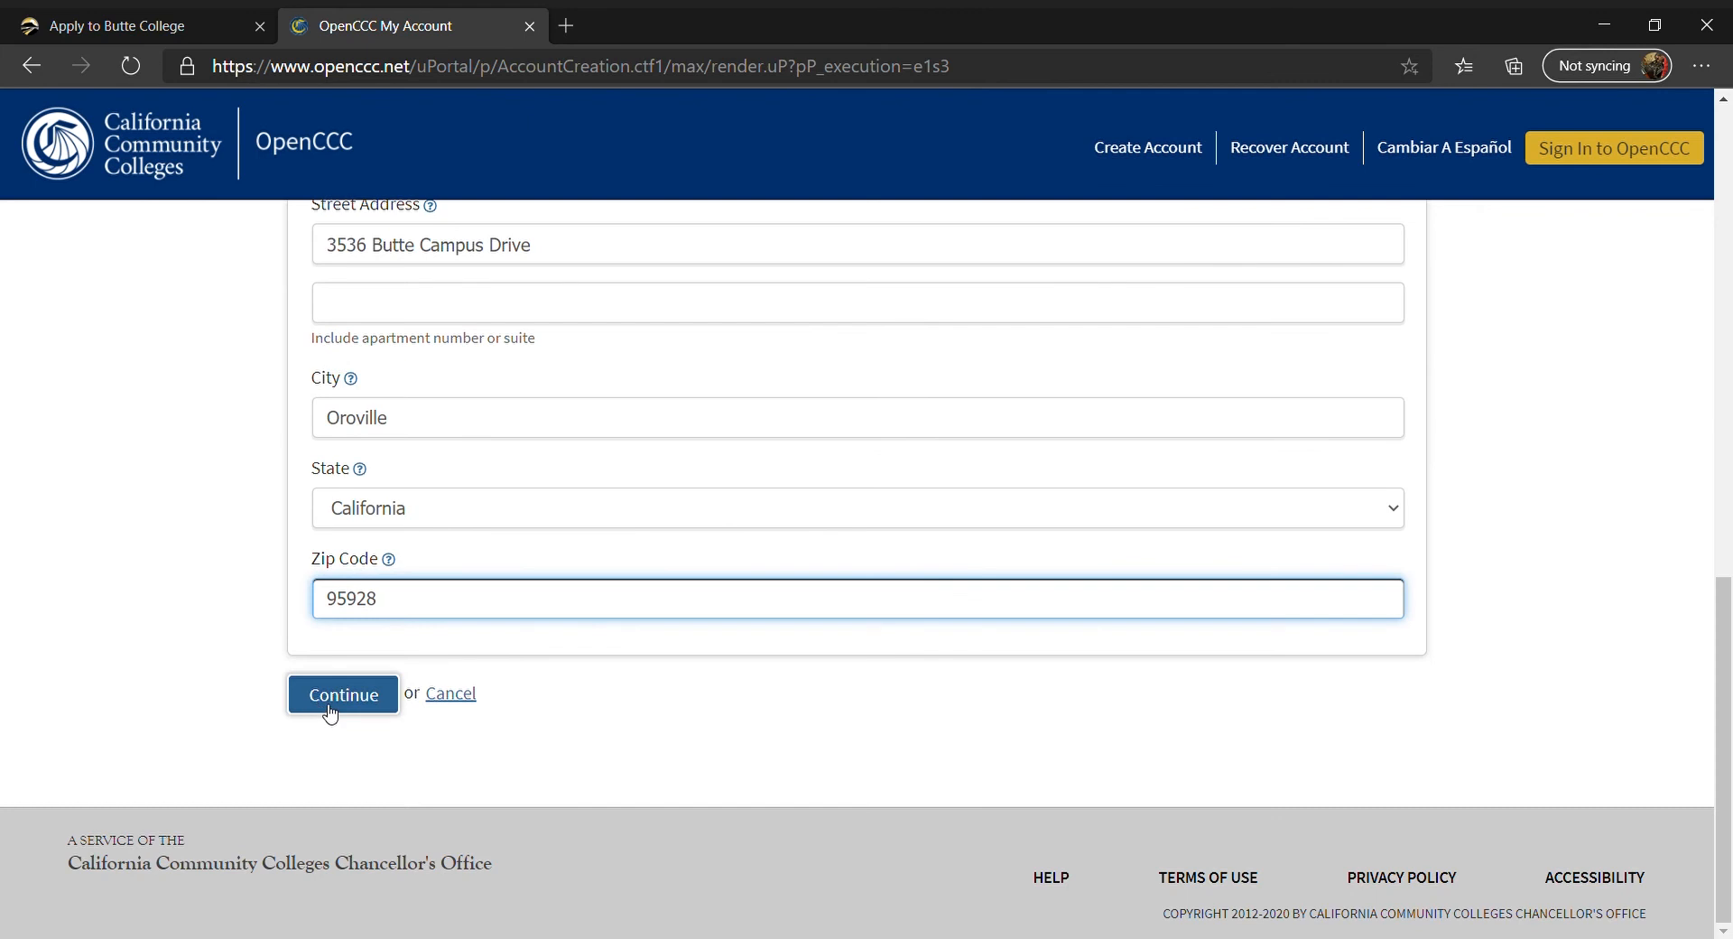
pyautogui.click(342, 695)
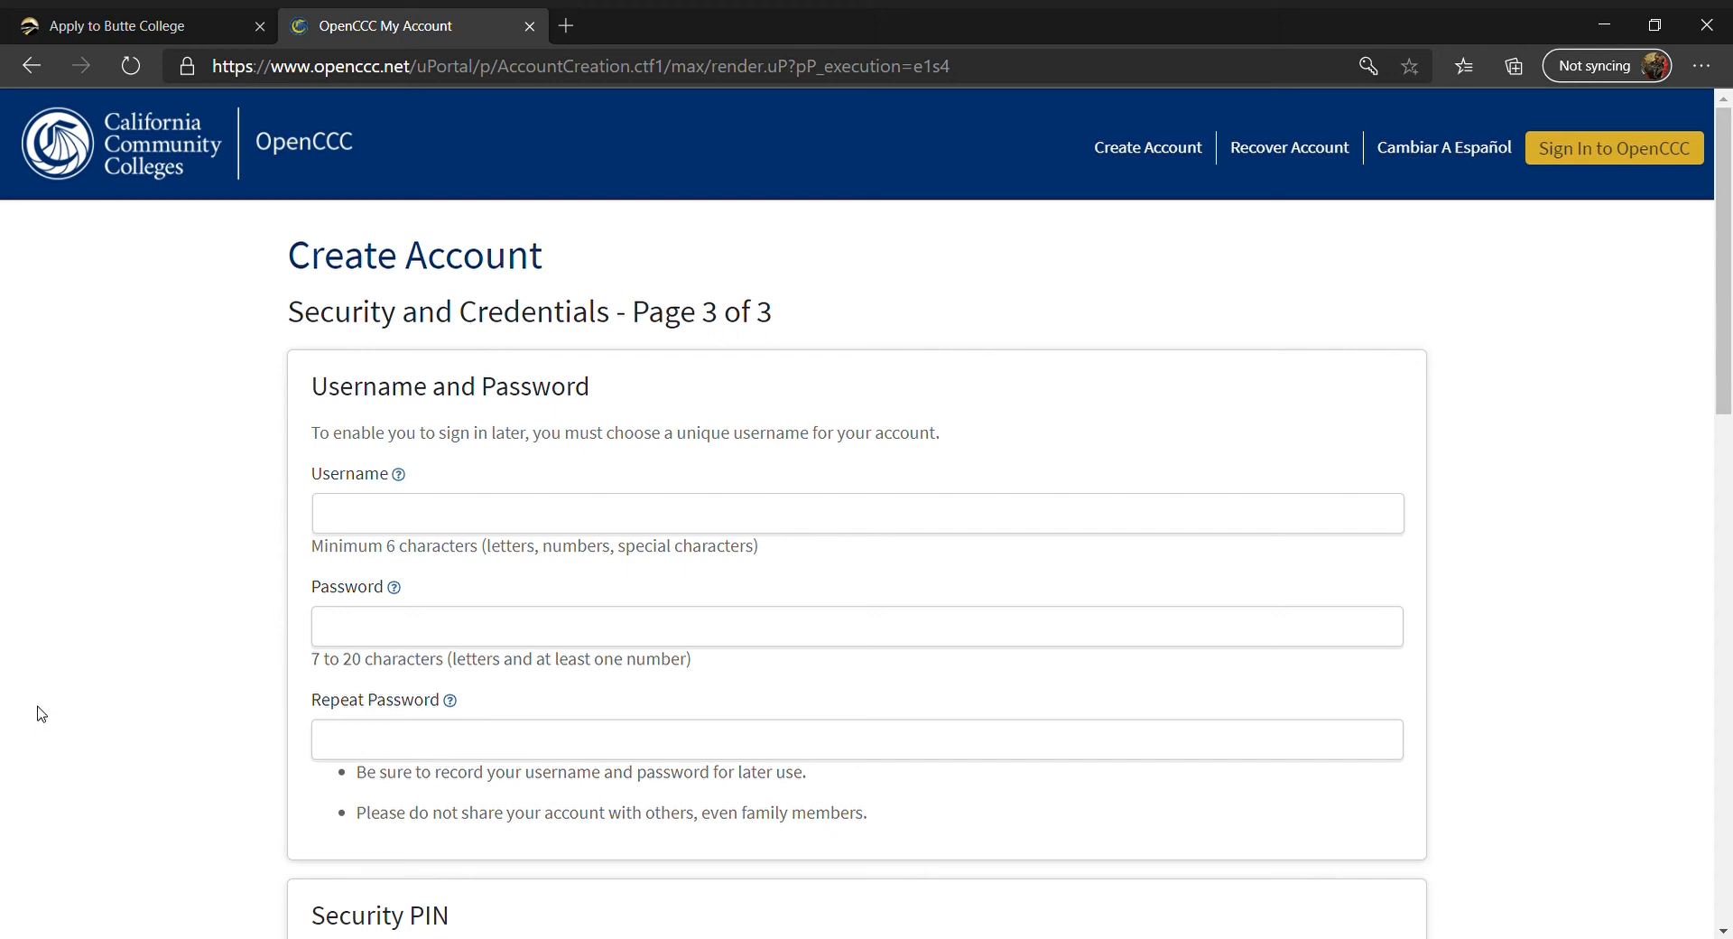
# Step: Set the username dashthebutte and enter the account password in both Password and Repeat Password
pyautogui.write('dashthebutte')
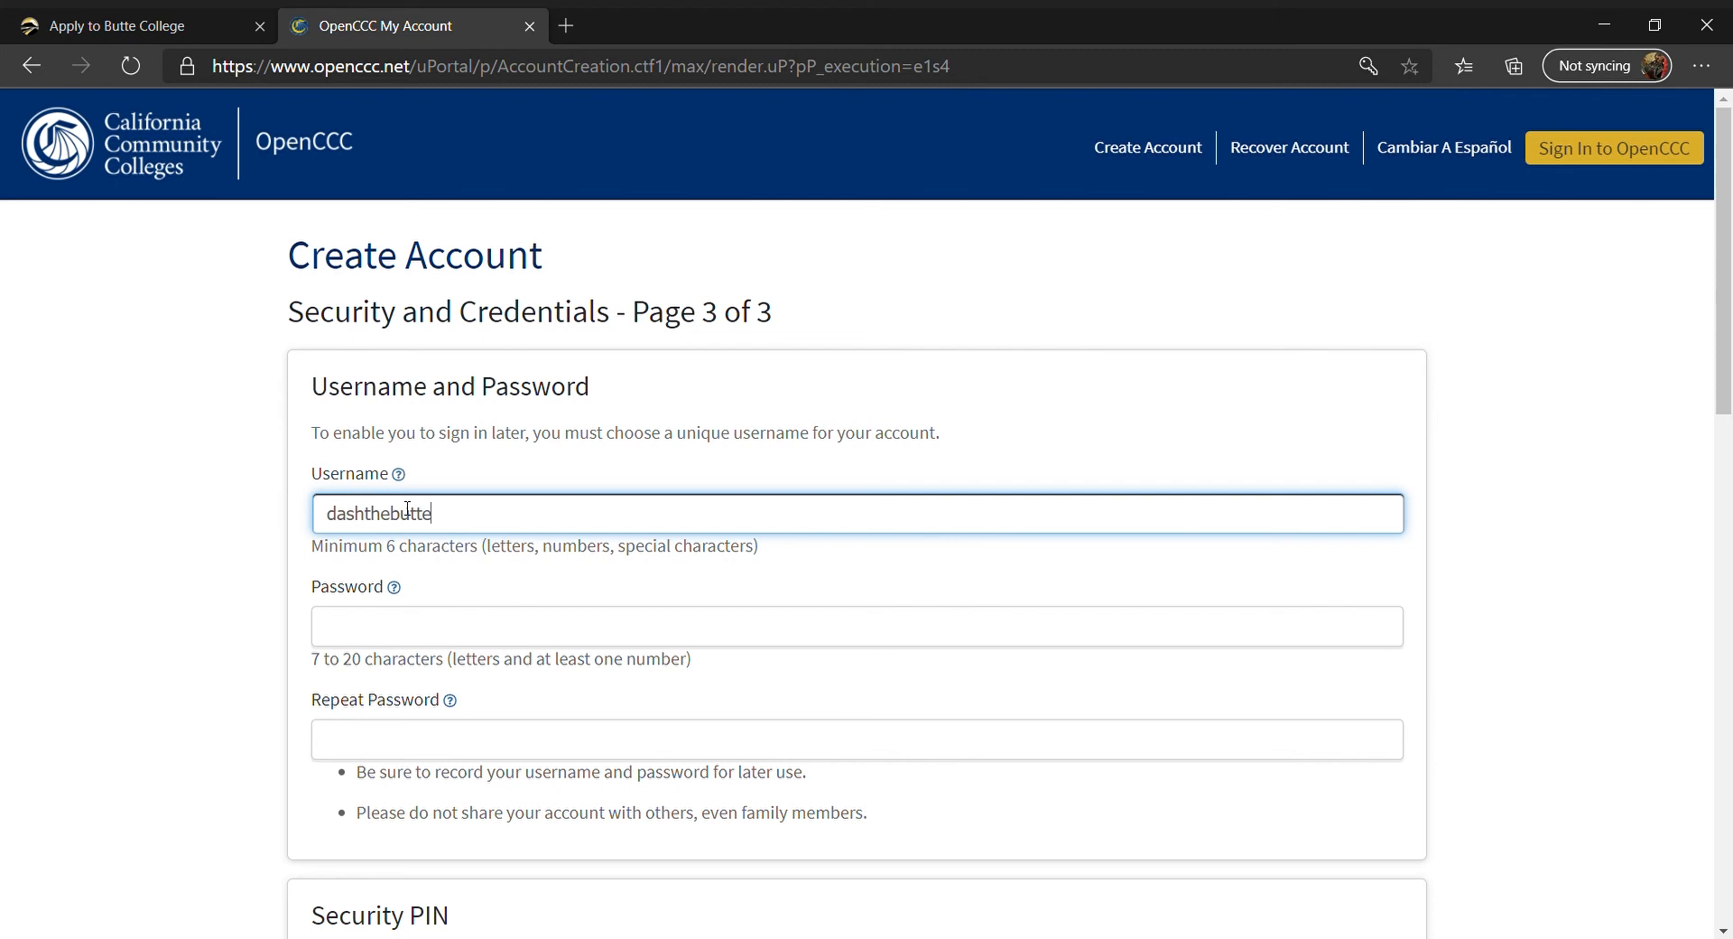
pyautogui.click(856, 626)
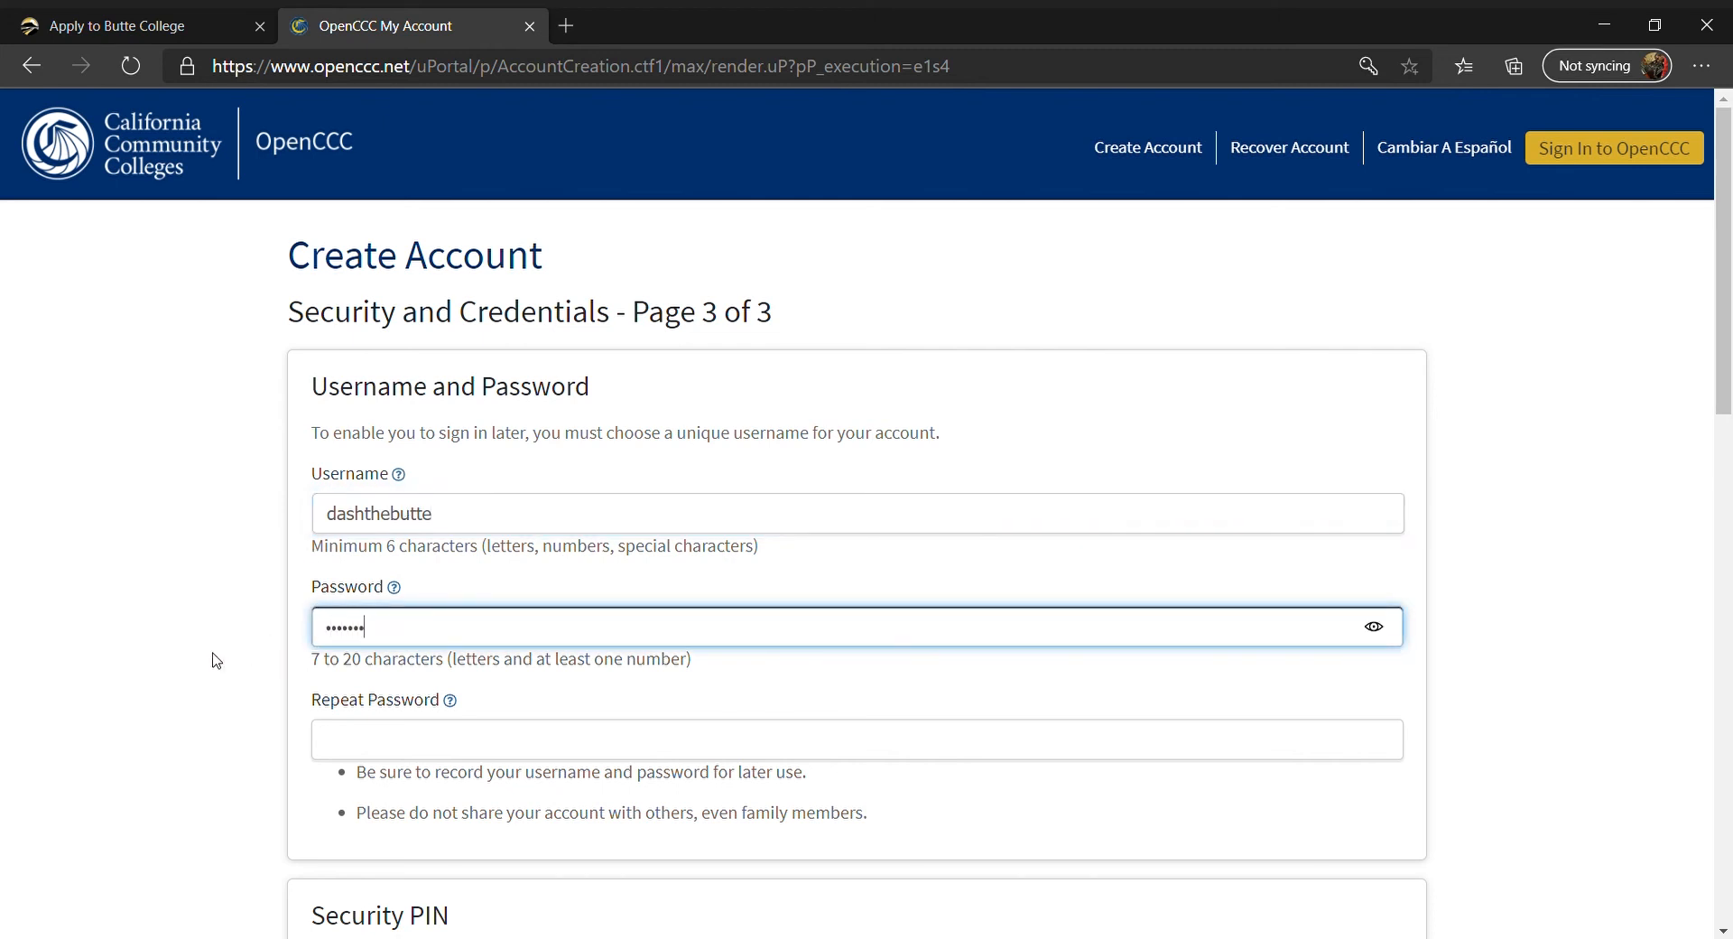
pyautogui.click(856, 738)
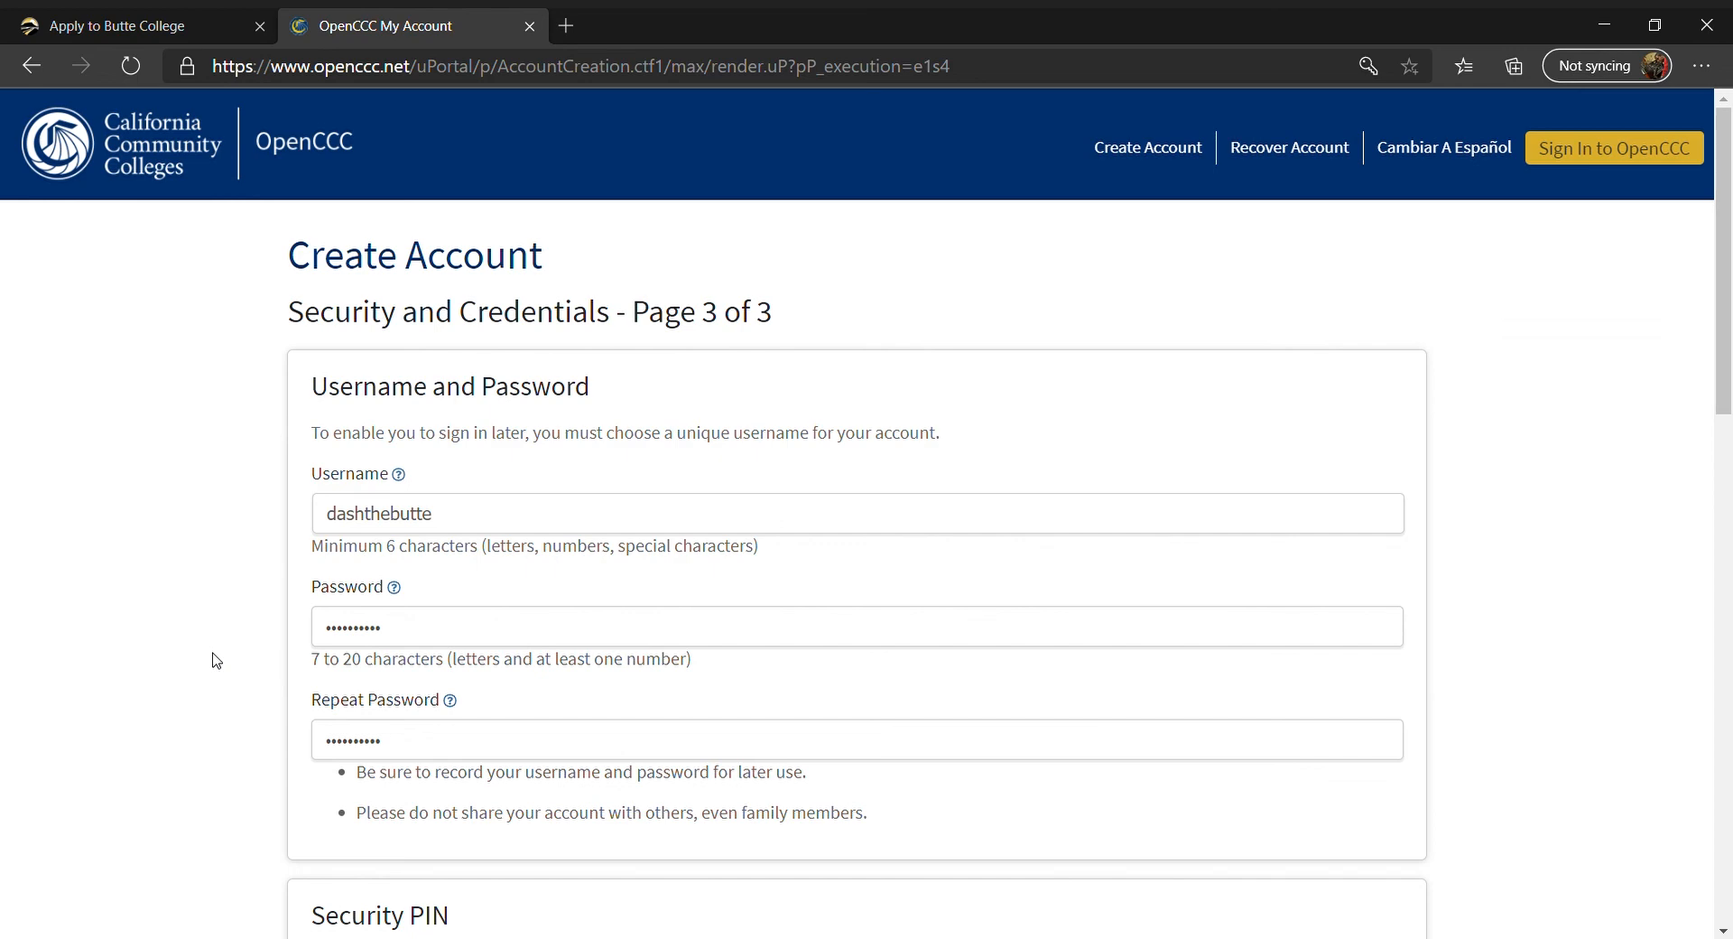
pyautogui.scroll(-3)
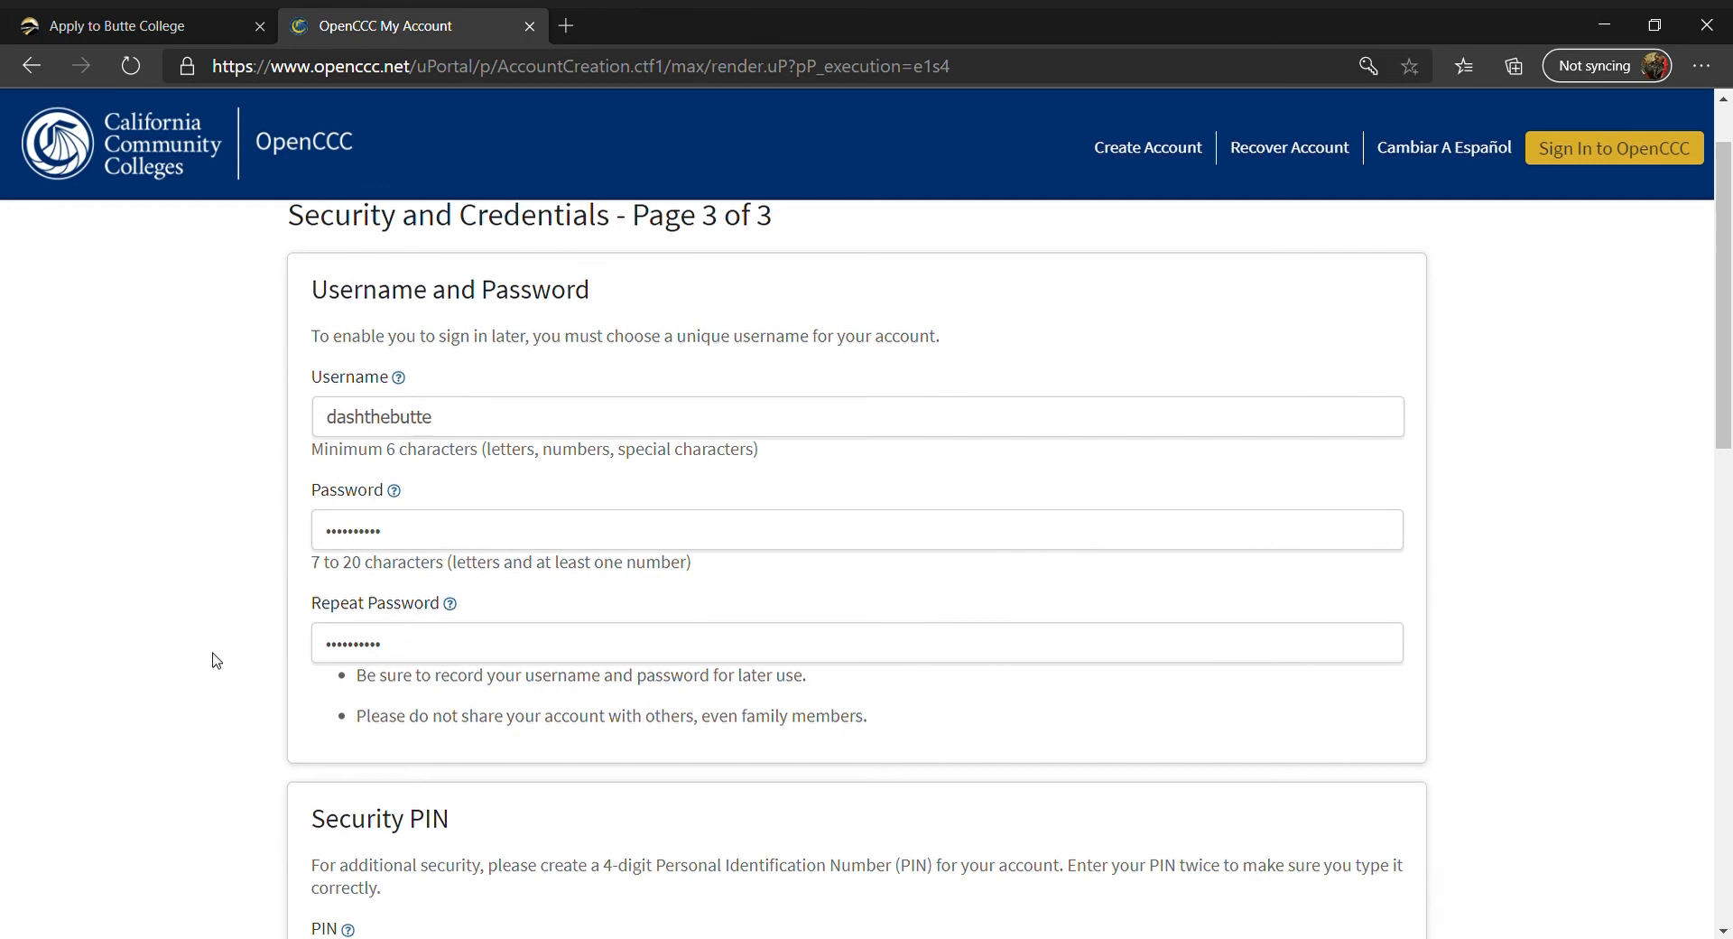
pyautogui.scroll(-3)
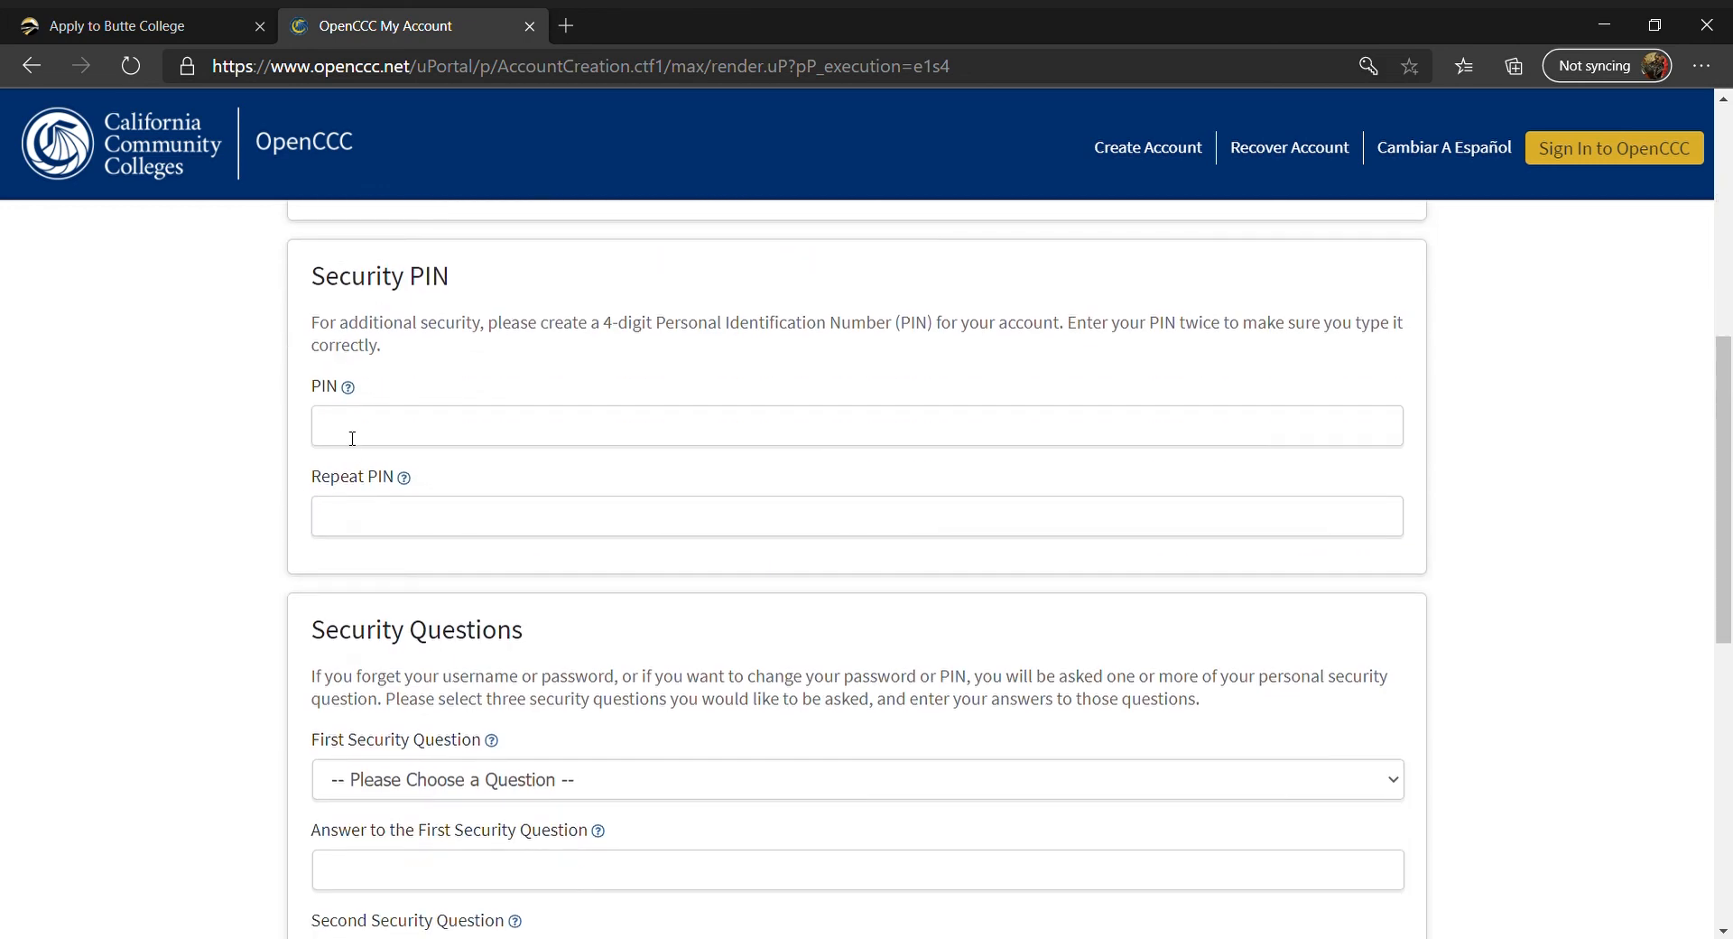
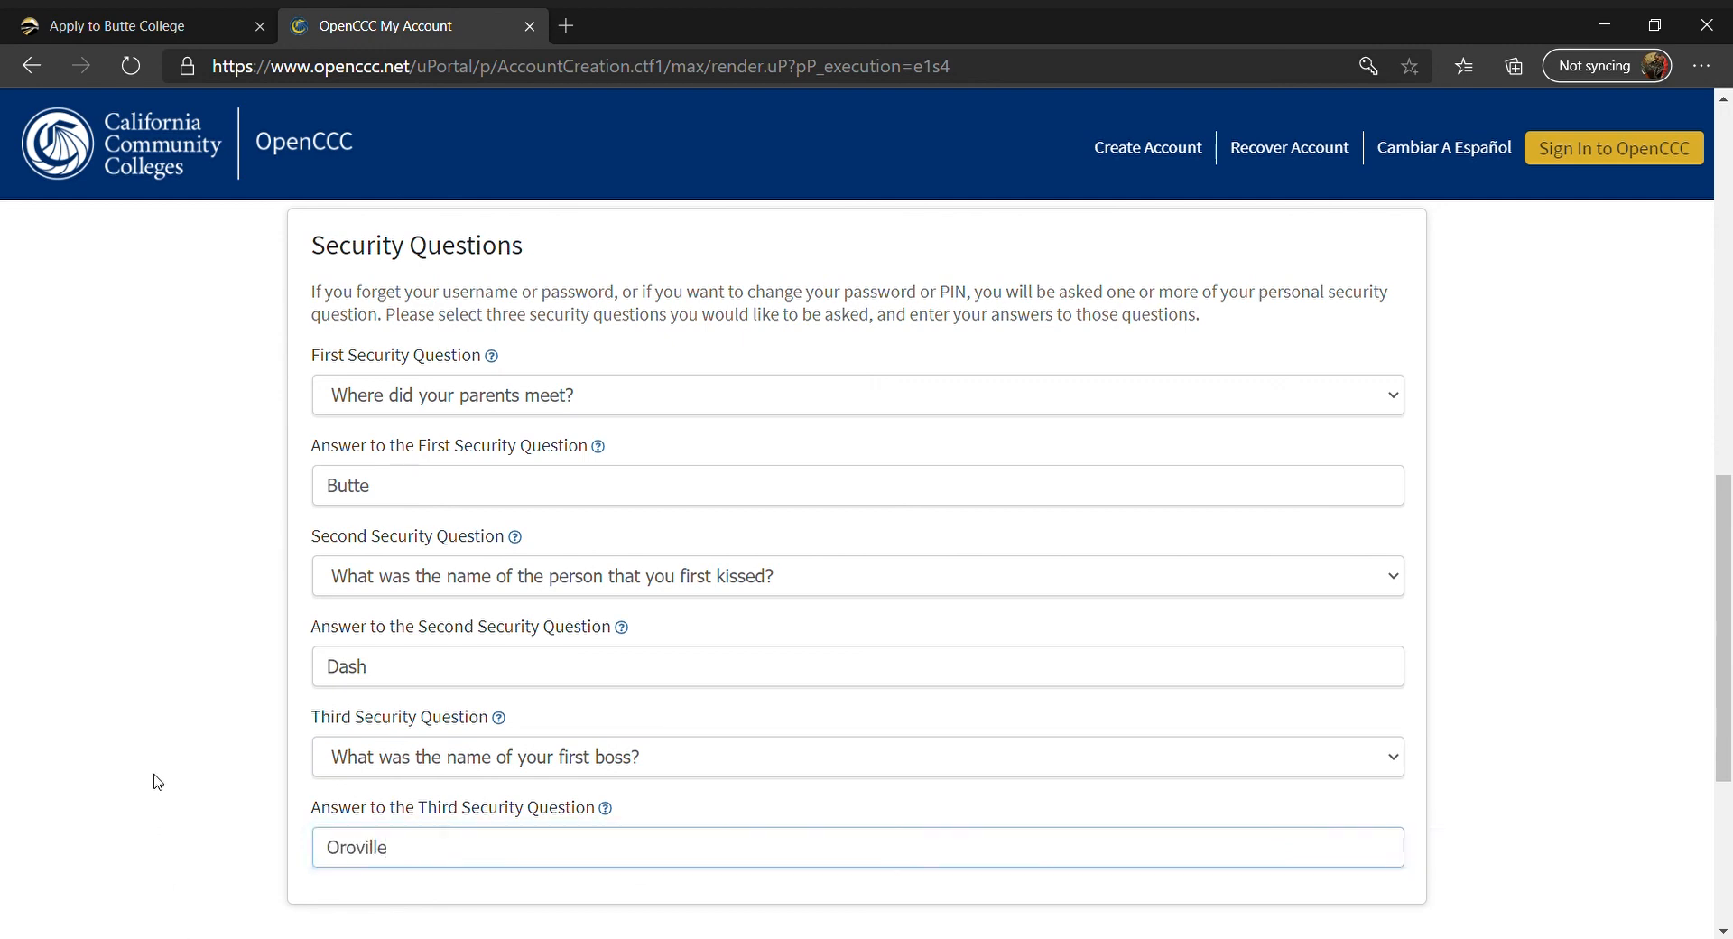
pyautogui.scroll(-3)
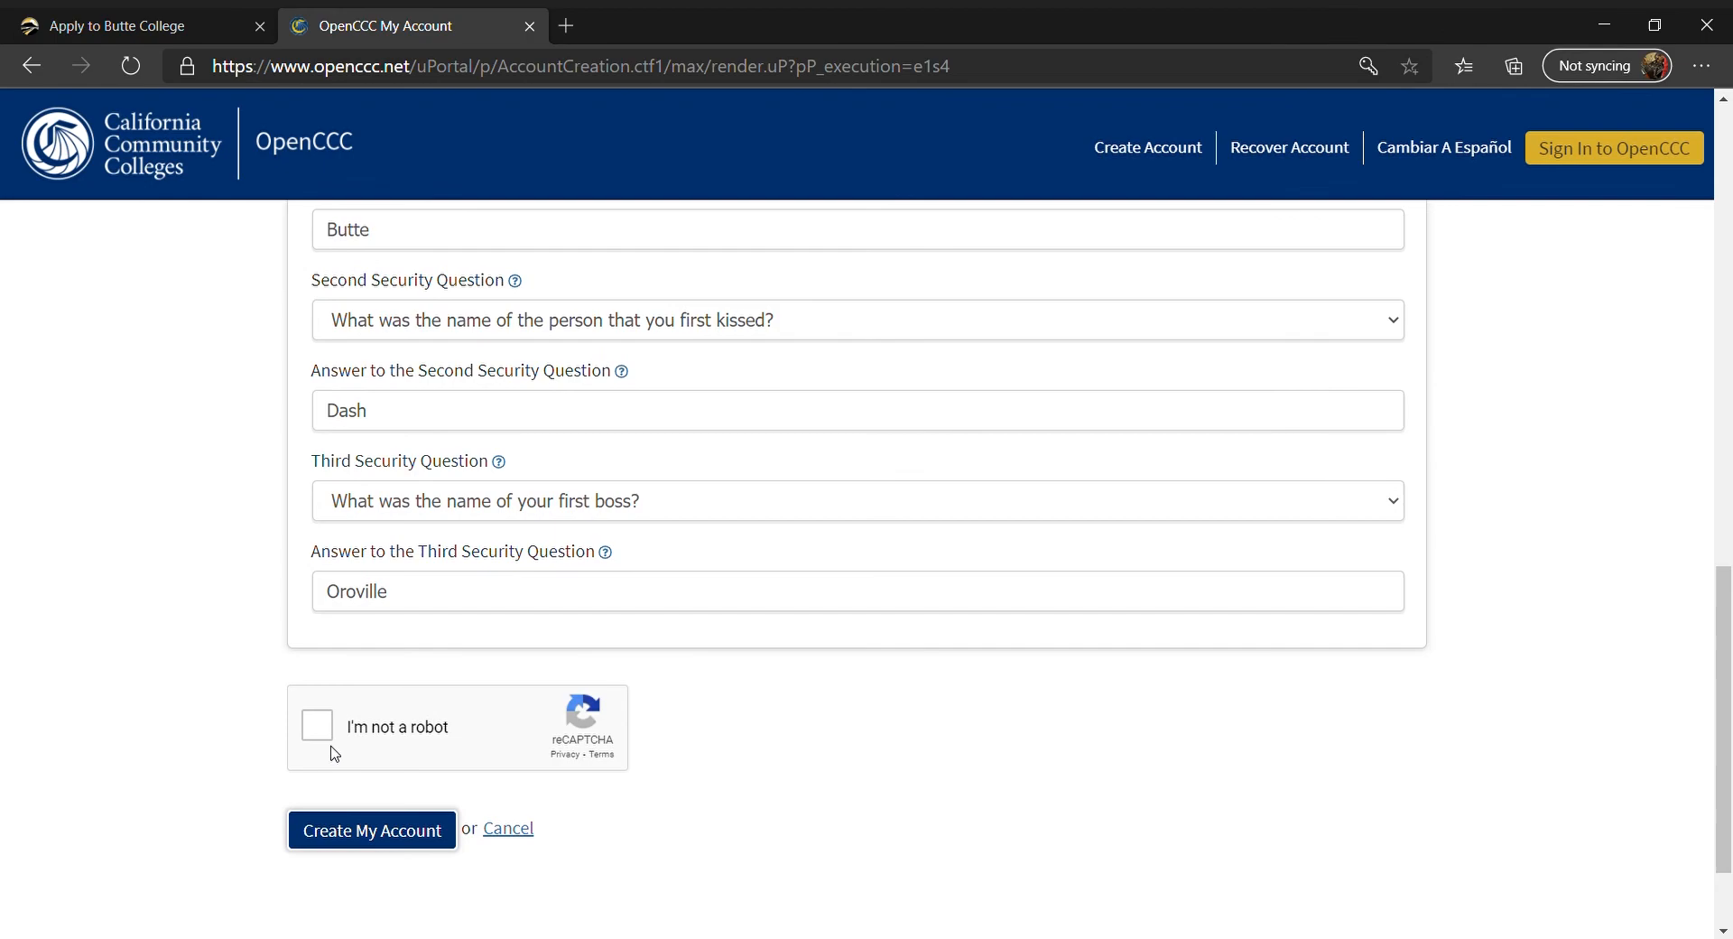
pyautogui.click(318, 726)
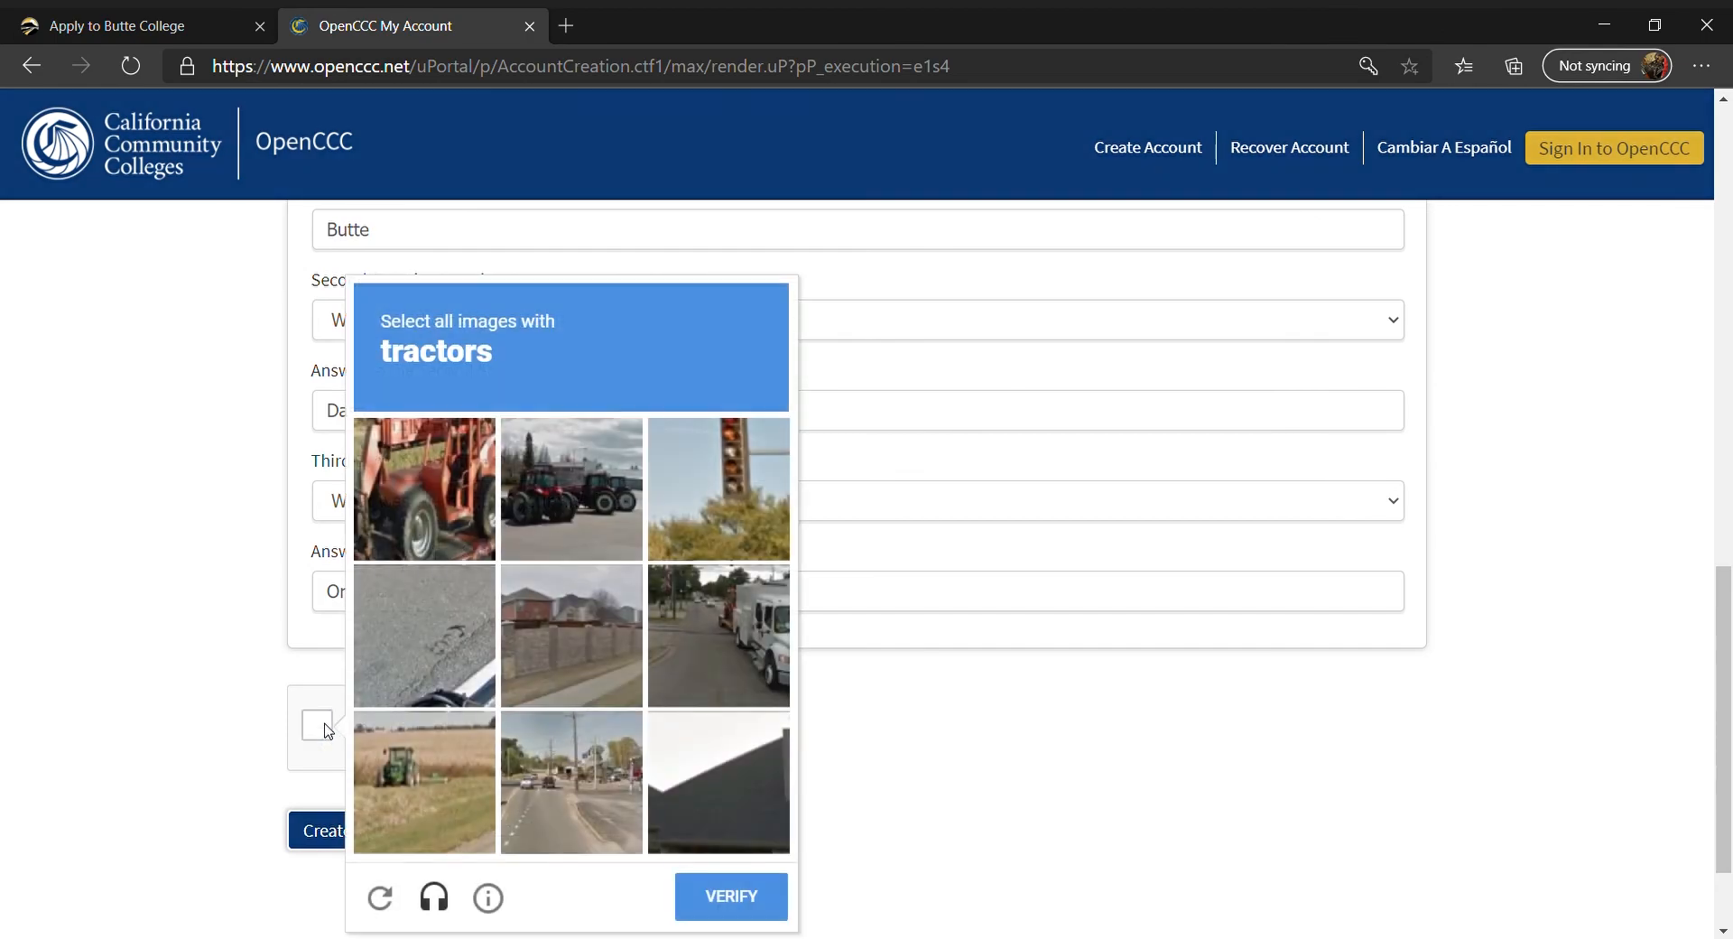